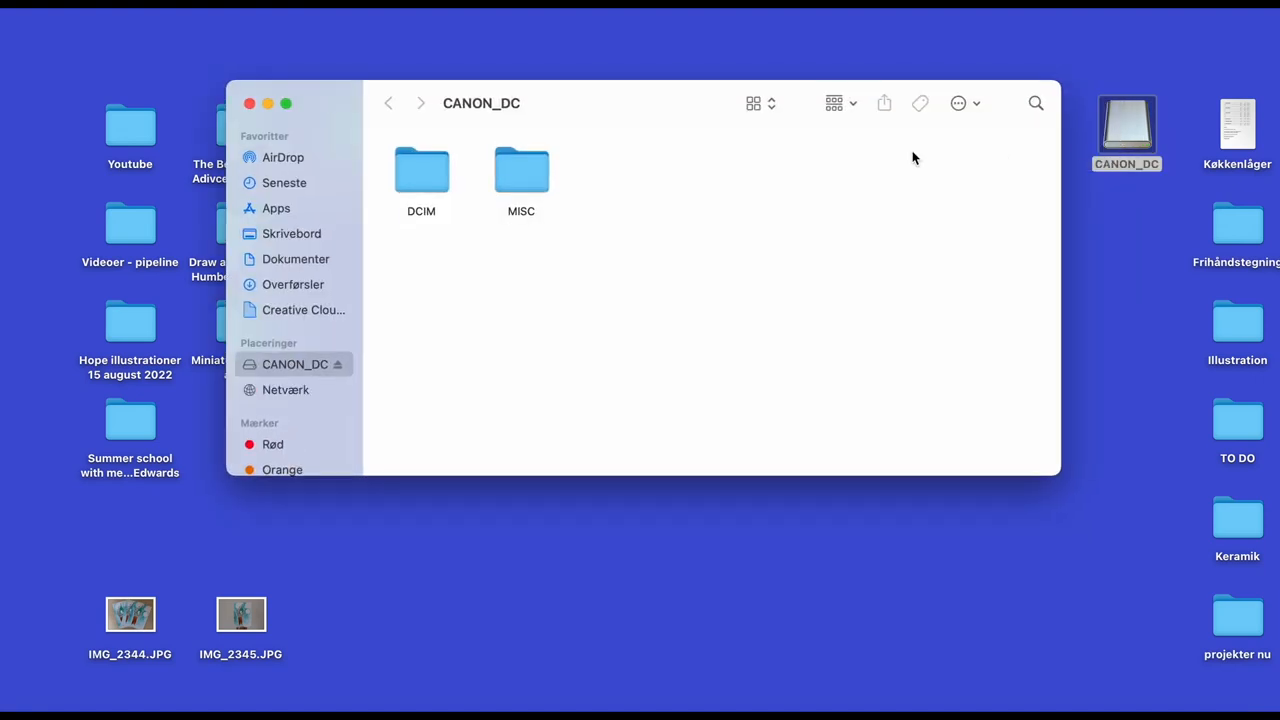
- Copy Intro.MP4 from CANON_DC's 100CANON folder into the Painting a Card with Glazing Technique folder
double_click(421, 170)
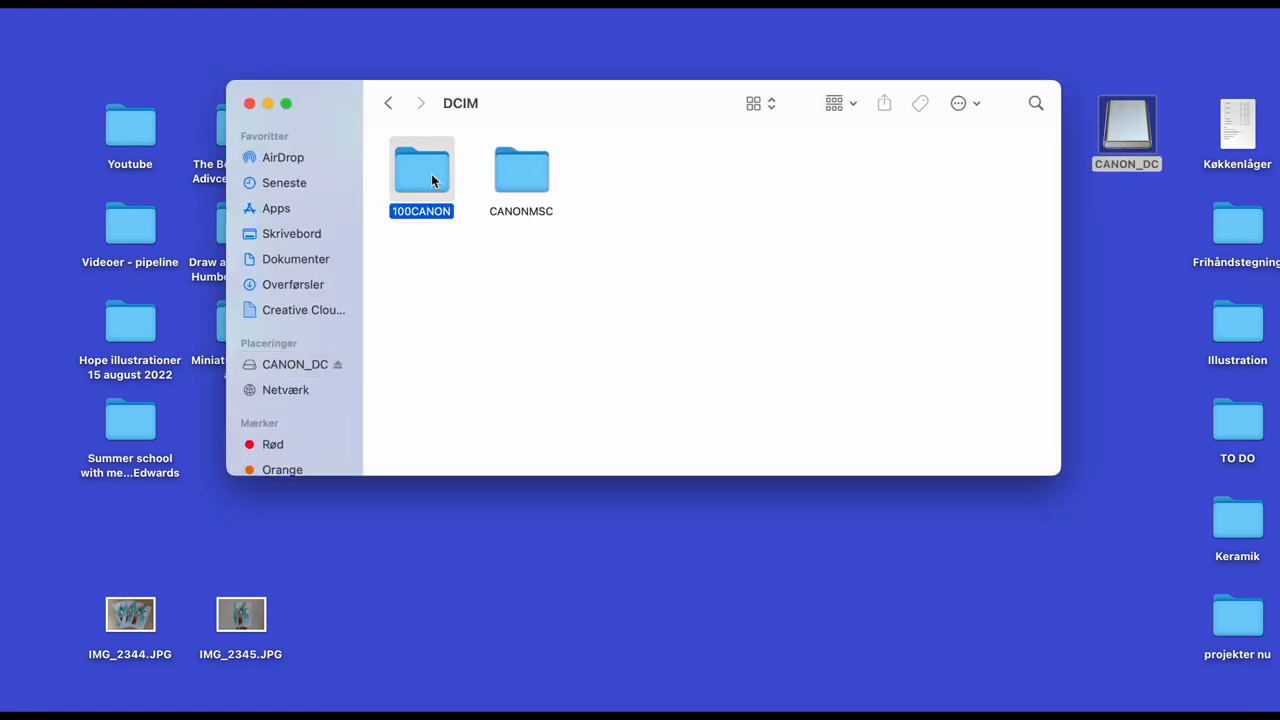
double_click(421, 170)
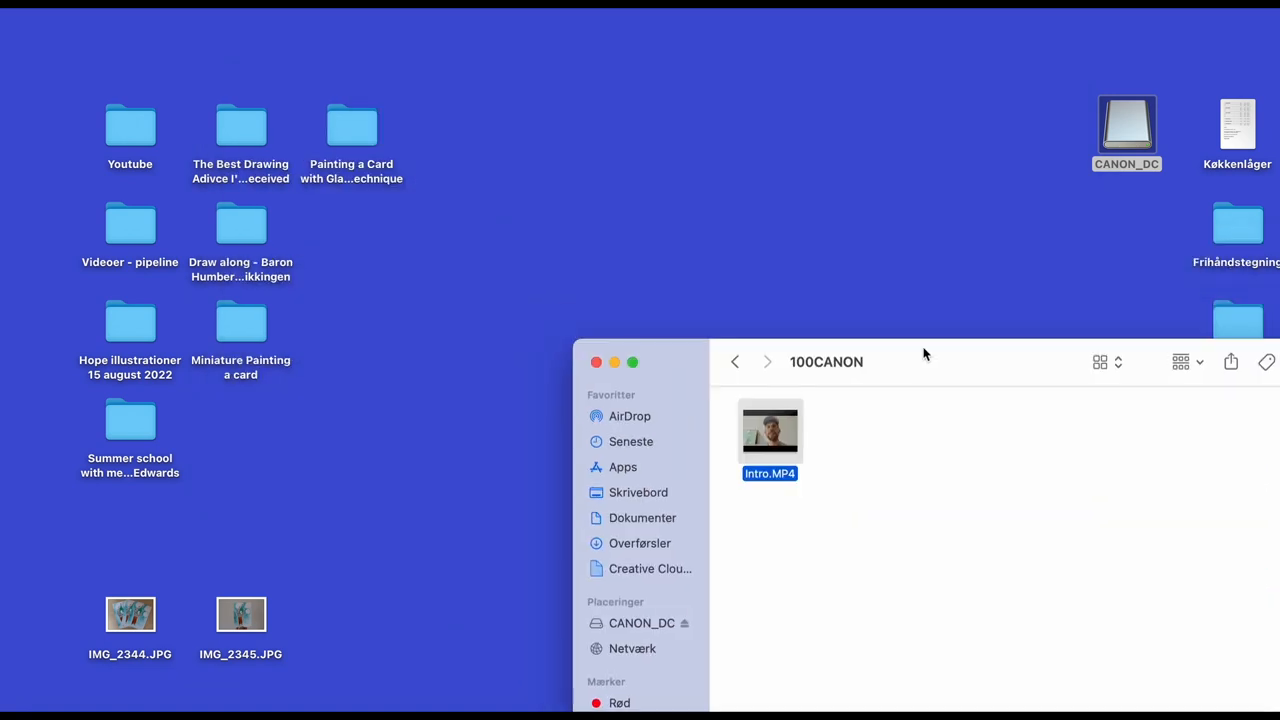
mouse_move(370, 196)
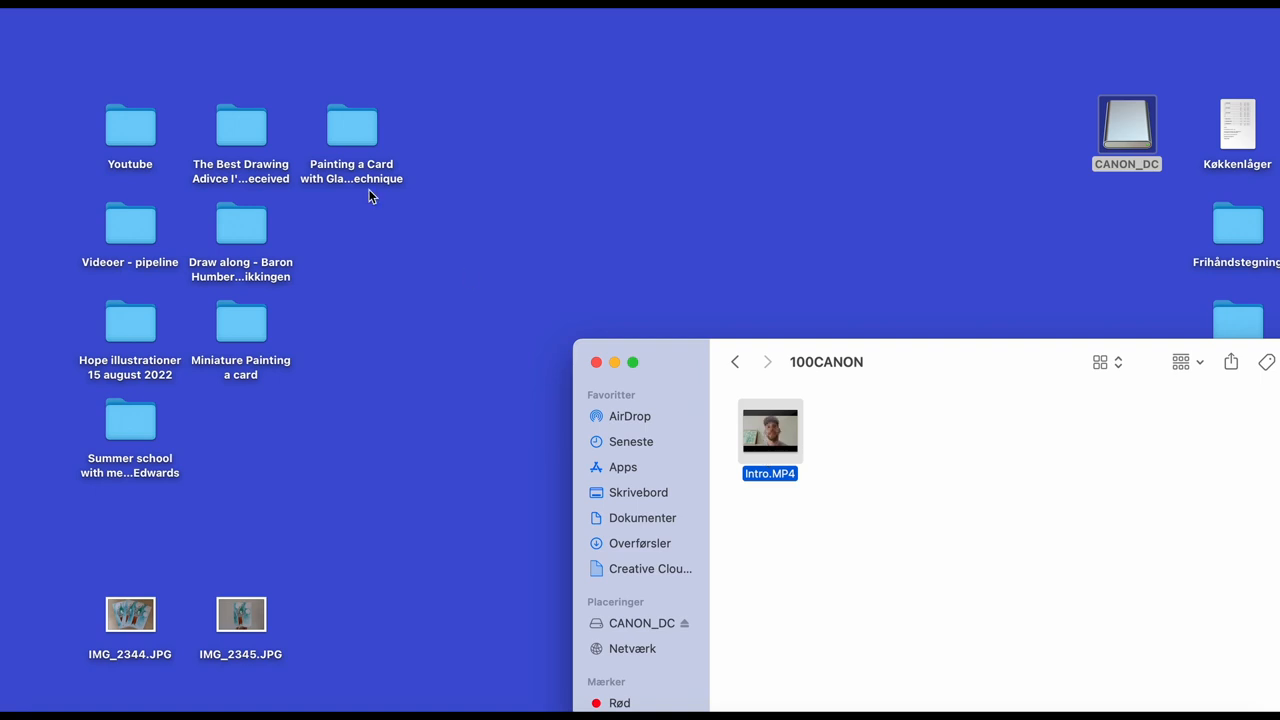
double_click(351, 124)
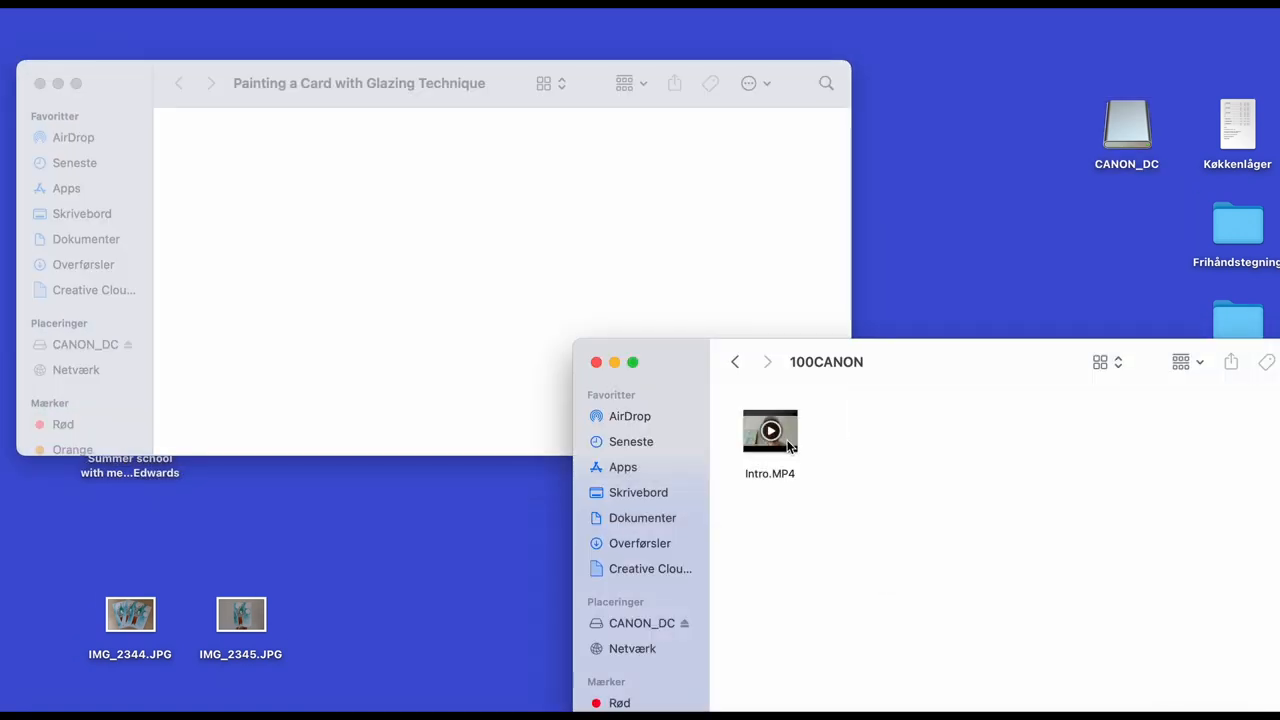
drag(770, 430, 212, 160)
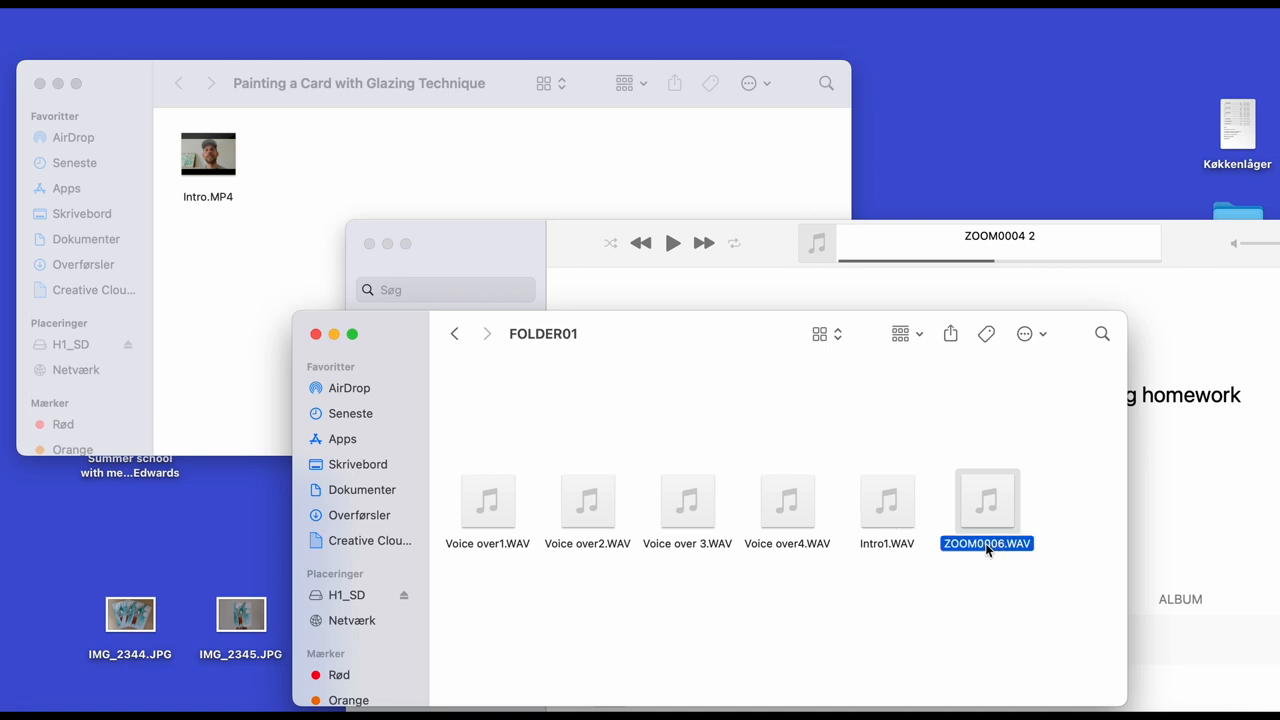
- Rename ZOOM0006.WAV to Intro2.WAV and drag all six WAV files into the Painting a Card folder
text(Intro2.WAV)
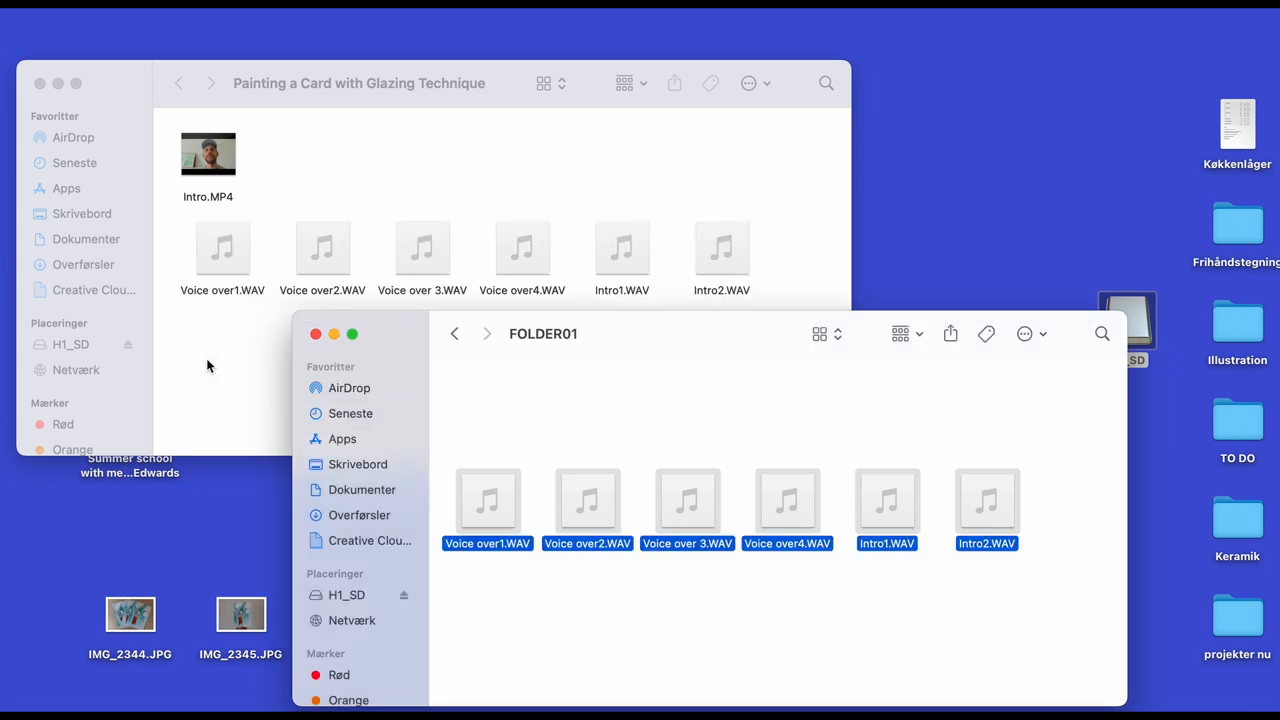
click(315, 333)
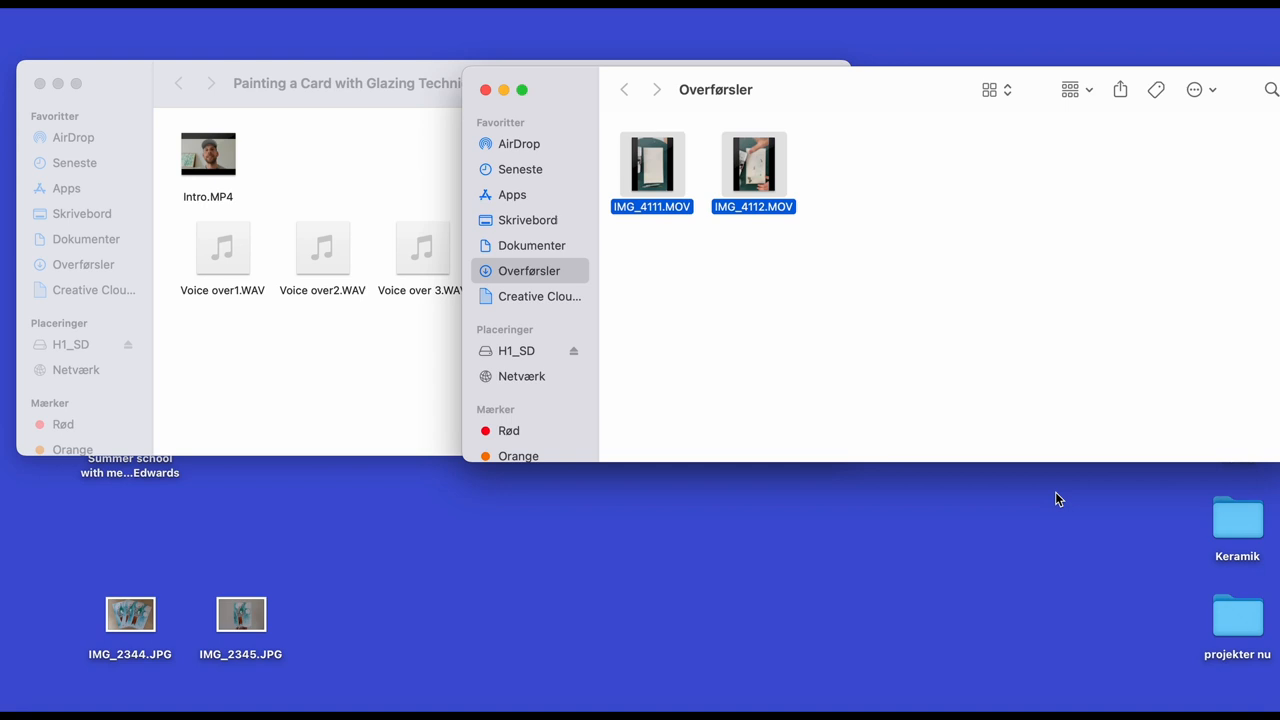
mouse_move(937, 93)
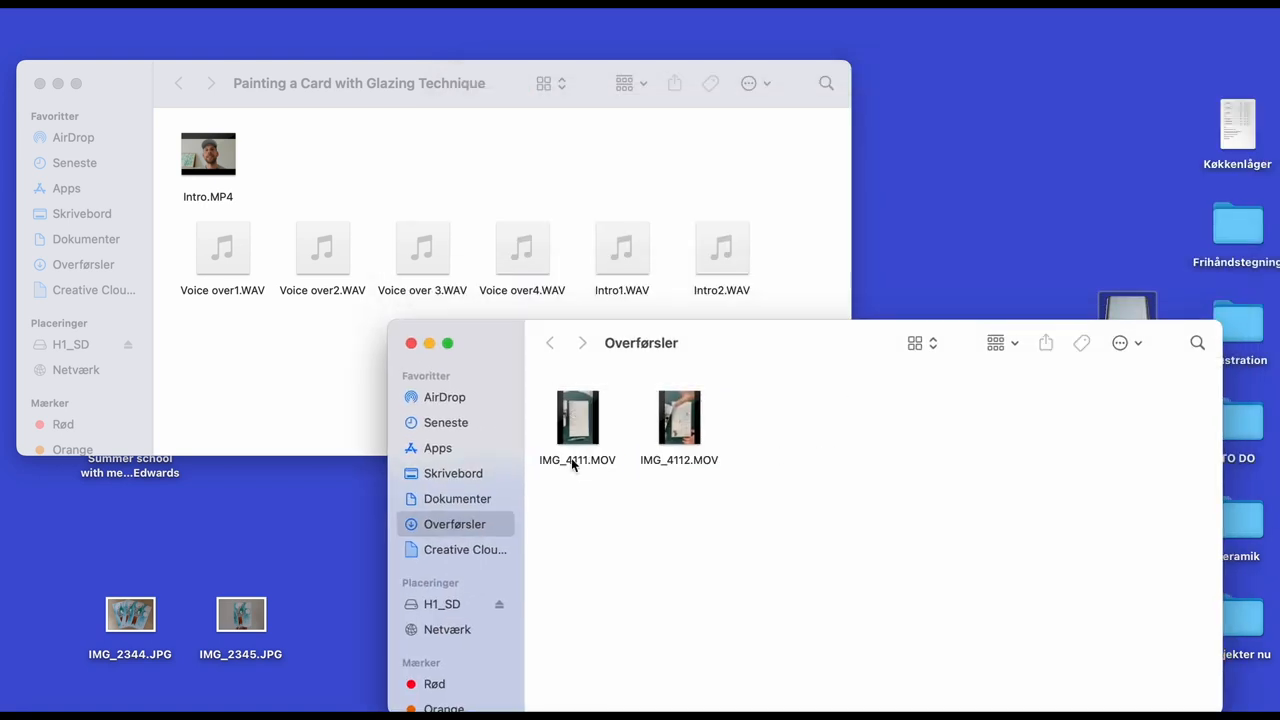
- In Downloads, rename IMG_4111.MOV to Painting1.MOV, and IMG_4112.MOV likewise
click(577, 417)
text(Paintin)
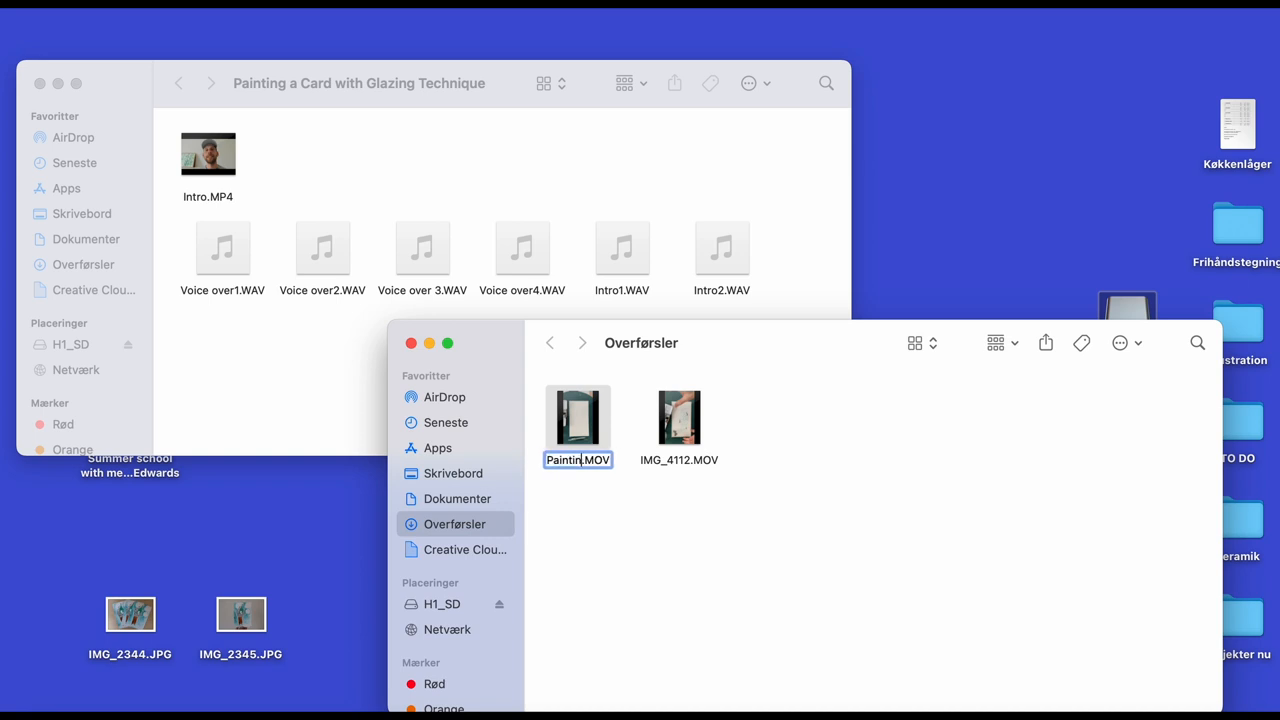
click(679, 418)
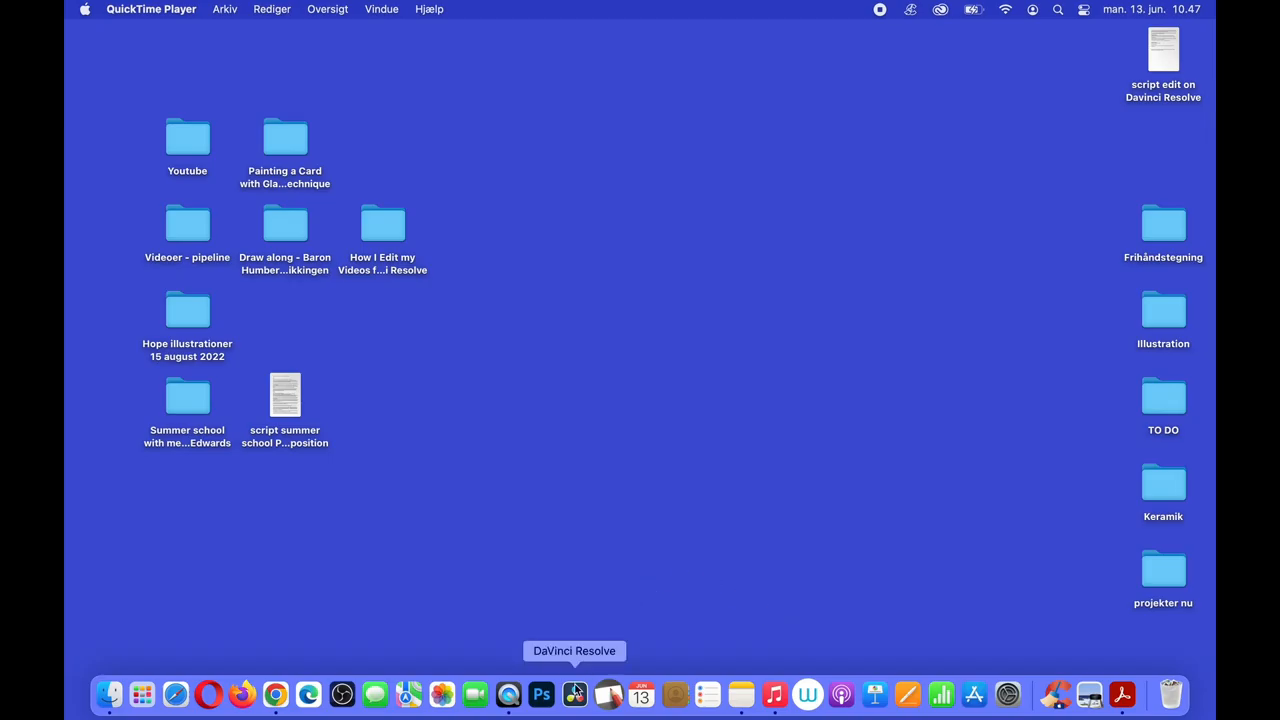
- Launch DaVinci Resolve and create a new project named 'Water color Birthday Card'
click(574, 694)
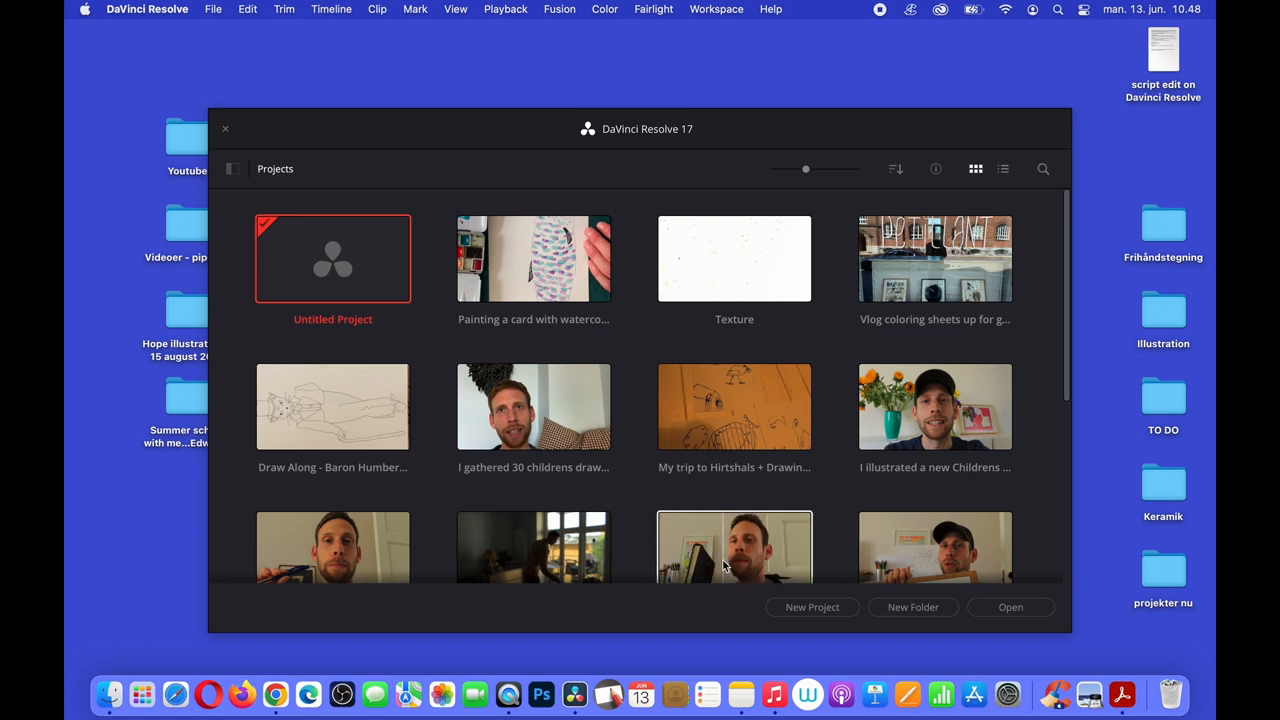
scroll(down, 3)
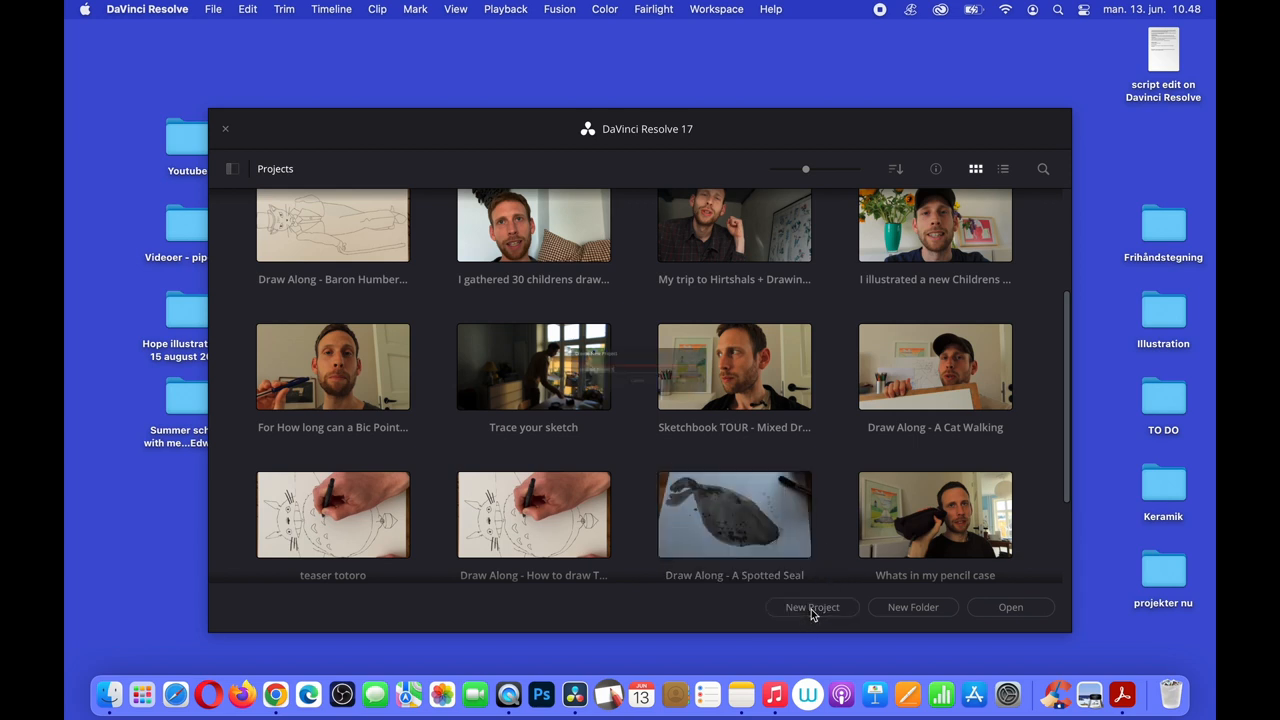
click(812, 607)
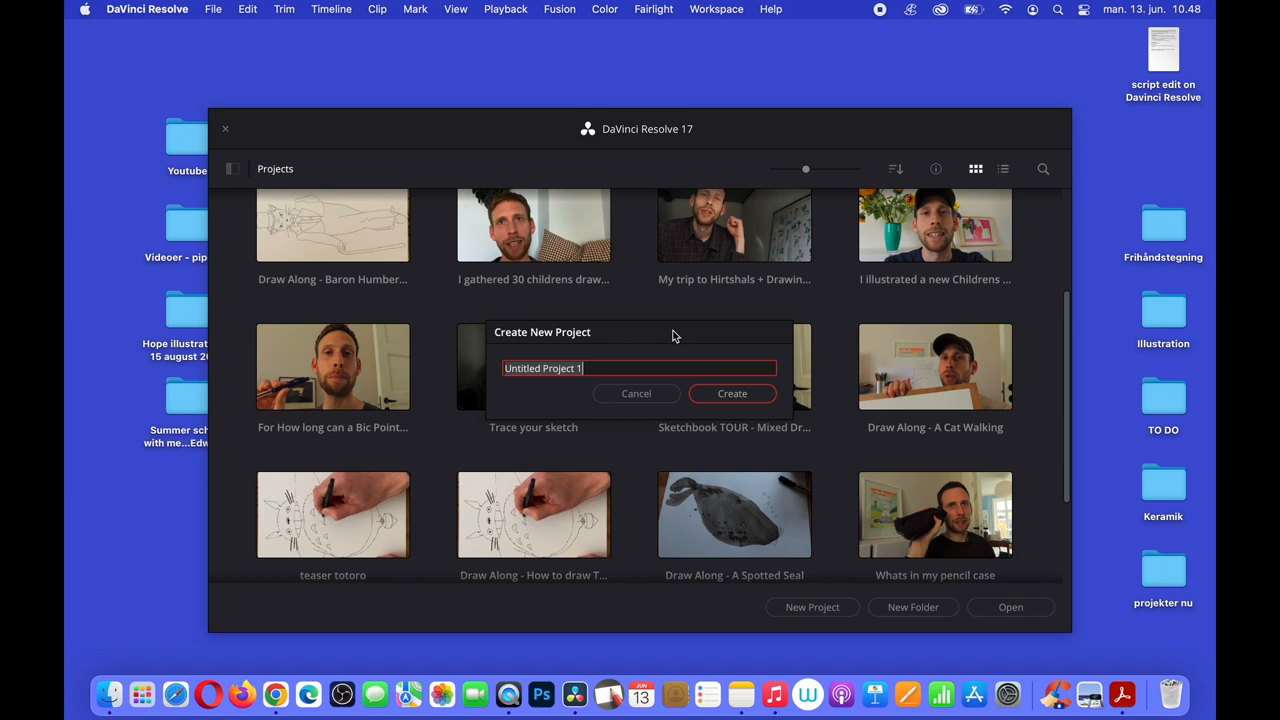
text(Water color)
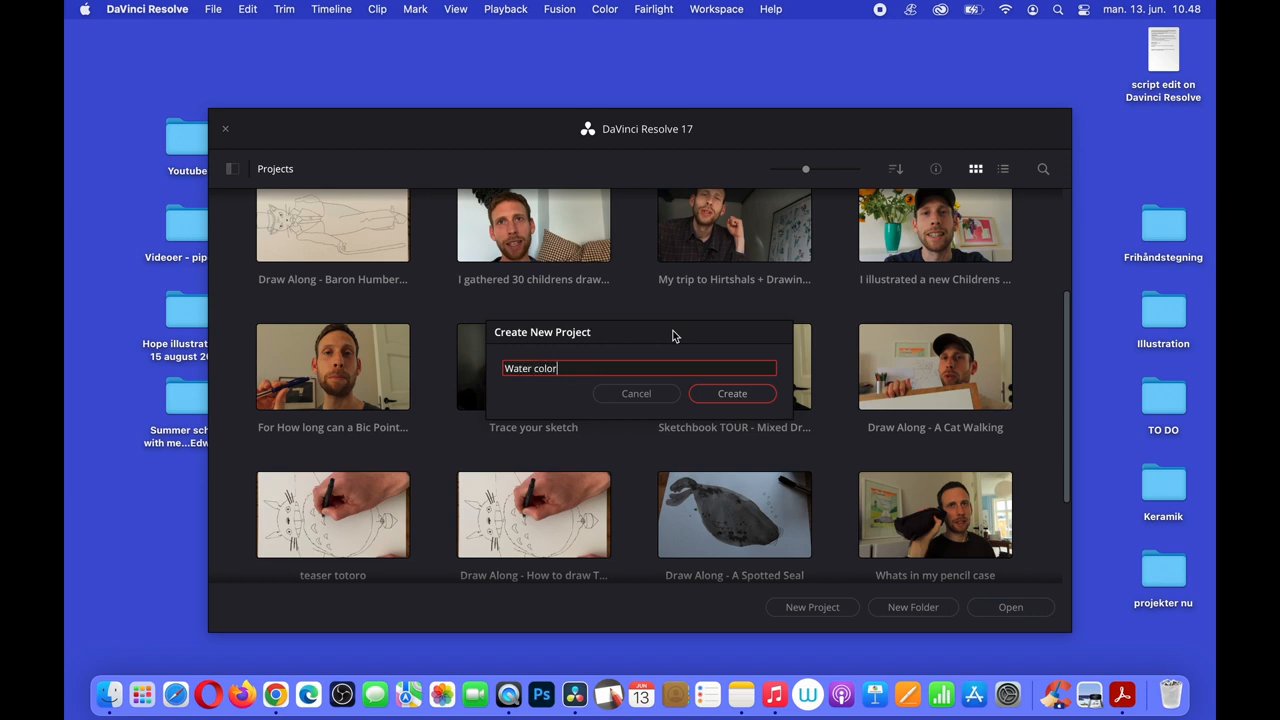
text(Birthday Card)
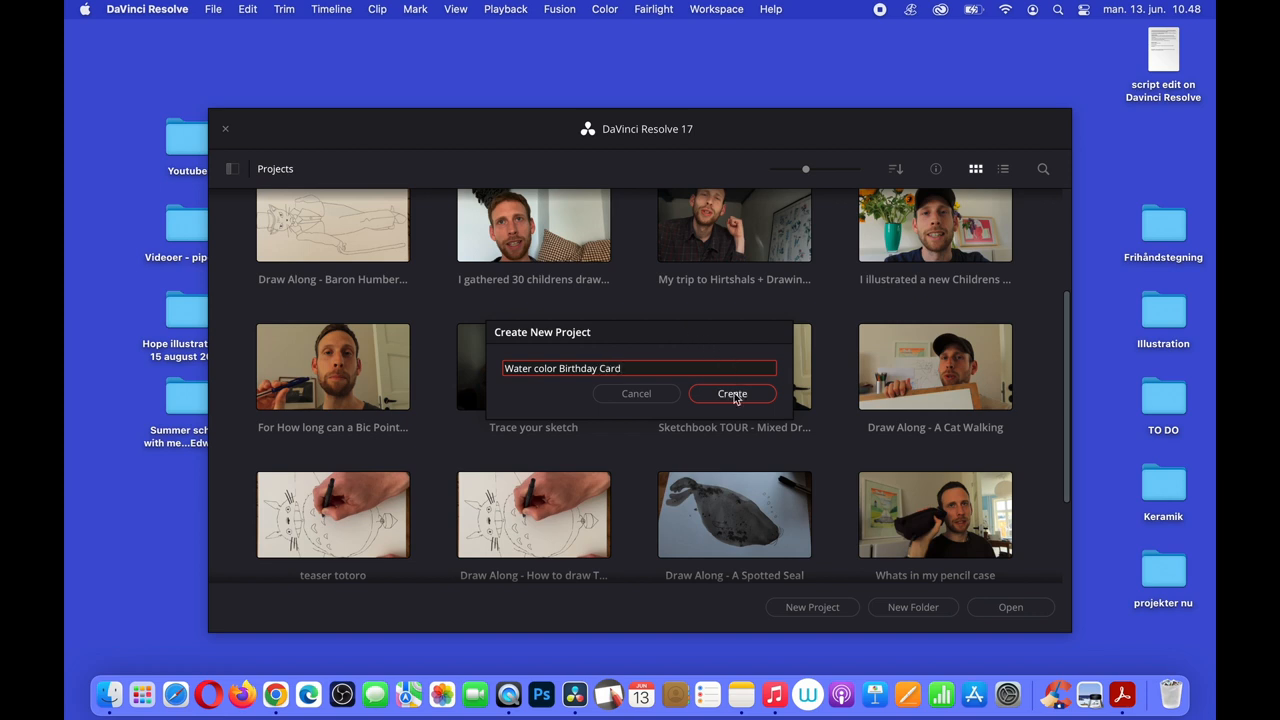
click(732, 393)
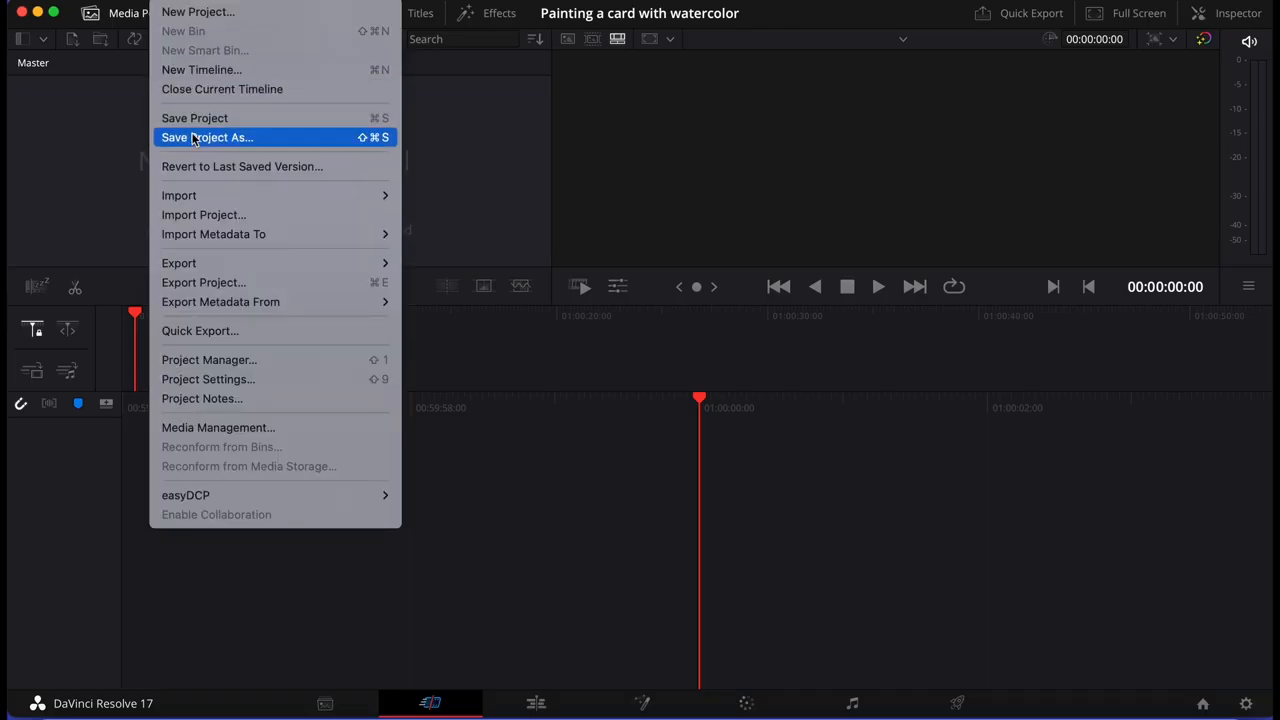
mouse_move(178, 195)
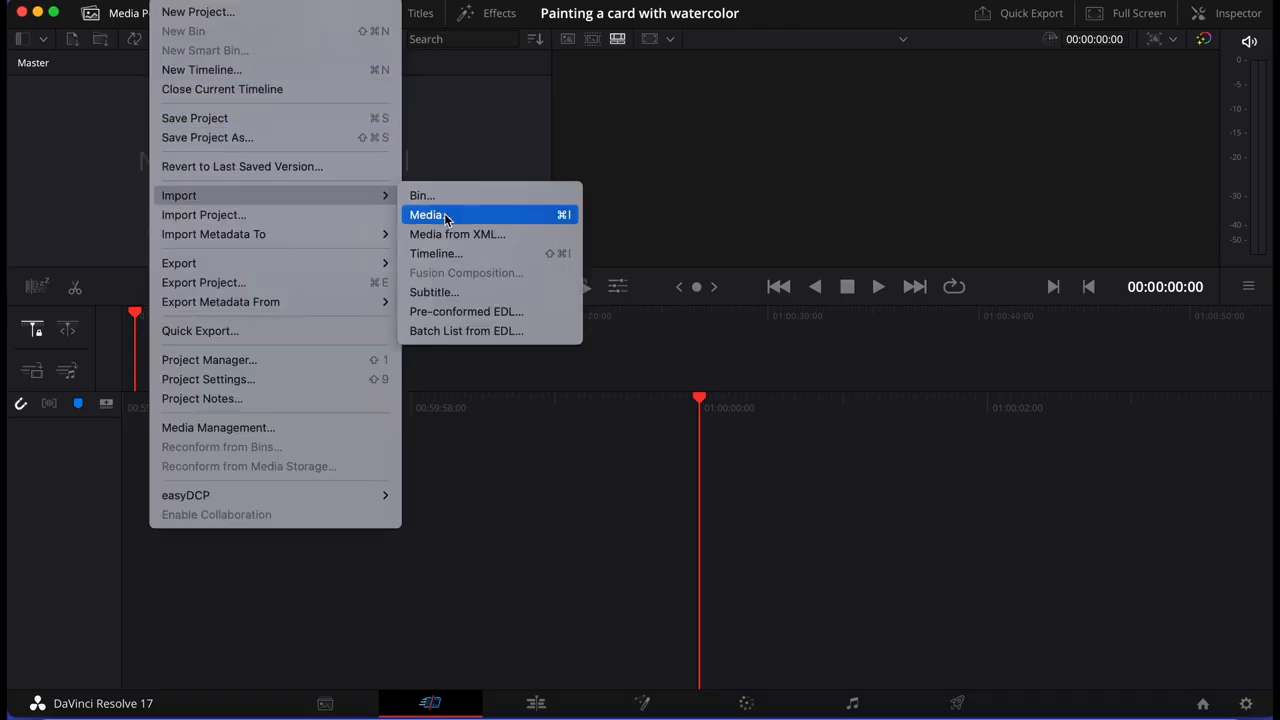
- Import every file from the Painting a Card with Glazing Technique folder, choosing Don't Change for frame rate
click(429, 214)
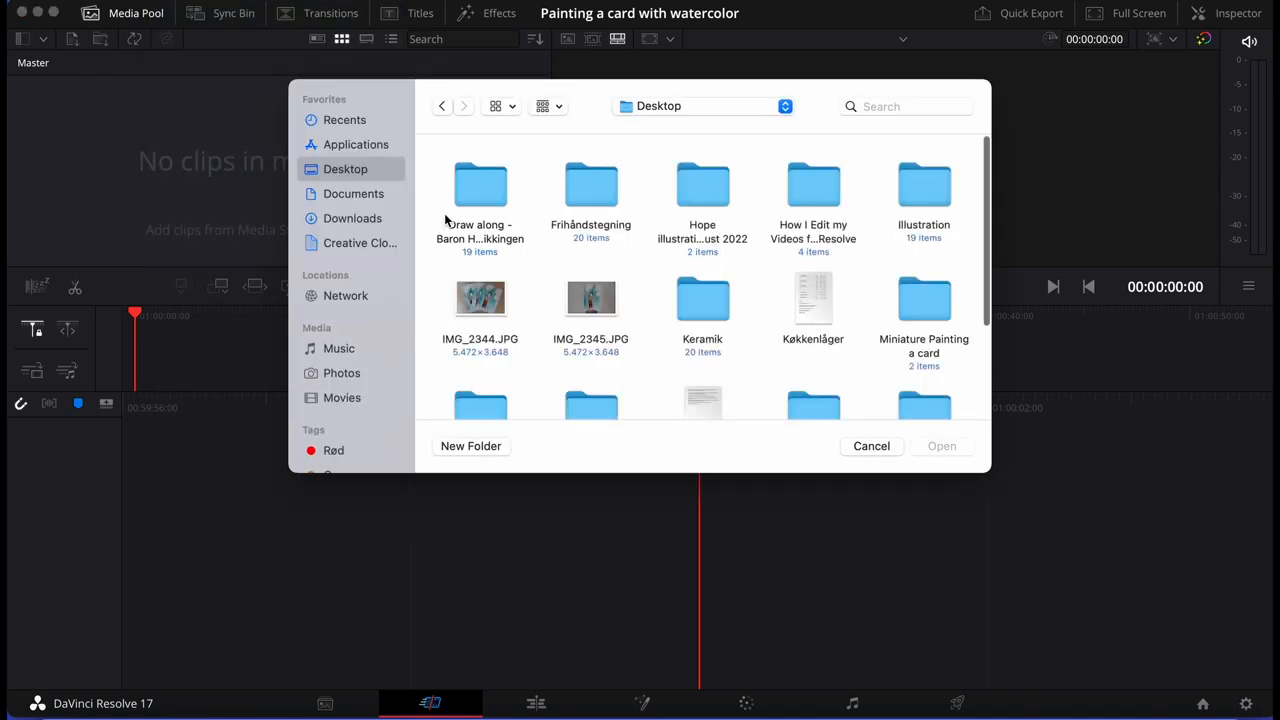
scroll(down, 3)
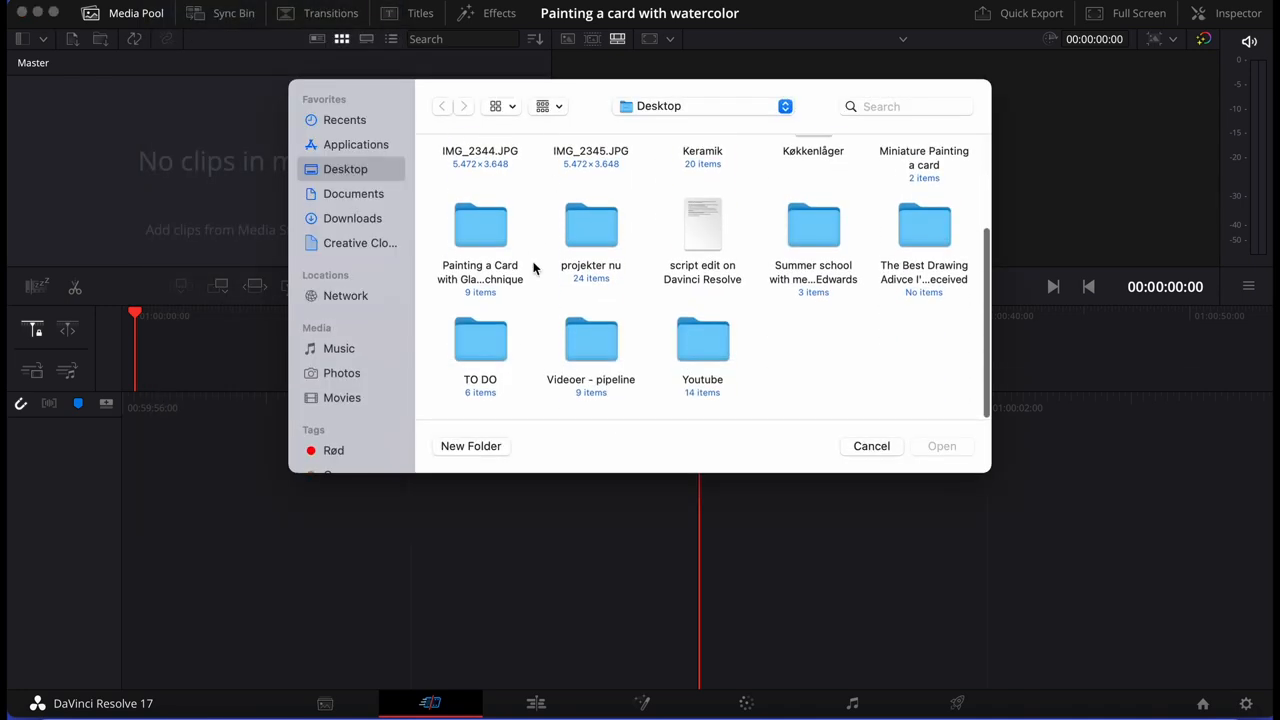
double_click(480, 225)
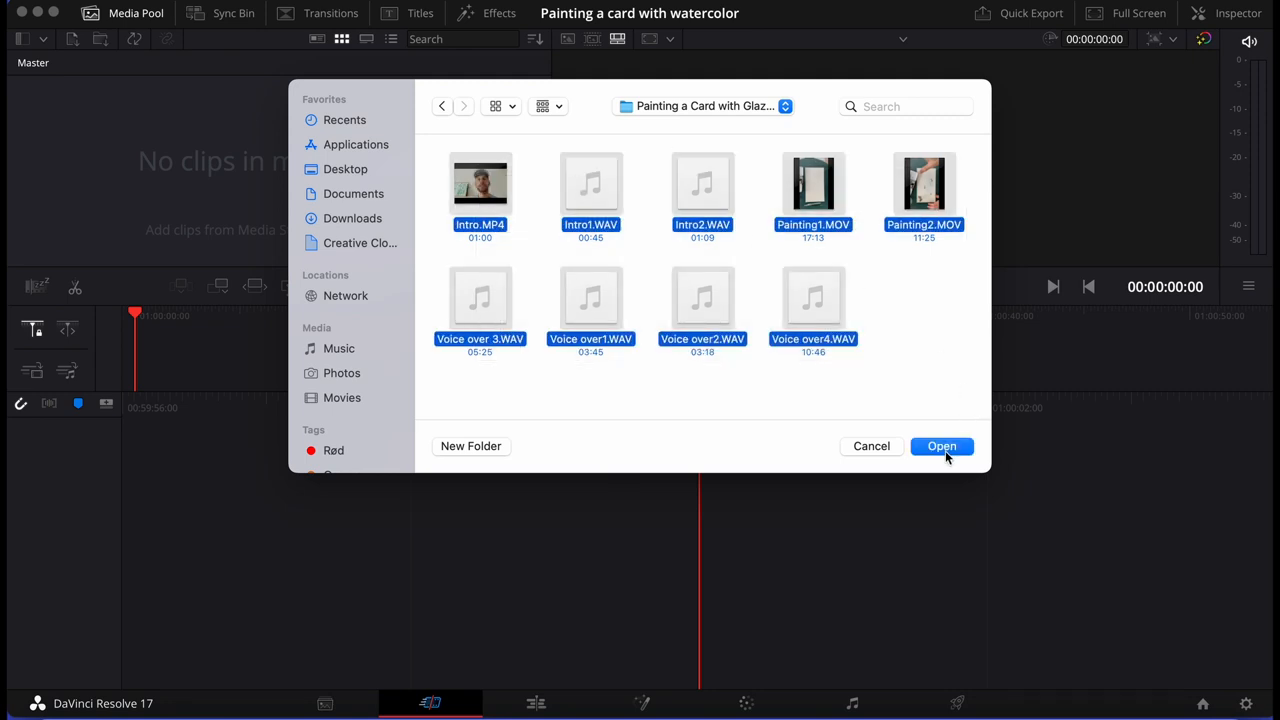
click(941, 446)
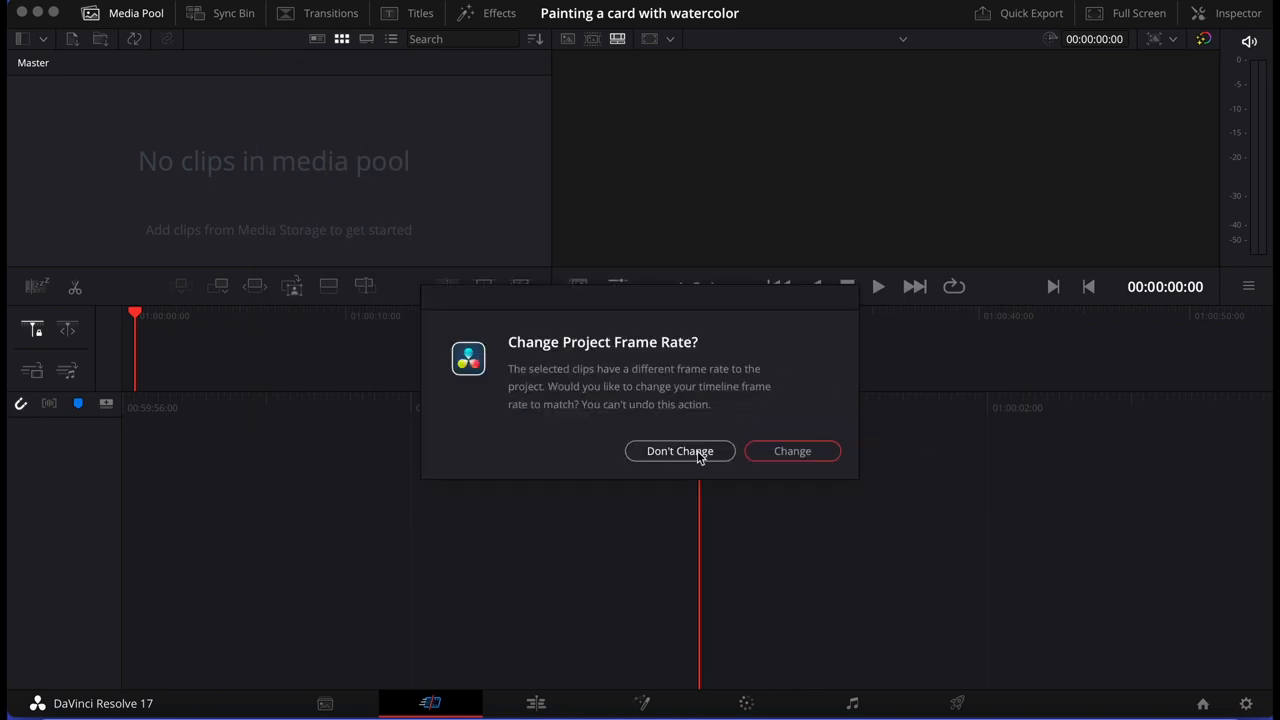
click(680, 451)
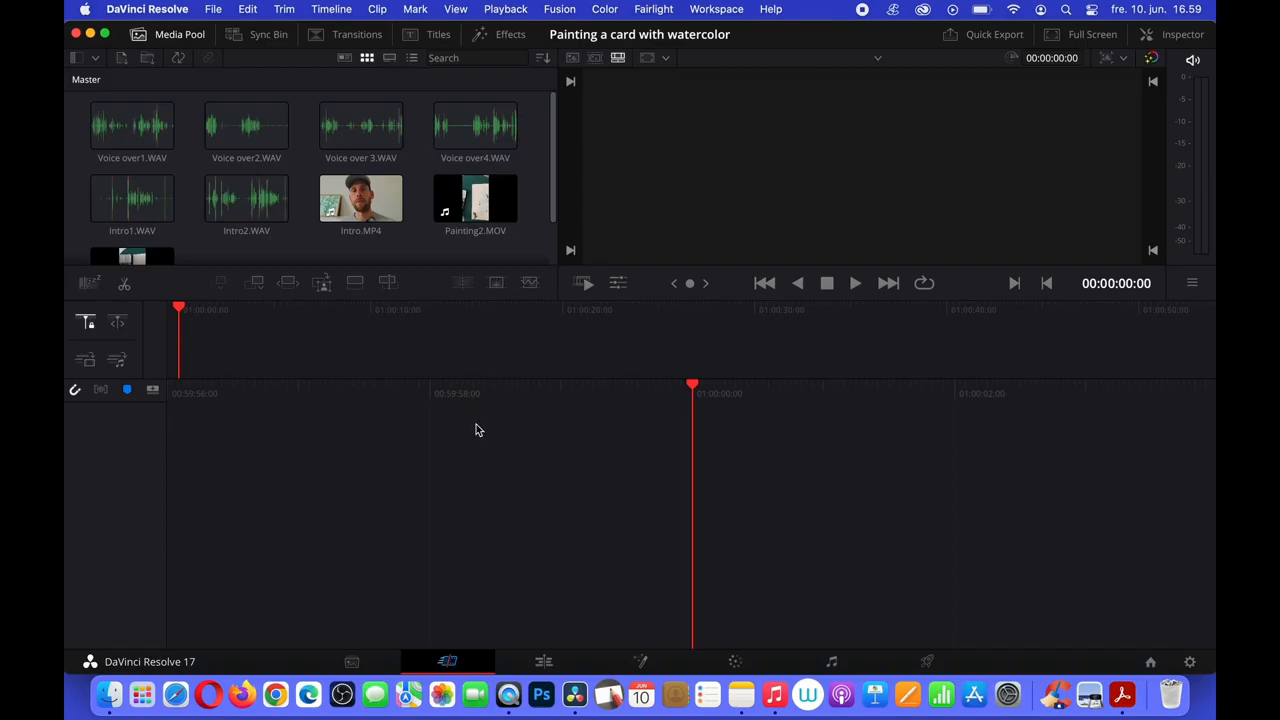
mouse_move(457, 643)
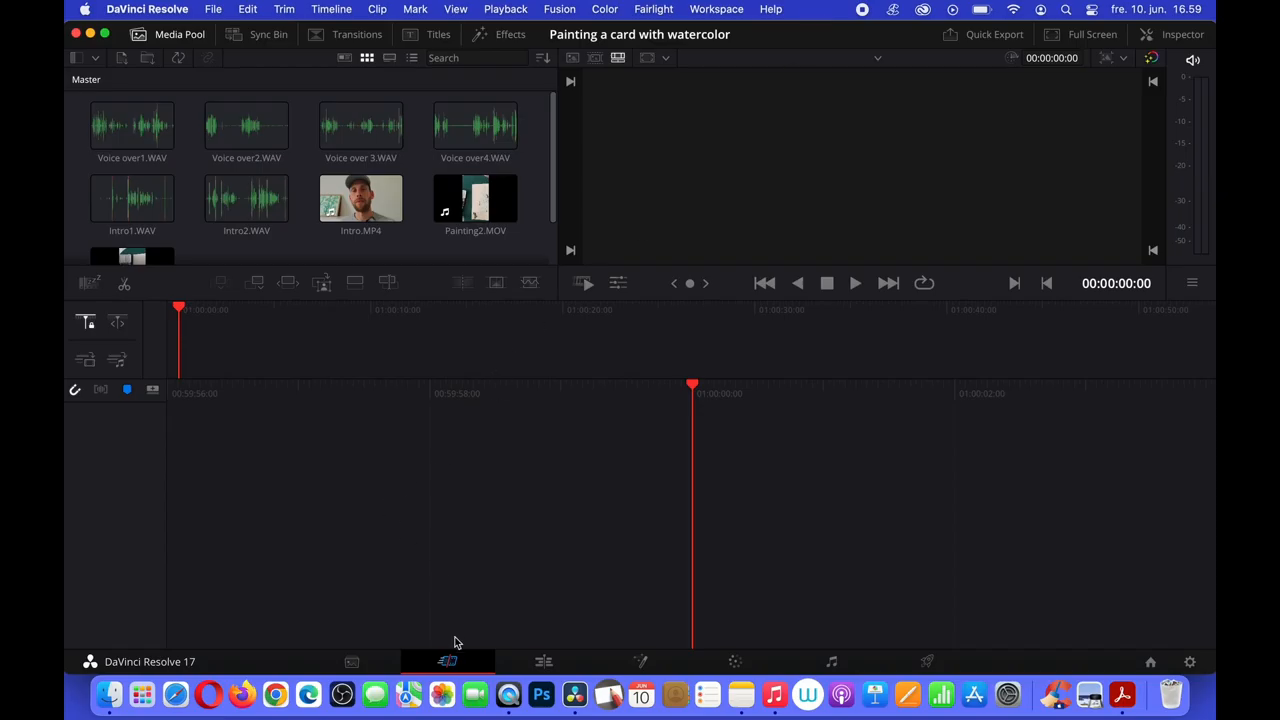
mouse_move(448, 661)
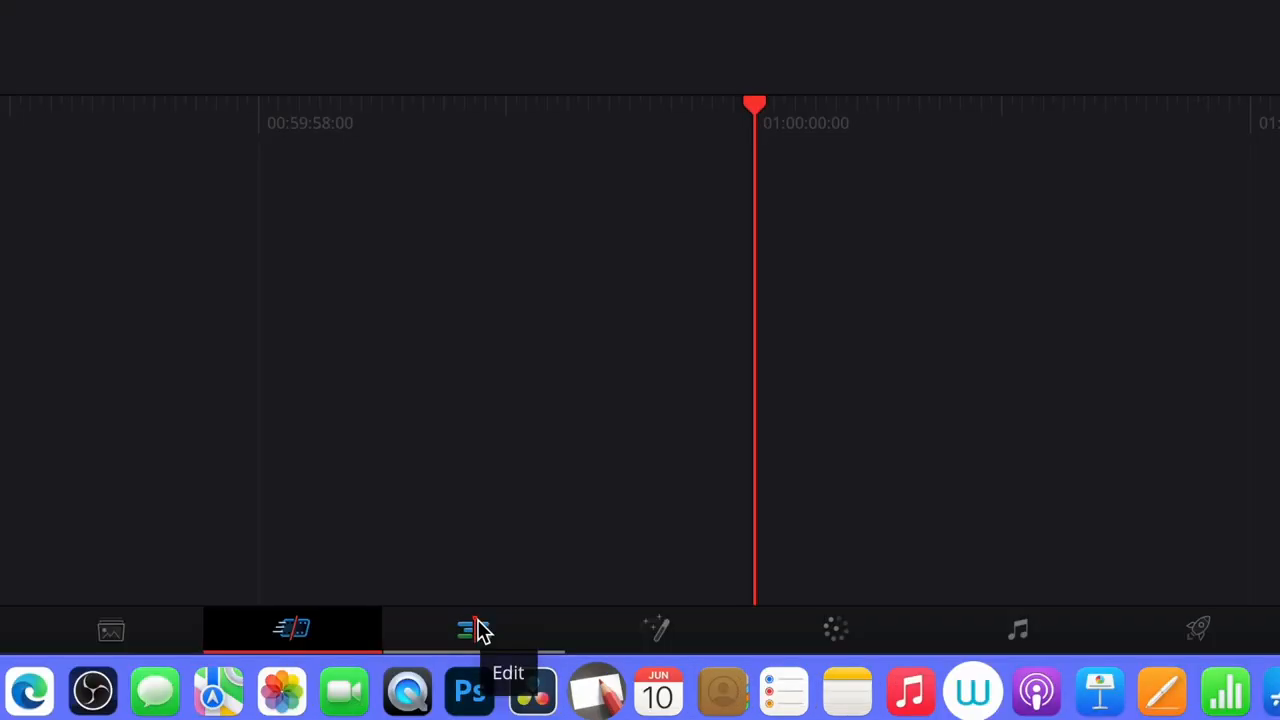
- Put Intro.MP4 on Timeline 1 in the Edit page and scrub near the 45-second mark
click(465, 628)
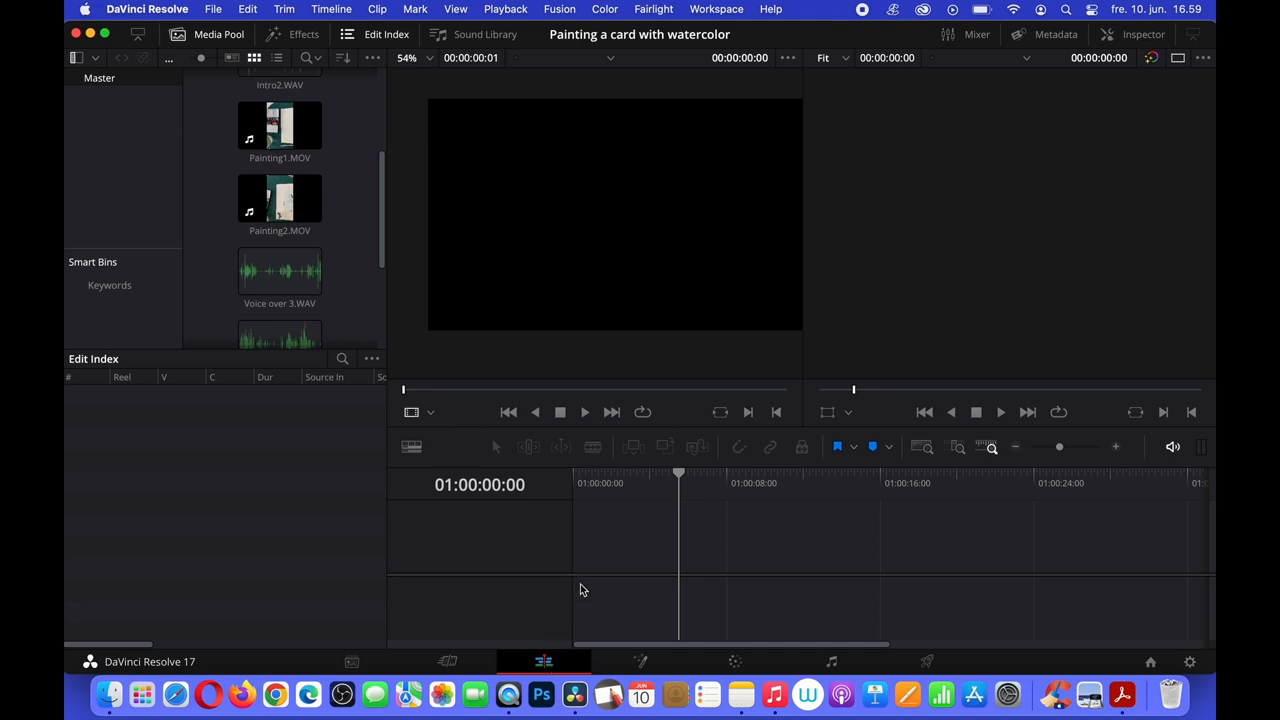
mouse_move(620, 496)
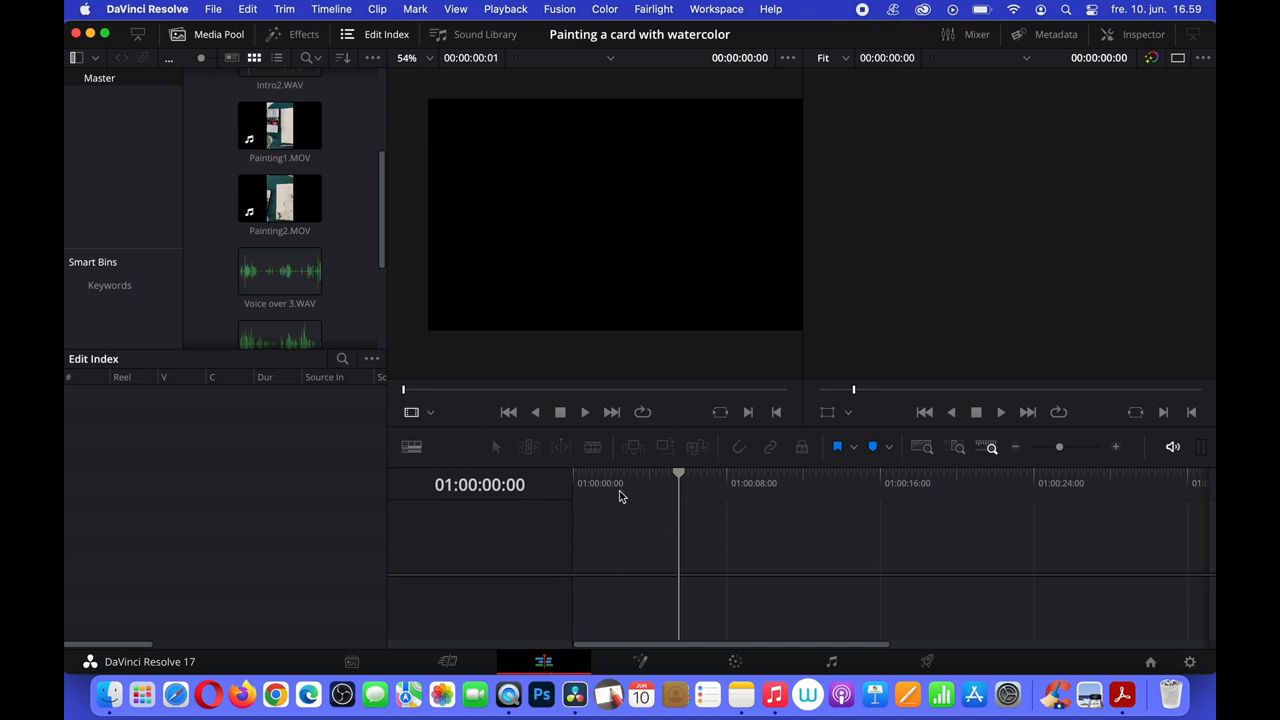
mouse_move(386, 250)
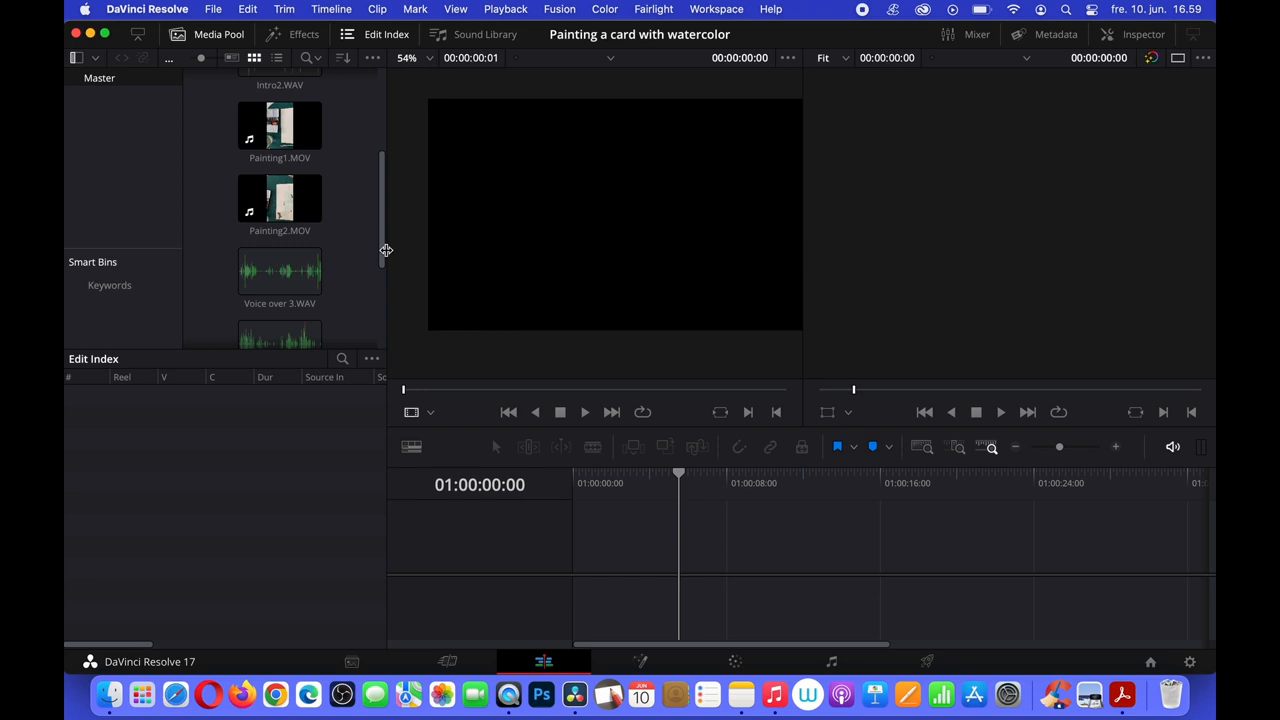
scroll(down, 3)
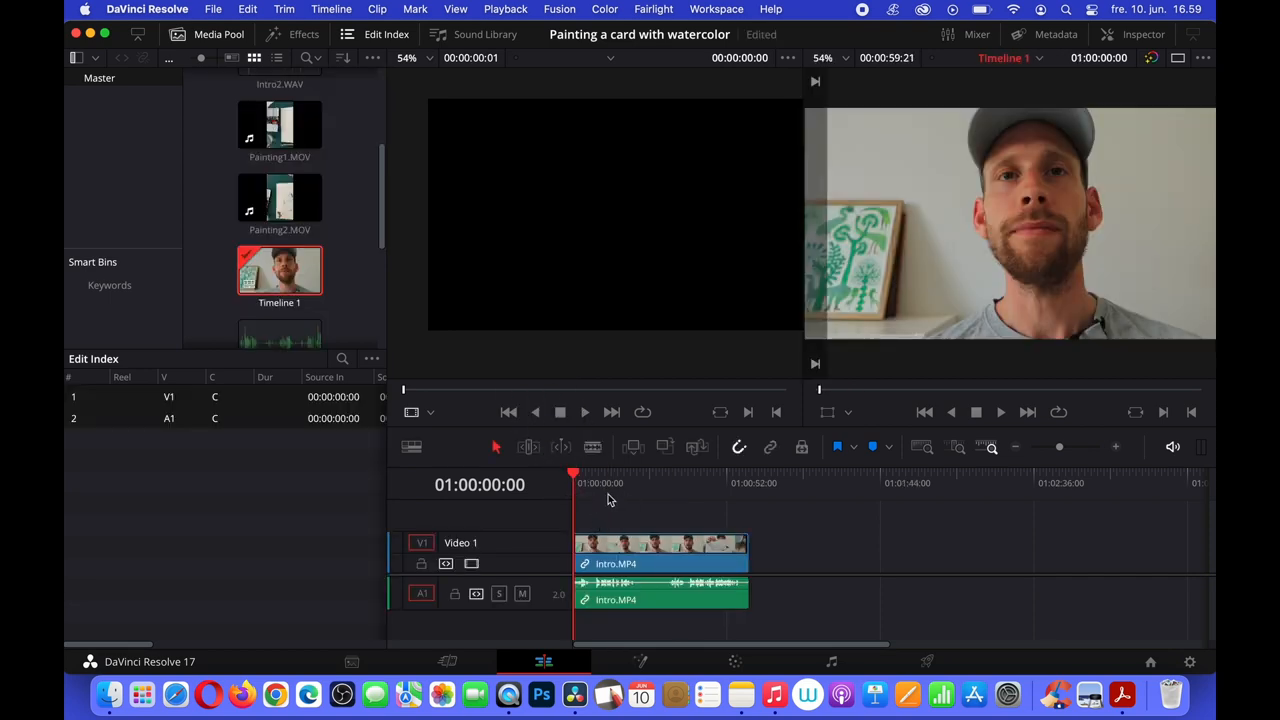
click(708, 472)
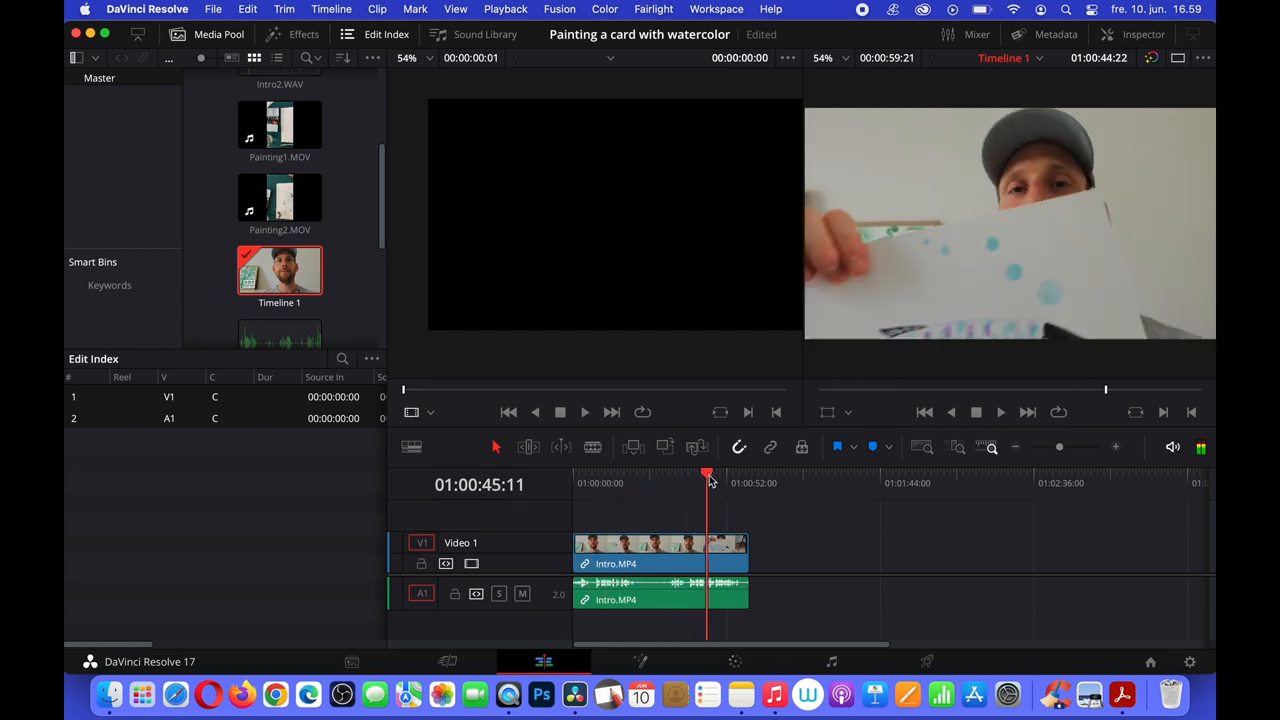
click(658, 475)
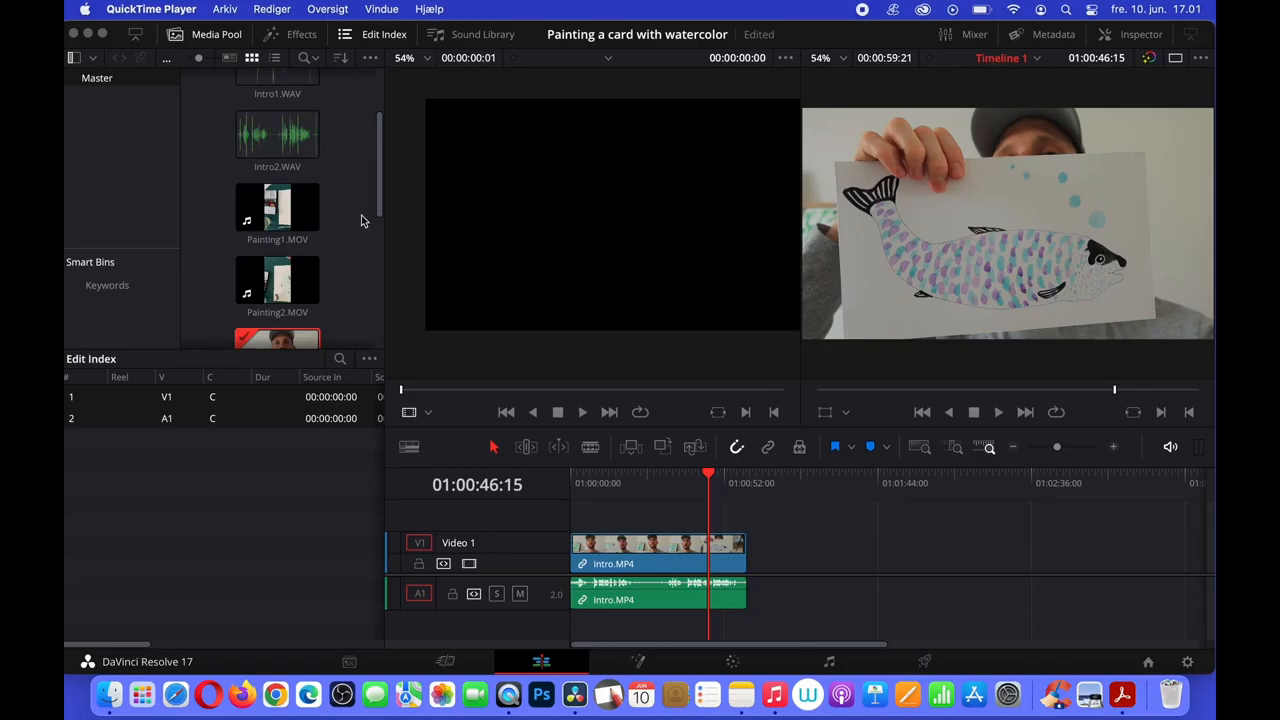
- Drag Painting1.MOV from the Media Pool onto V1/A1 right after Intro.MP4
click(277, 210)
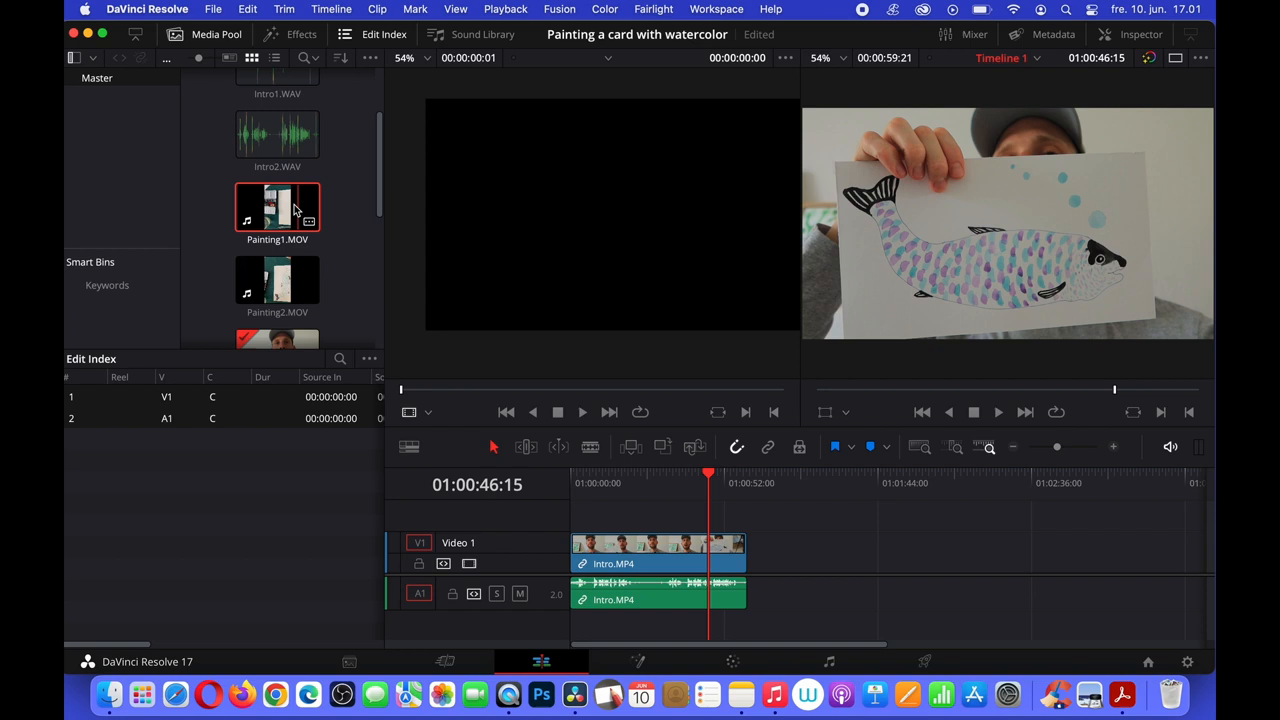
drag(278, 210, 810, 560)
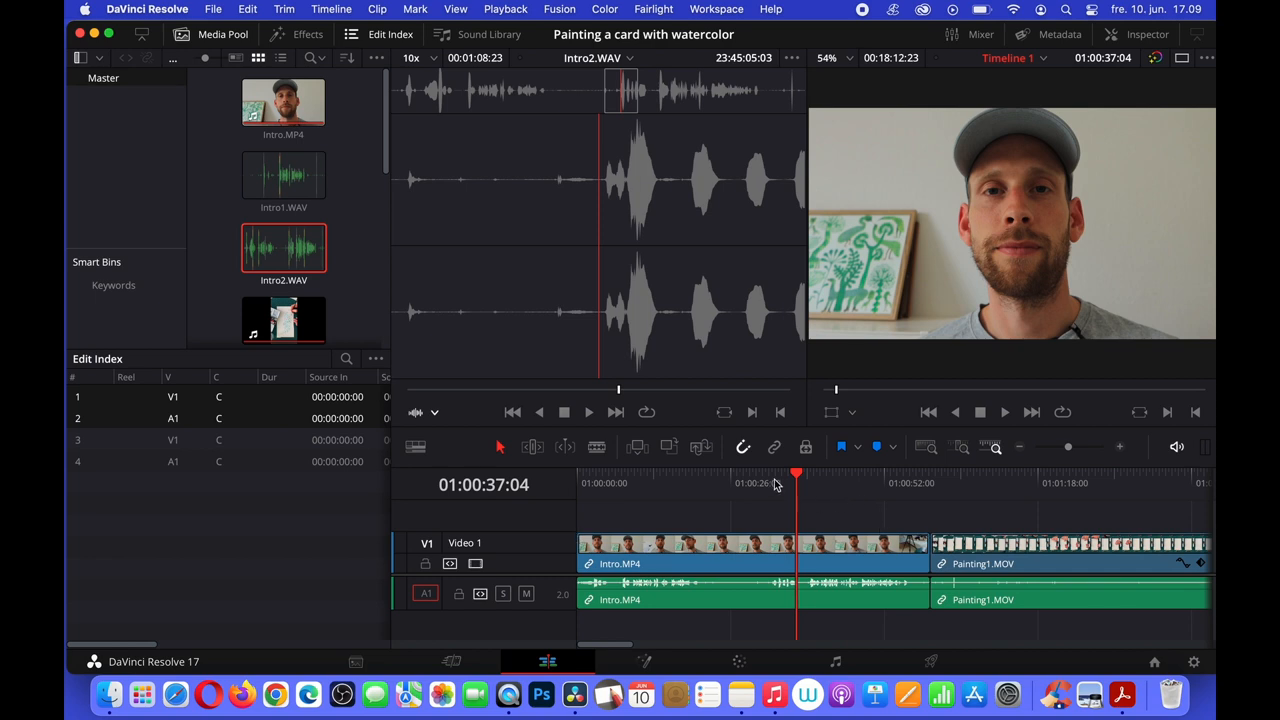
mouse_move(743, 447)
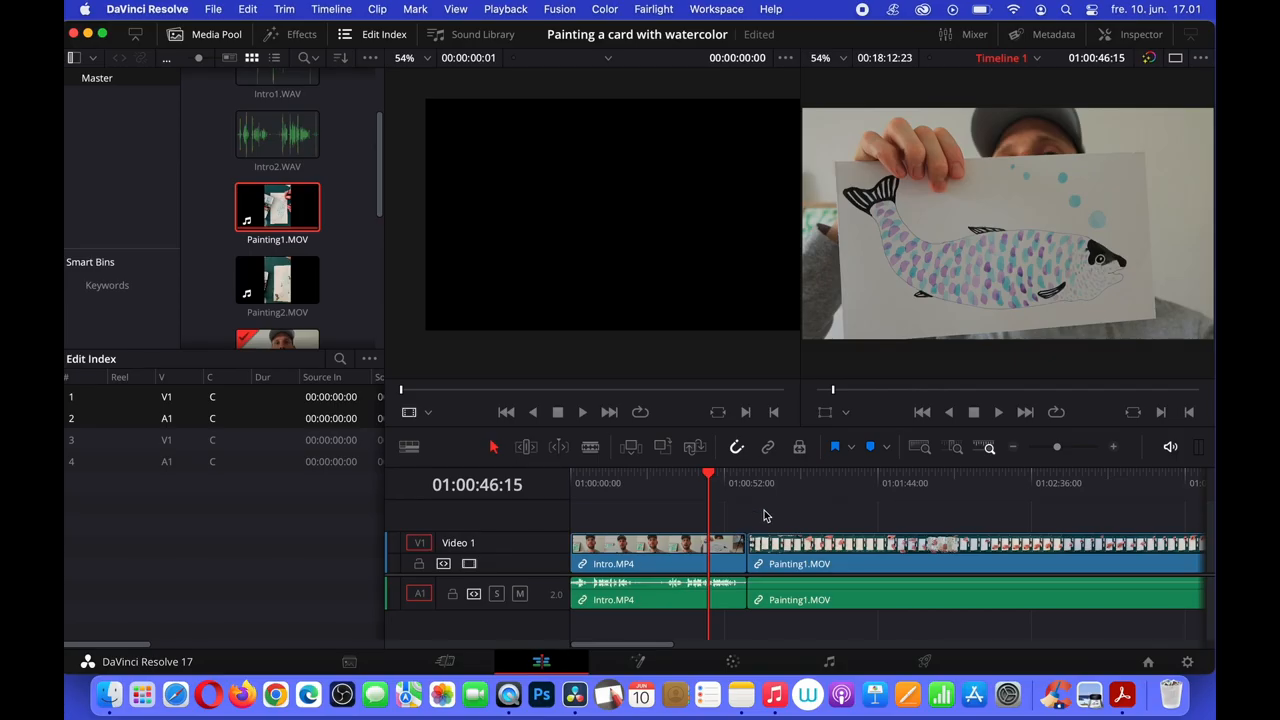
click(781, 483)
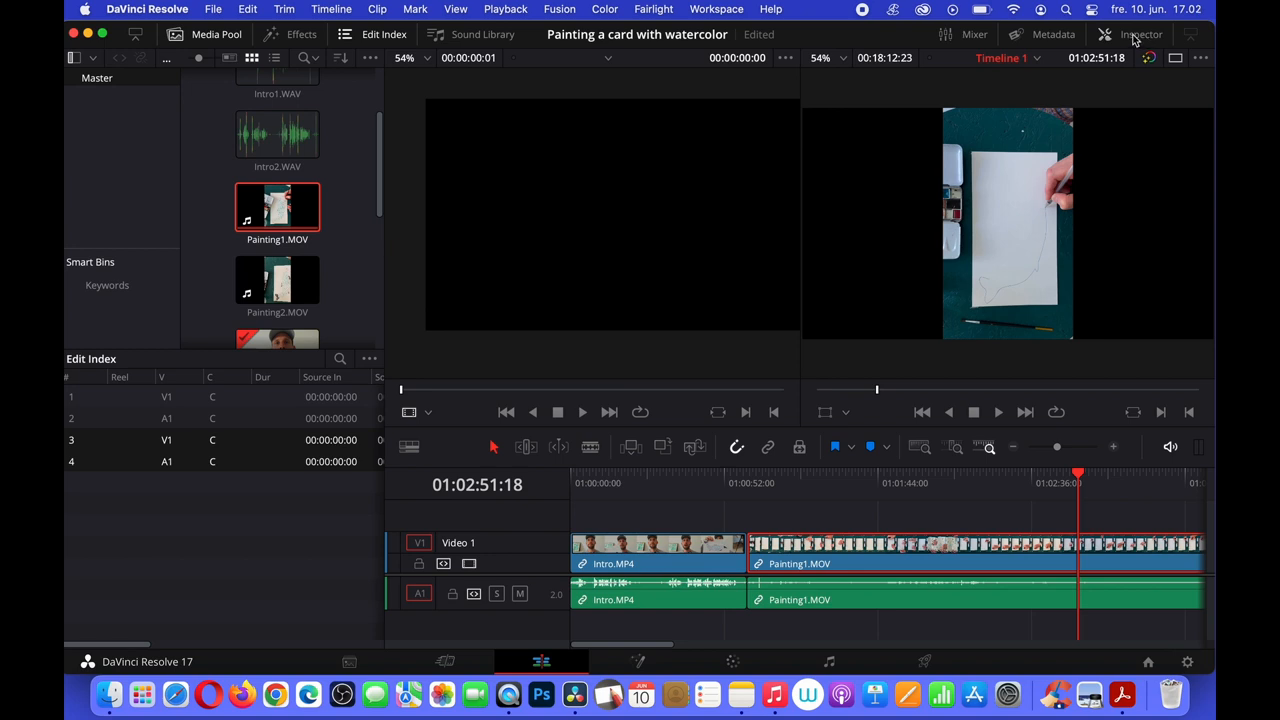
click(1140, 34)
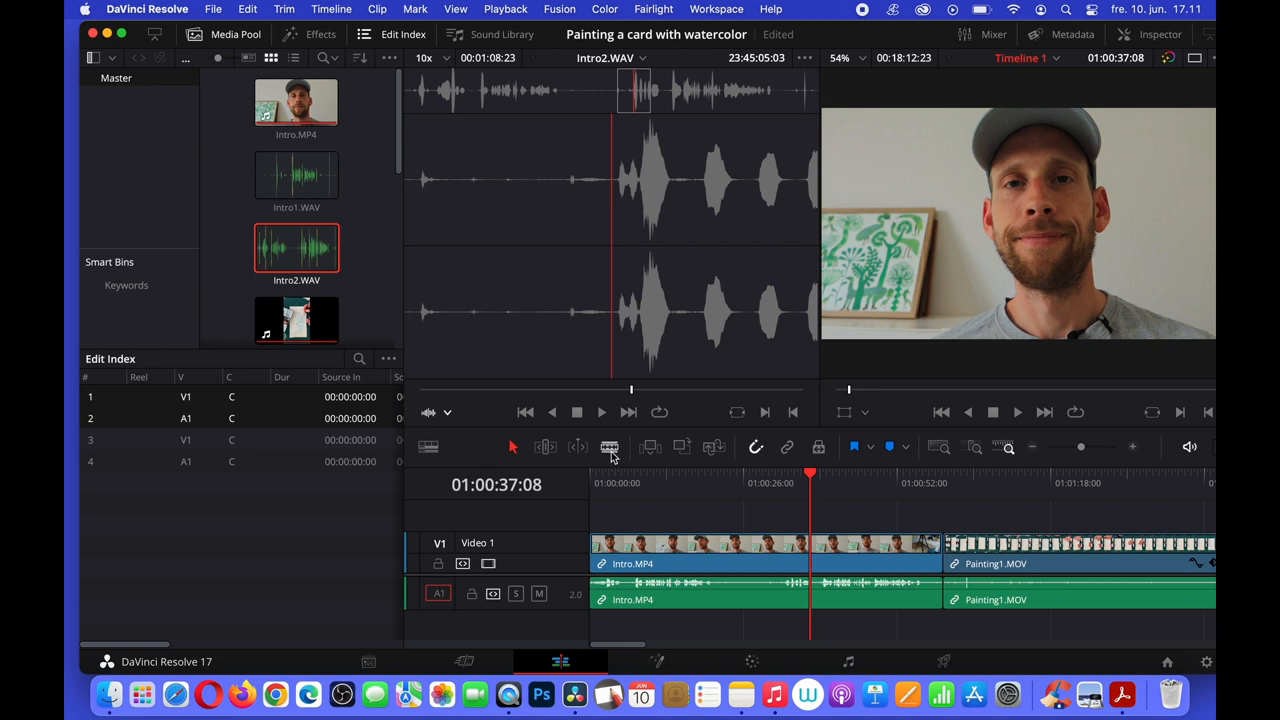
mouse_move(610, 447)
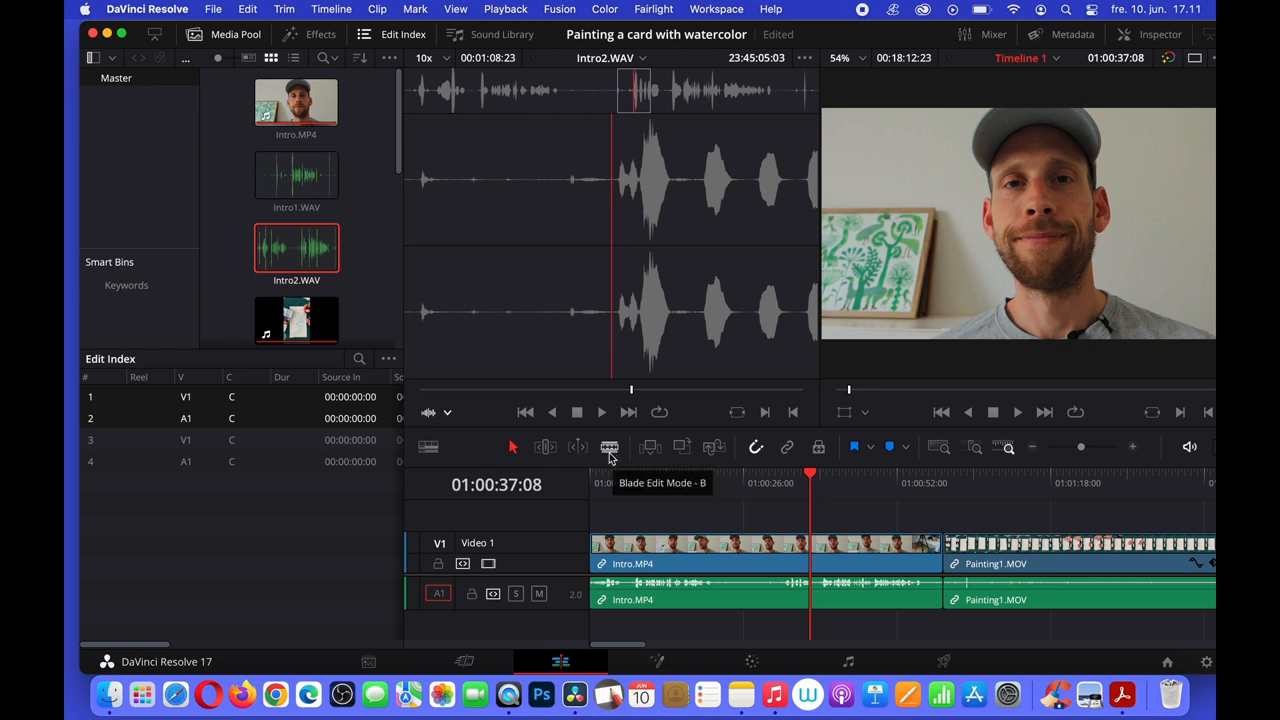
- Split Intro.MP4 with Blade Edit Mode at about 00:00:39
click(610, 447)
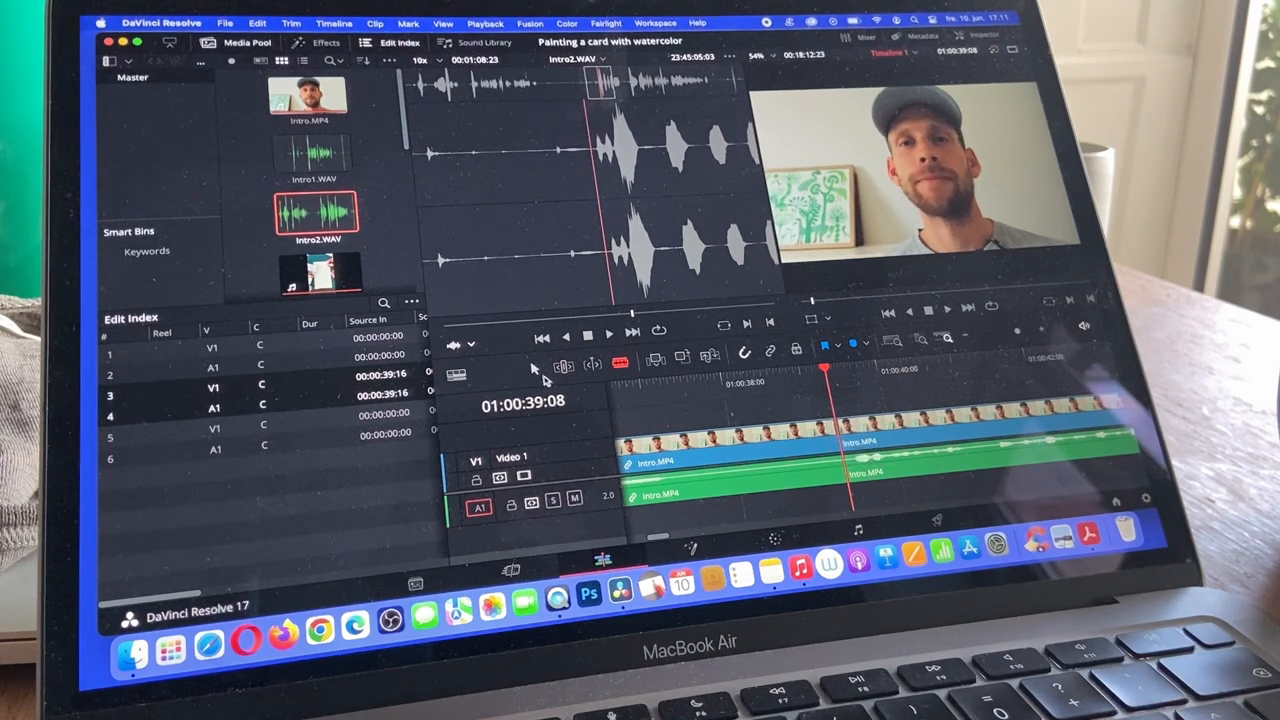
mouse_move(540, 378)
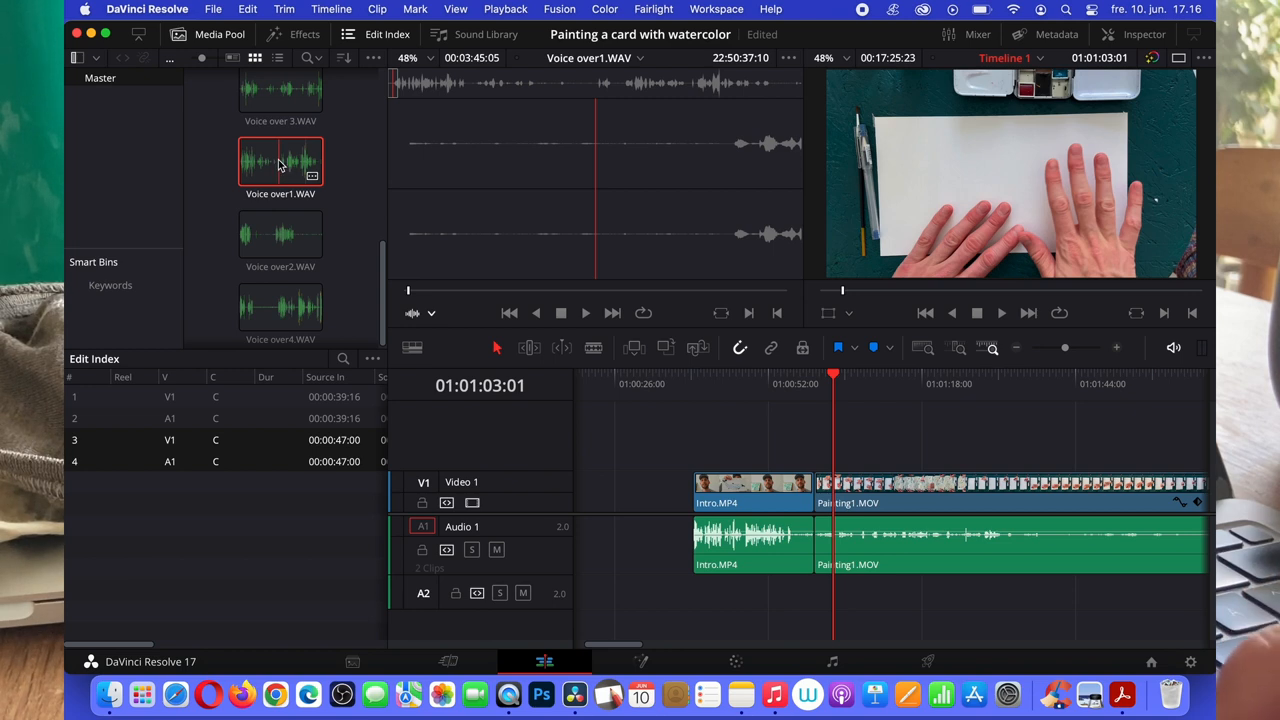
- Drop Voice over1.WAV onto track A2, aligned with the start of Painting1.MOV
drag(281, 162, 410, 350)
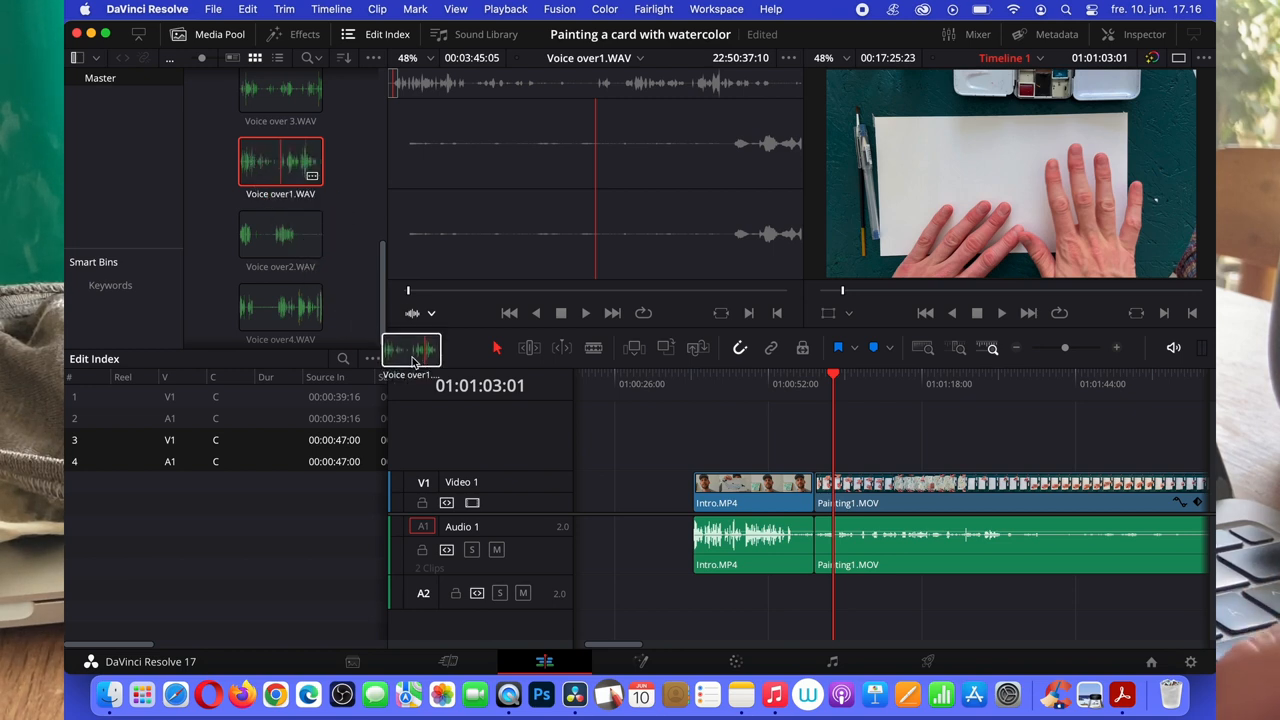
drag(411, 349, 651, 582)
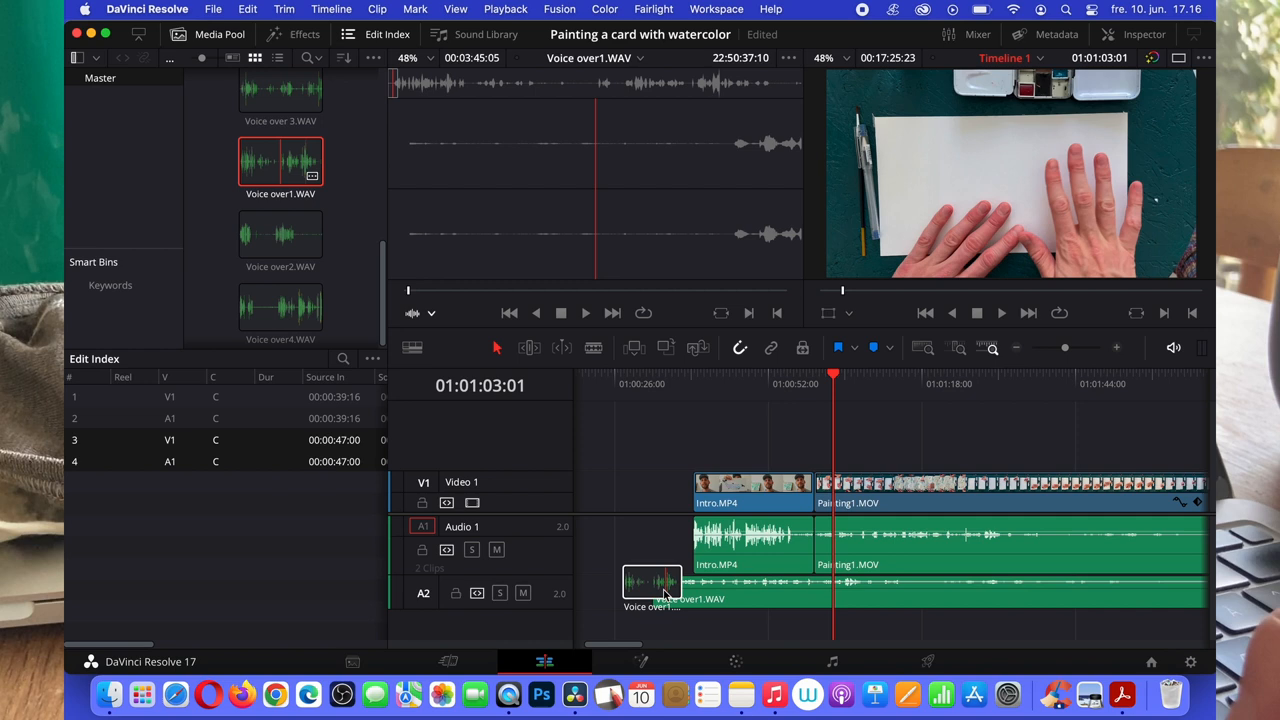
drag(652, 583, 815, 583)
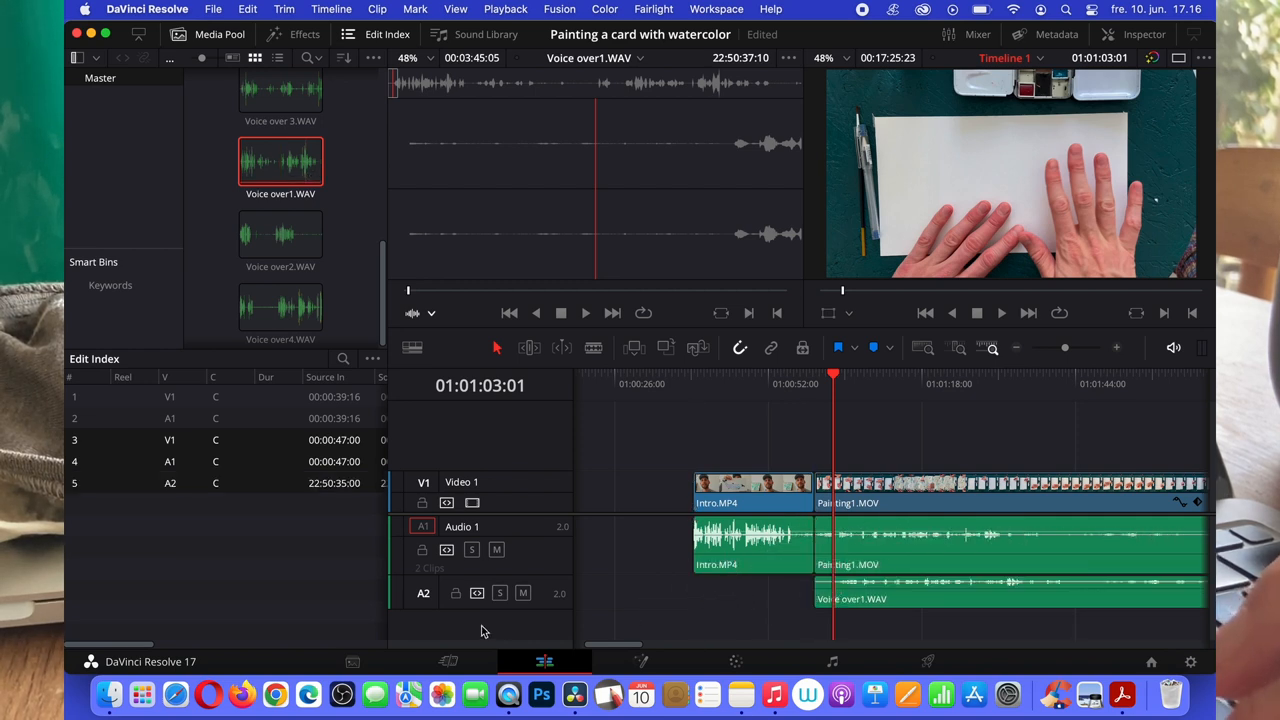
mouse_move(435, 600)
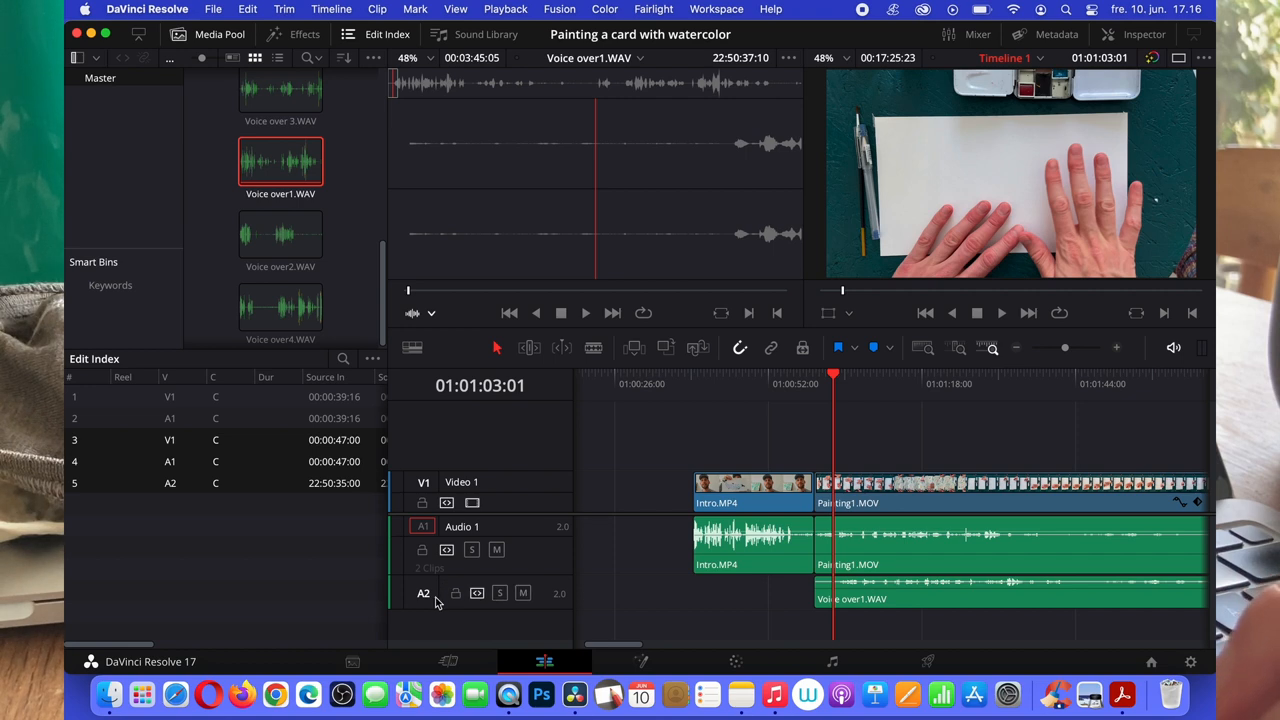
mouse_move(1131, 351)
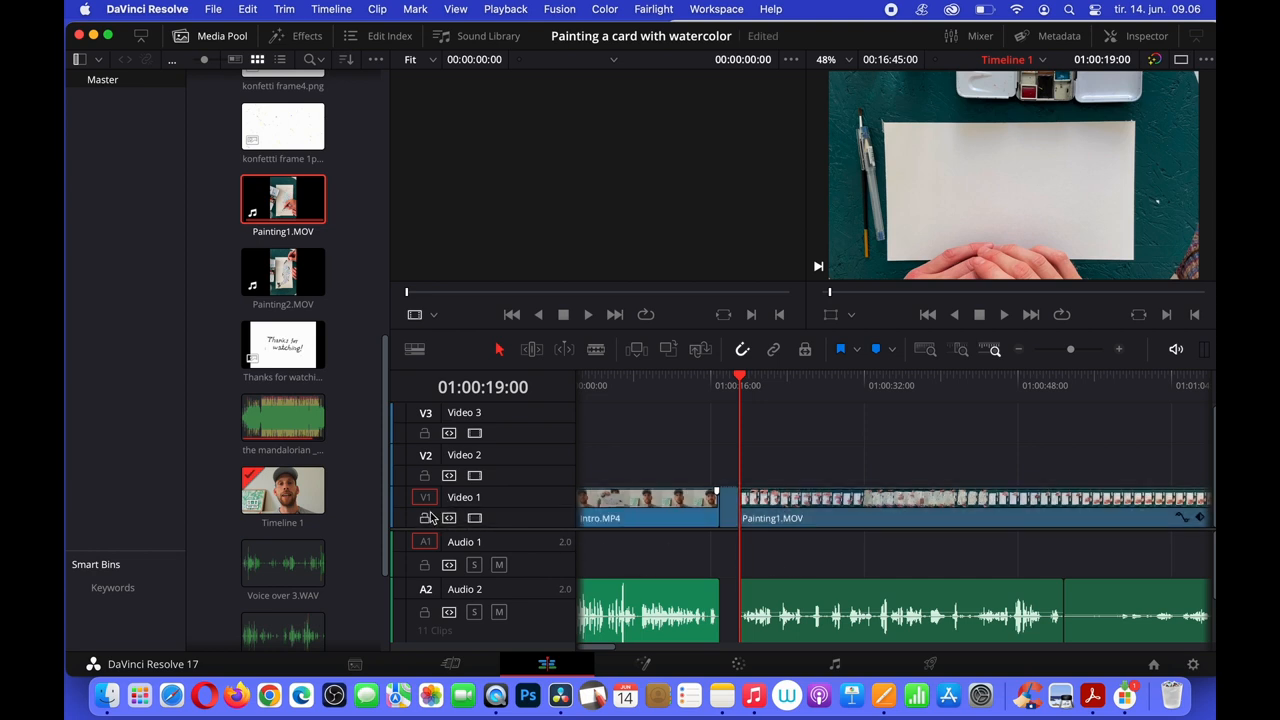
mouse_move(750, 388)
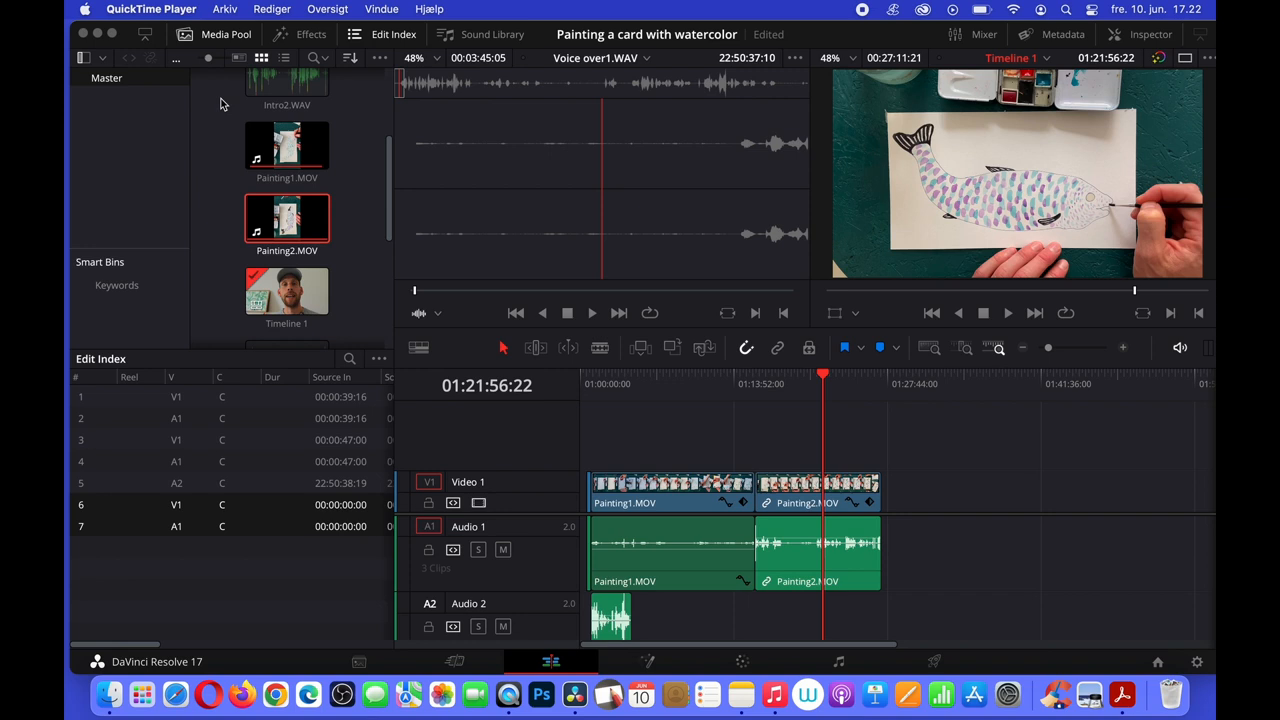
- Use File > Import > Media to bring the music WAV into the media pool
click(213, 9)
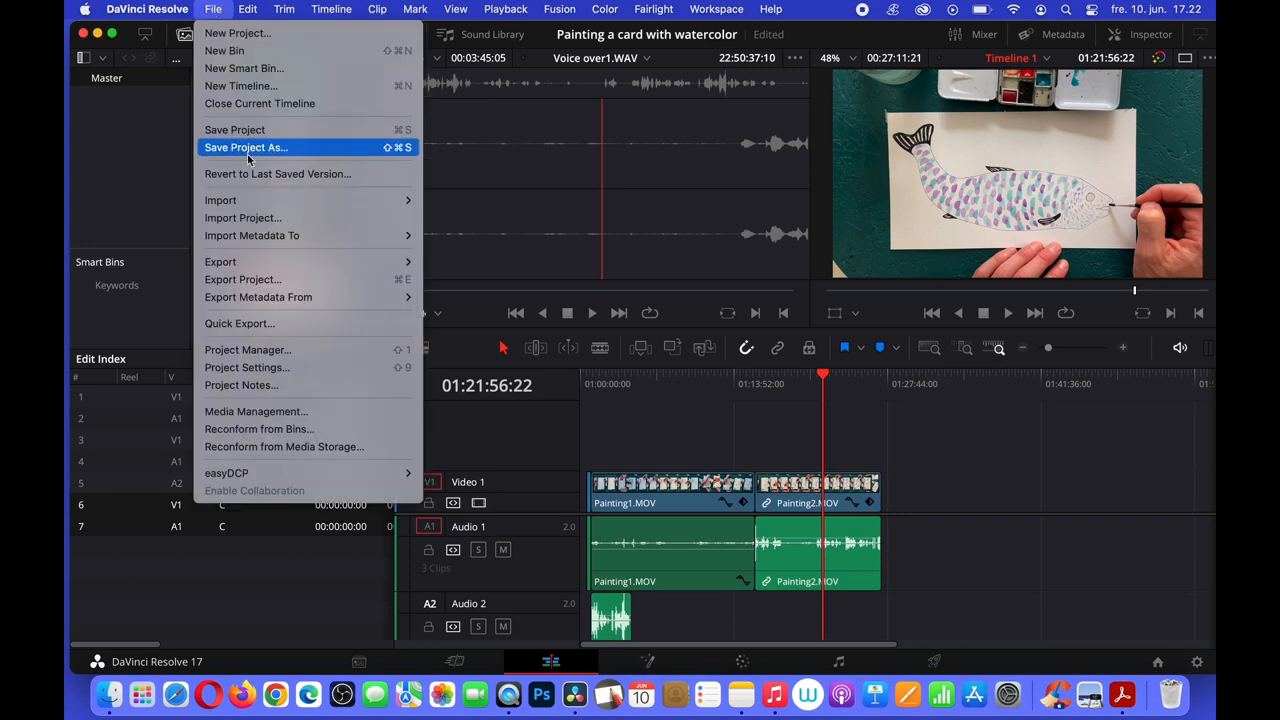
mouse_move(220, 200)
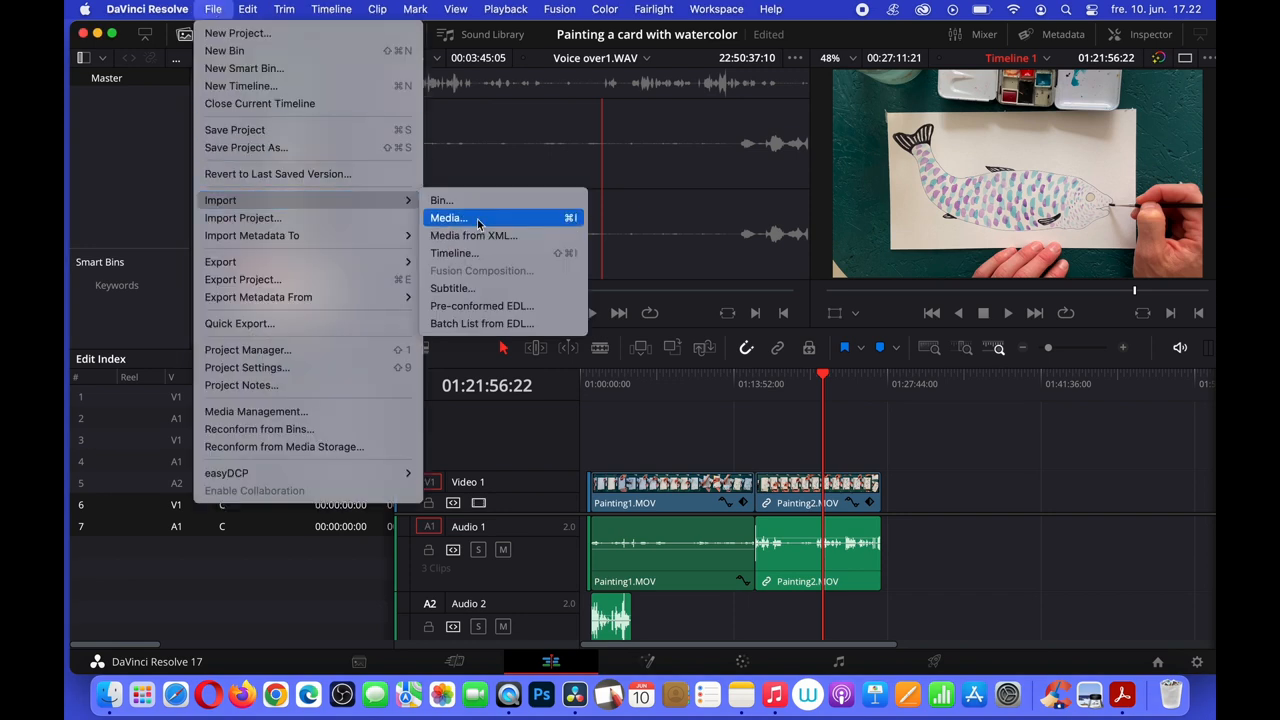
click(448, 218)
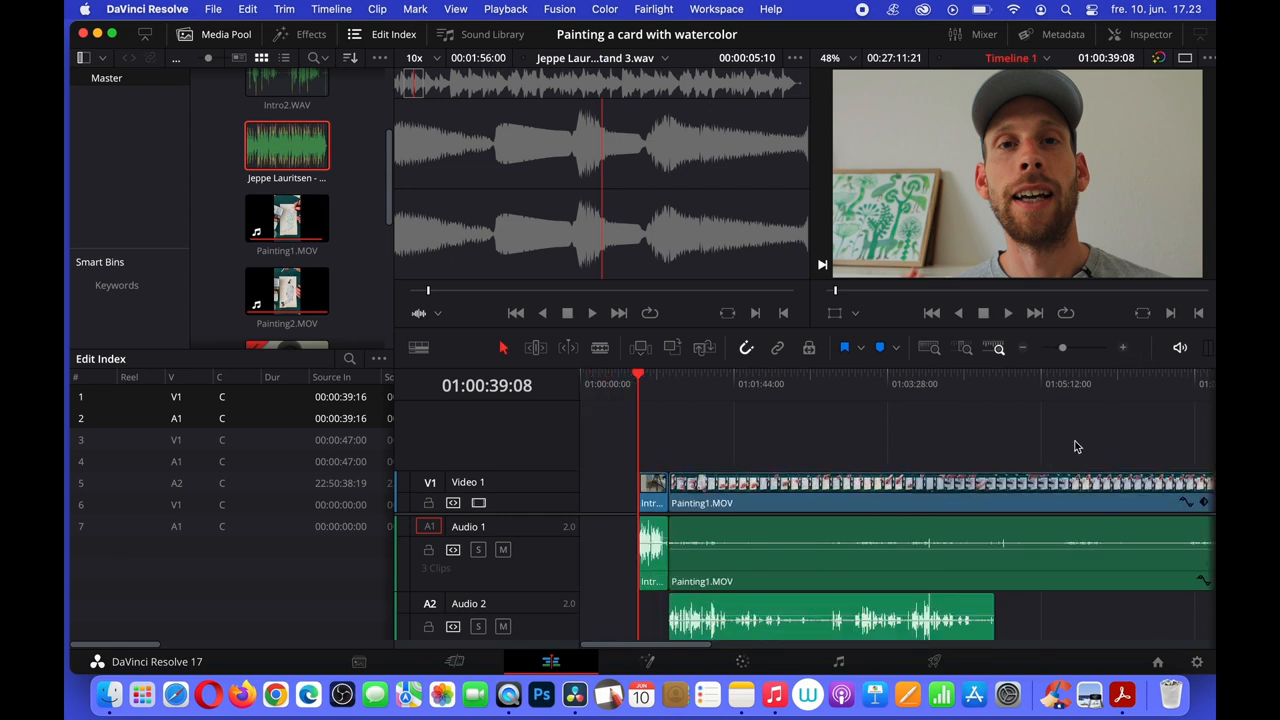
mouse_move(558, 631)
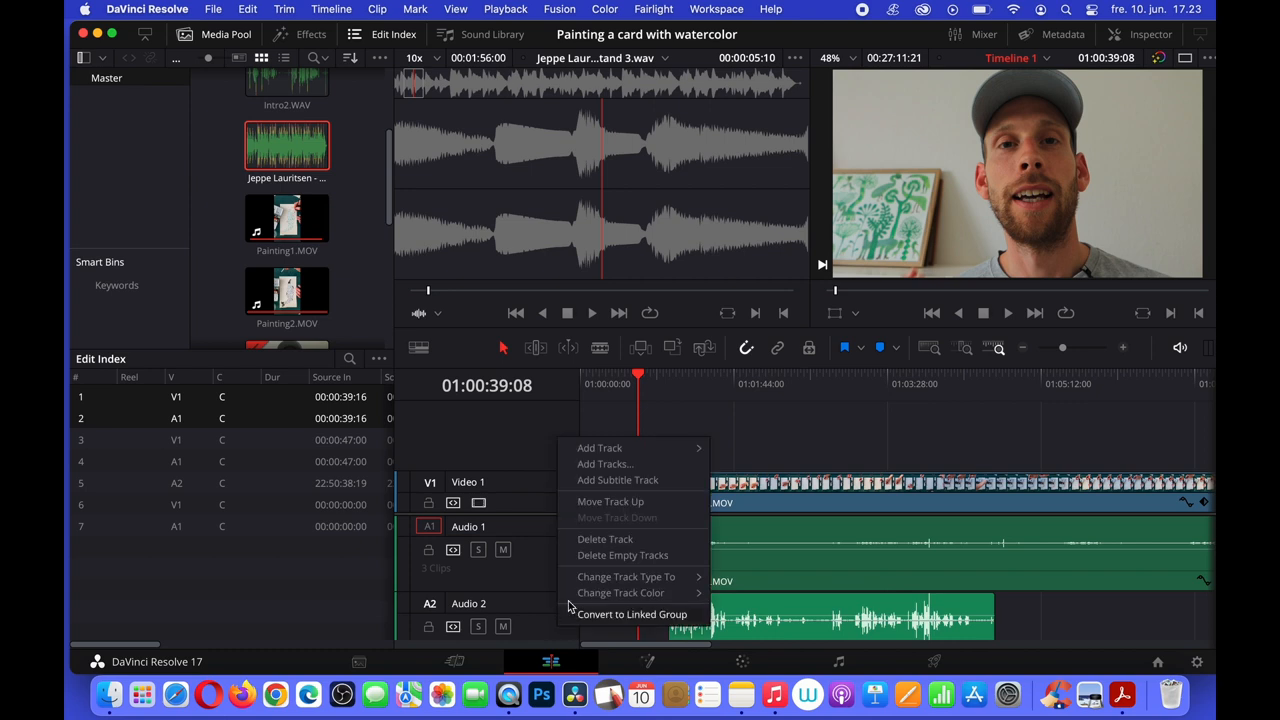
mouse_move(600, 447)
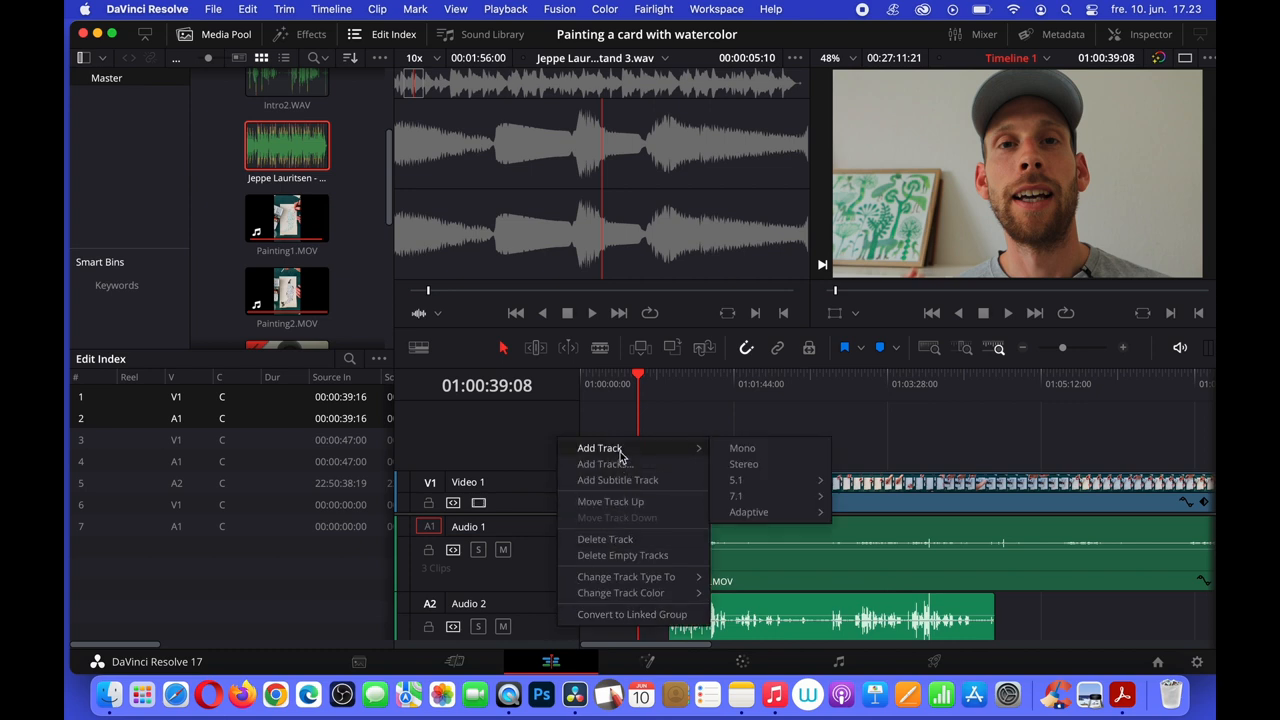
- Add a stereo audio track A3 and drag the music clip onto it under Intro.MP4
click(744, 464)
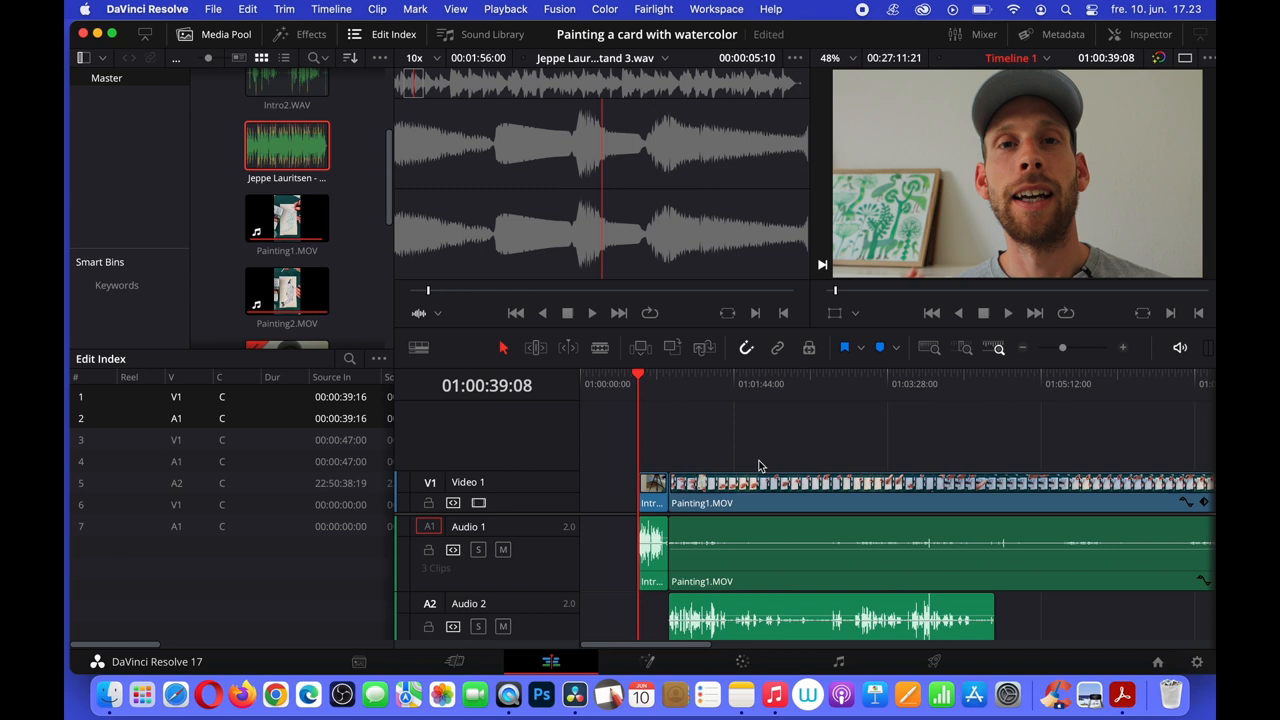
mouse_move(567, 587)
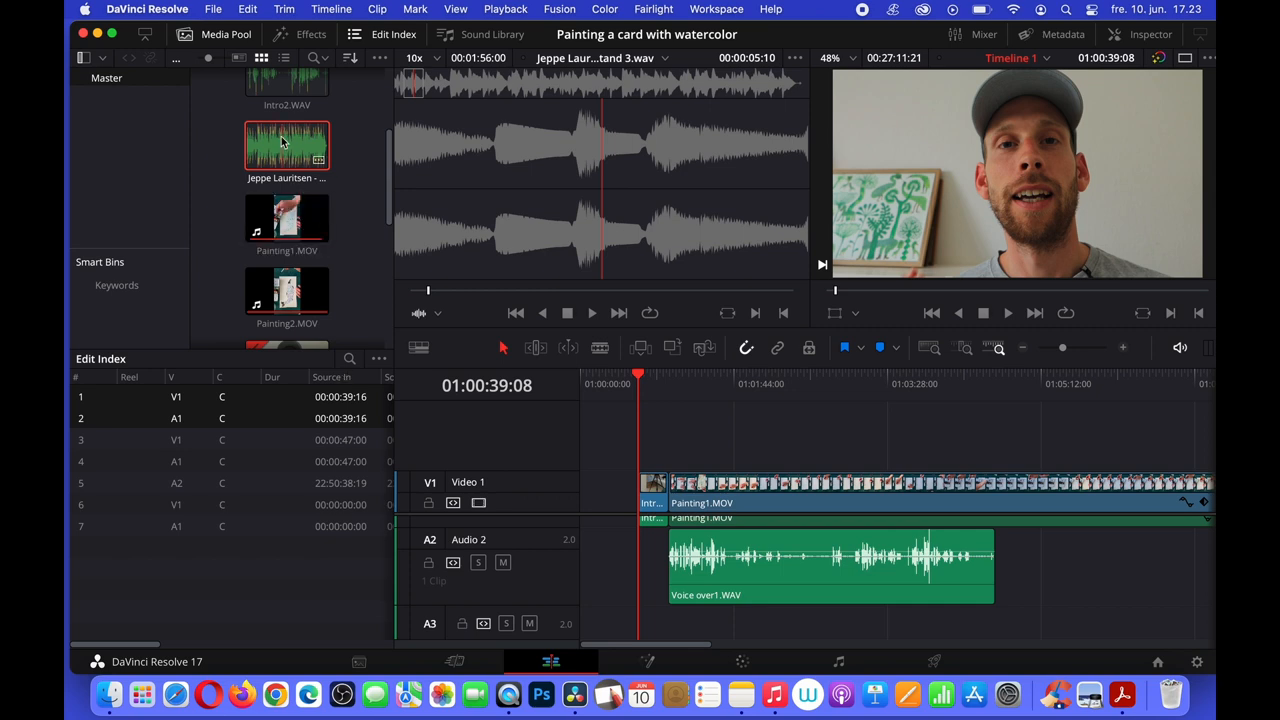
drag(287, 150, 655, 615)
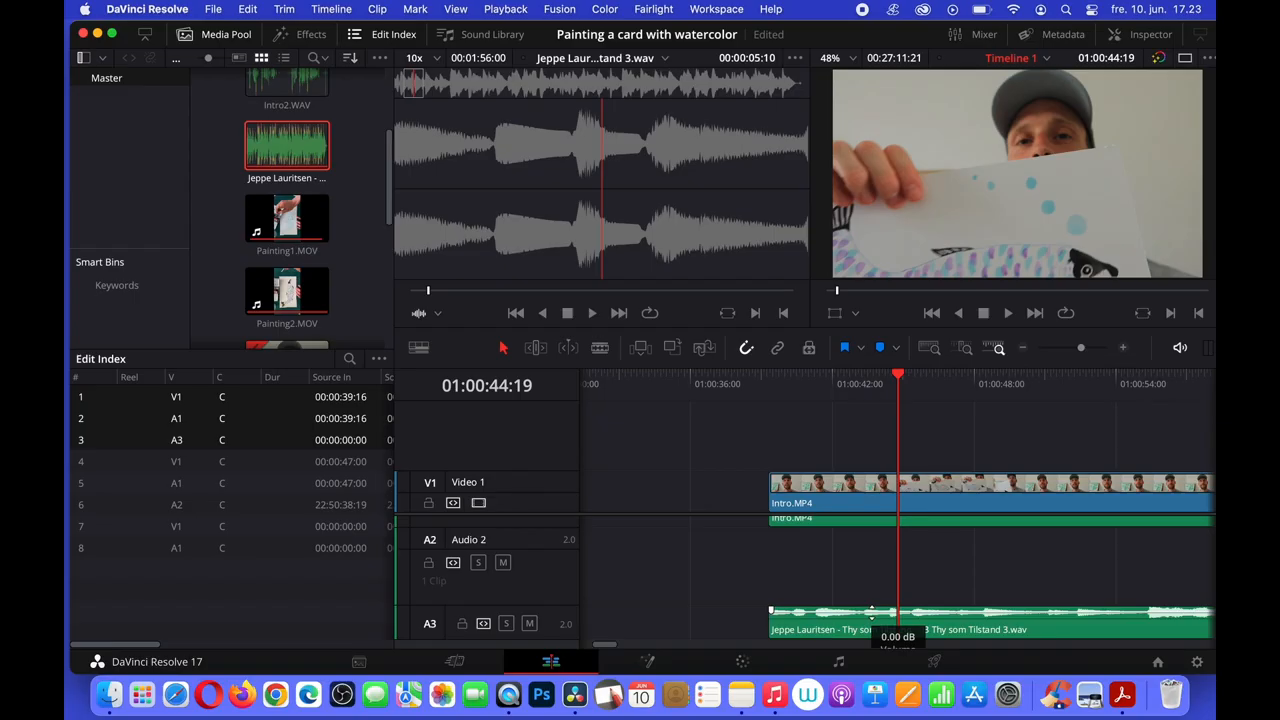
- Drag the A3 music clip's volume line down to -10 dB
drag(897, 610, 897, 623)
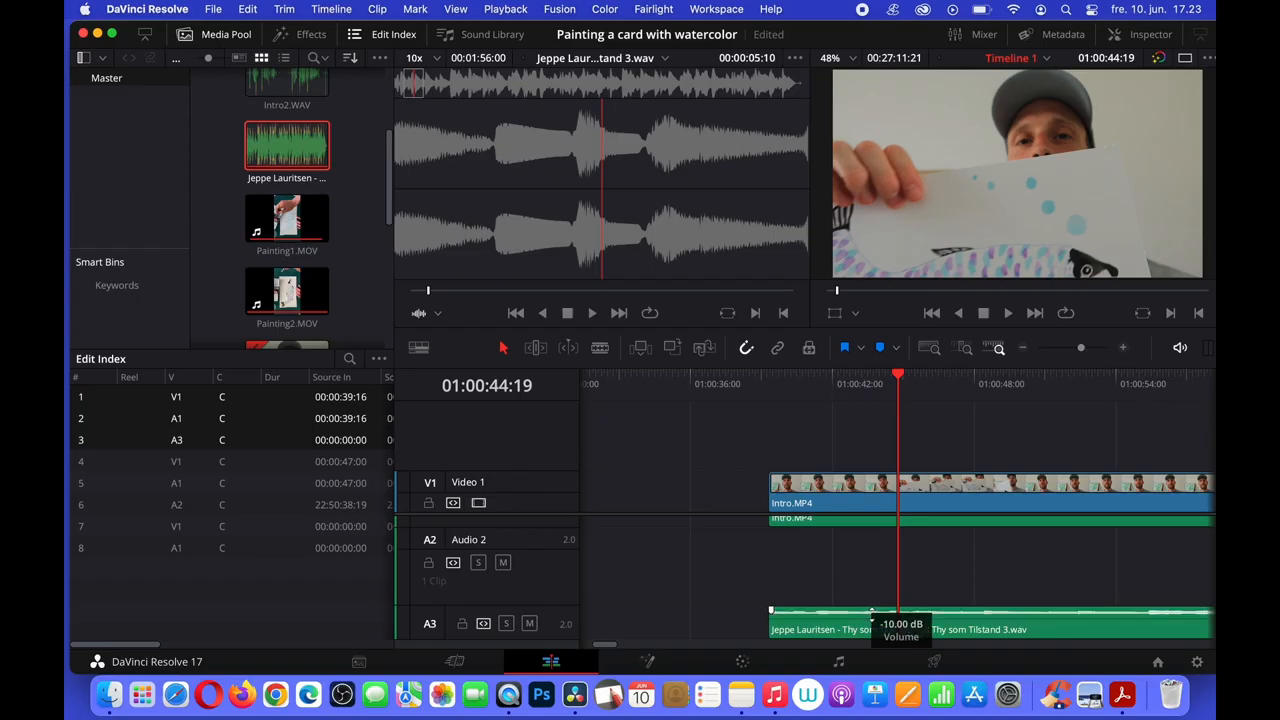
drag(870, 610, 870, 618)
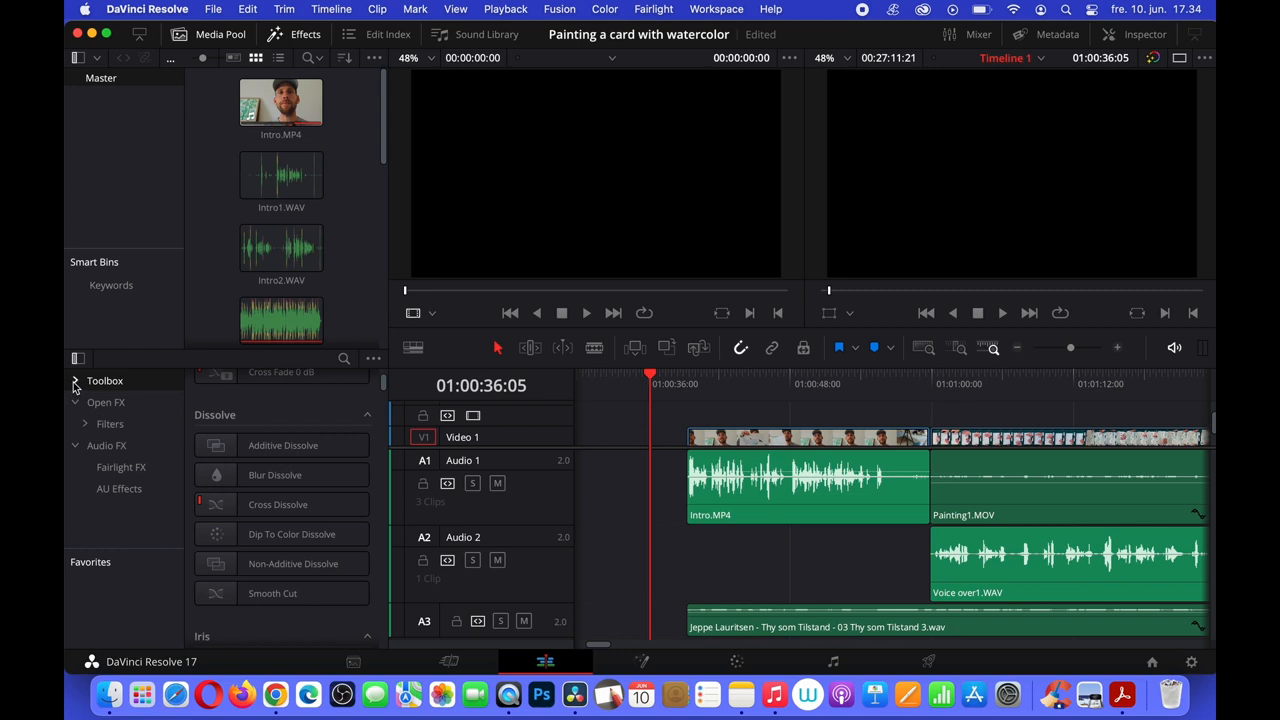
- Place a Solid Color generator from Toolbox > Generators on V1 before Intro.MP4 and select it
click(75, 380)
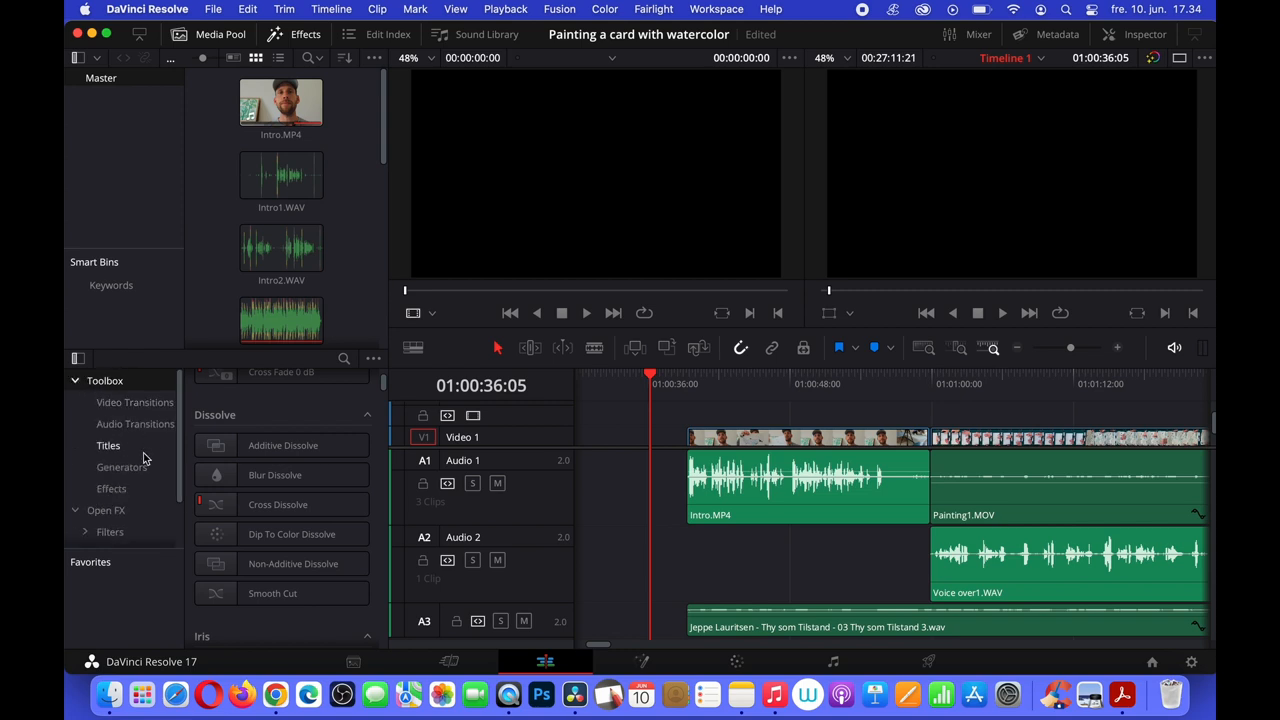
click(121, 467)
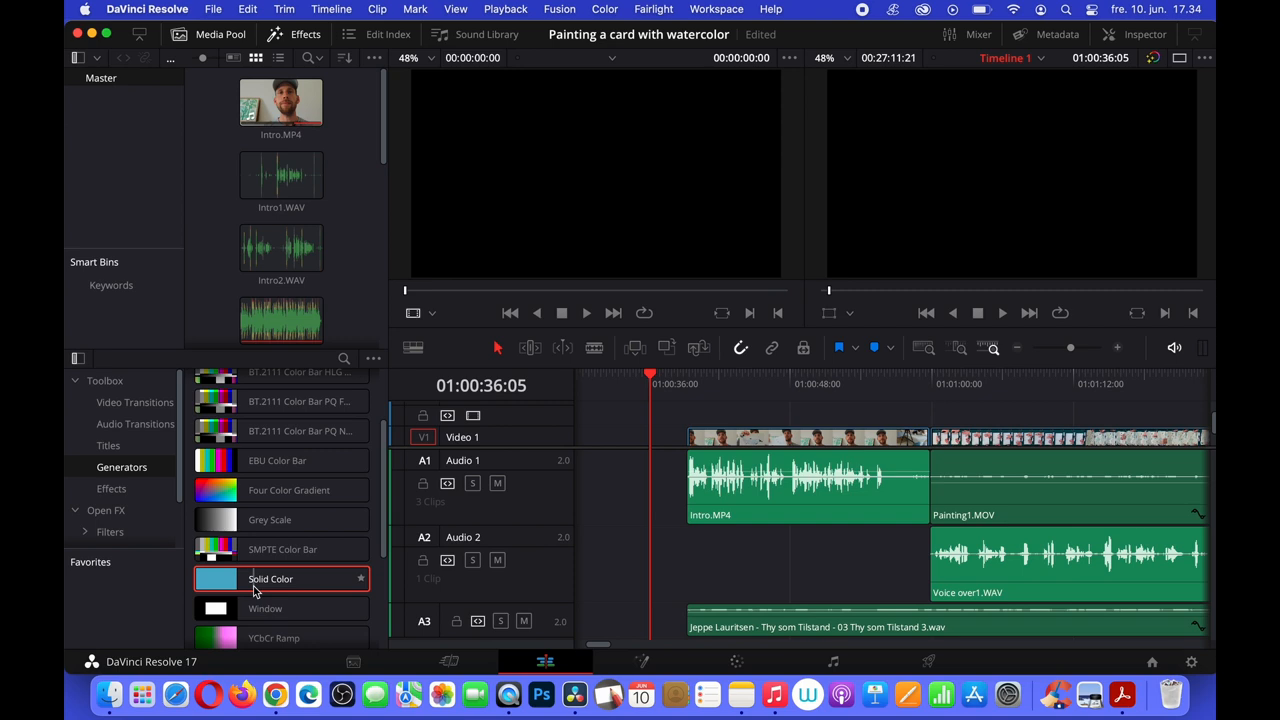
drag(270, 578, 650, 437)
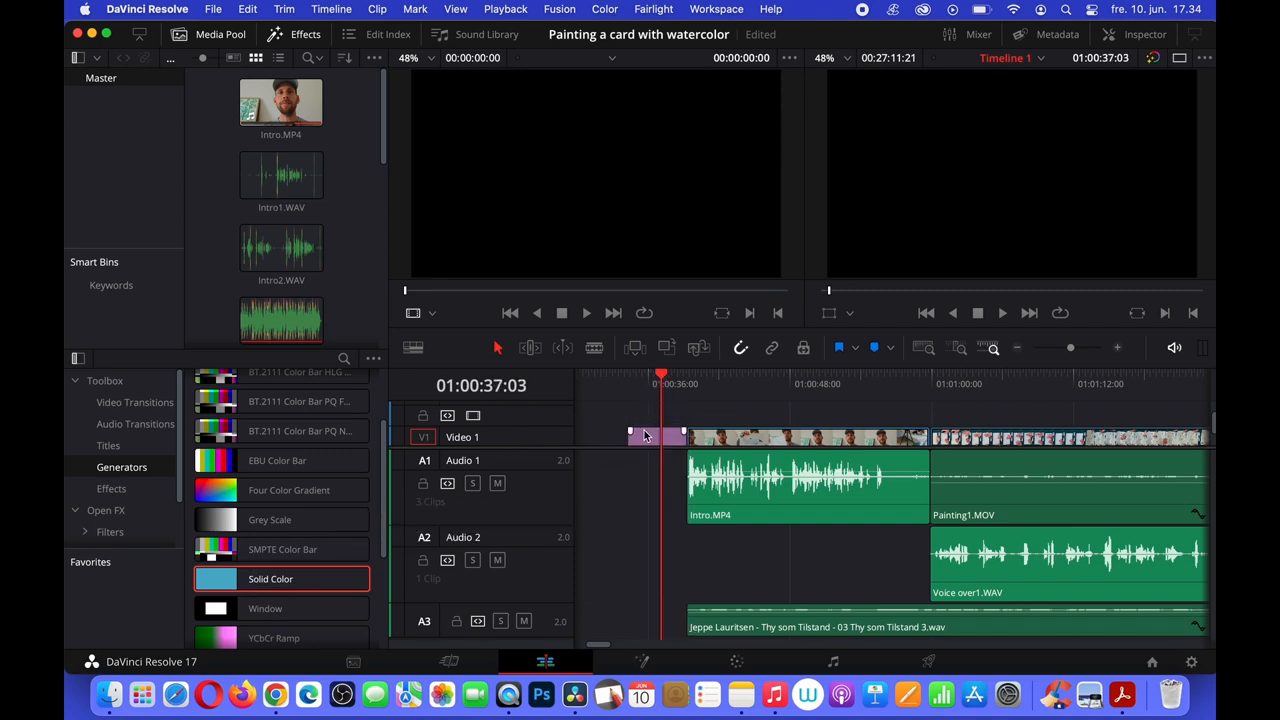
click(655, 437)
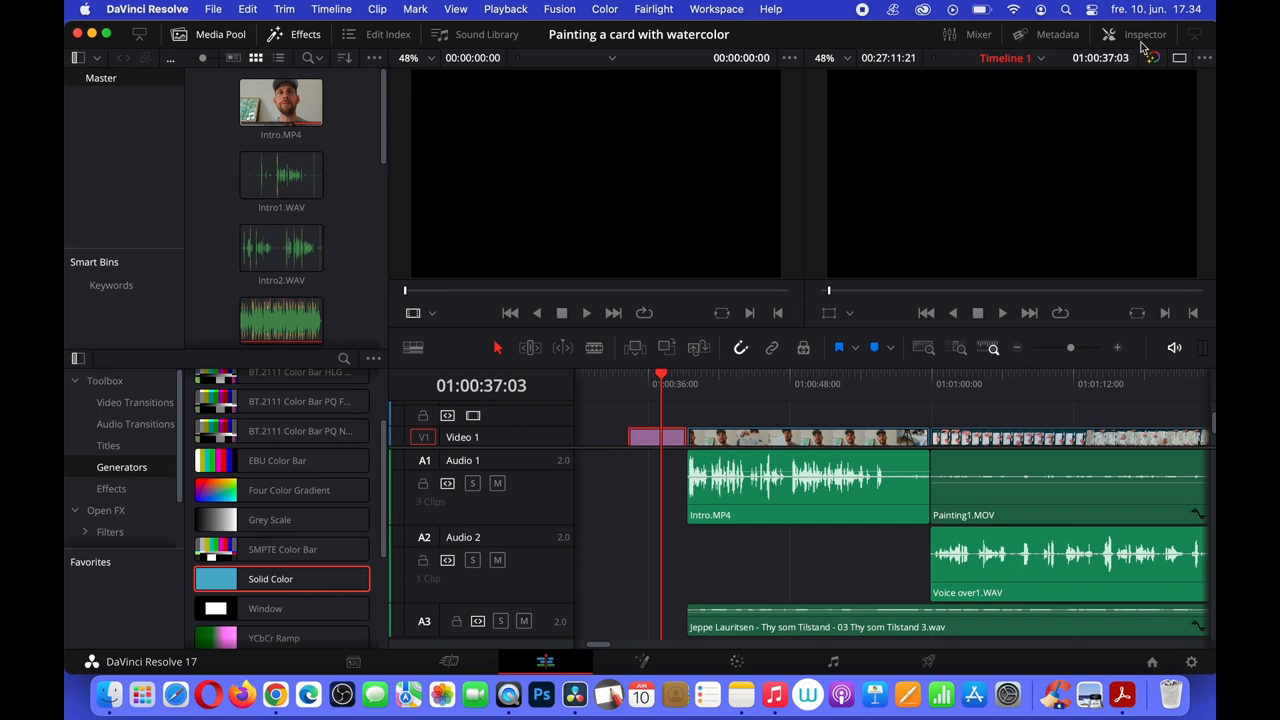
- Set the Solid Color clip's colour swatch to pink in the Inspector
click(1145, 34)
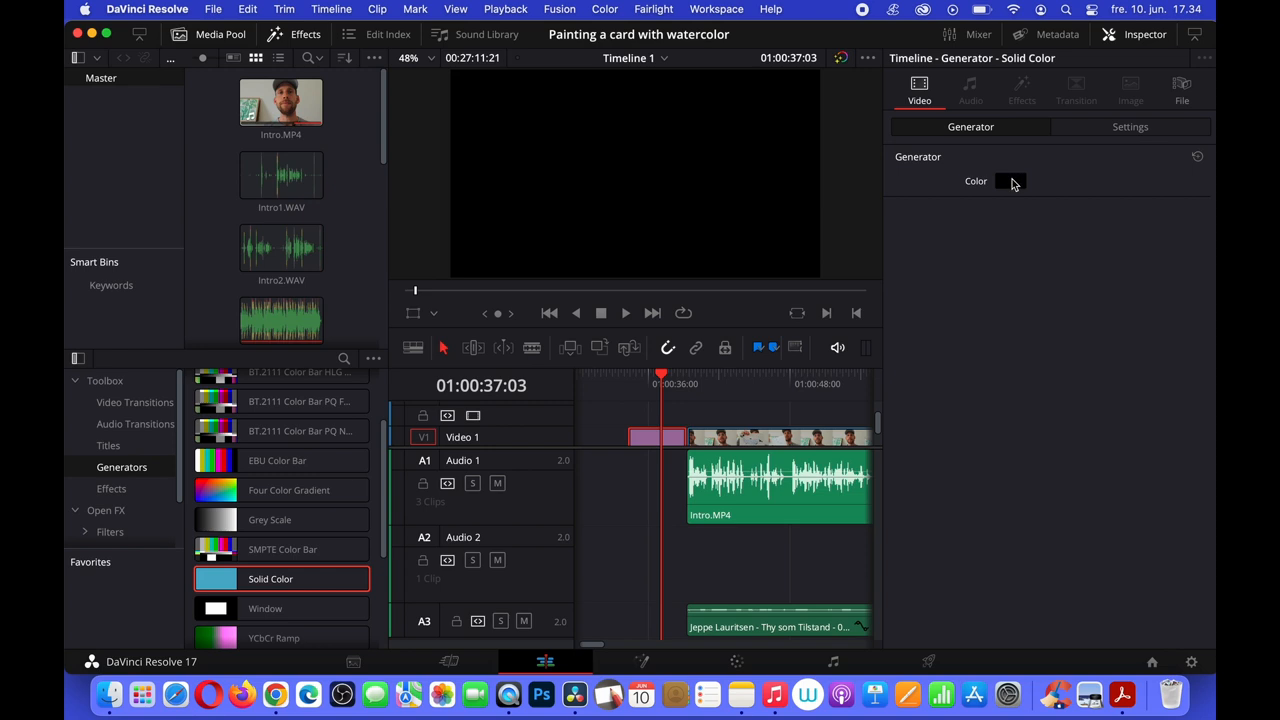
click(1010, 181)
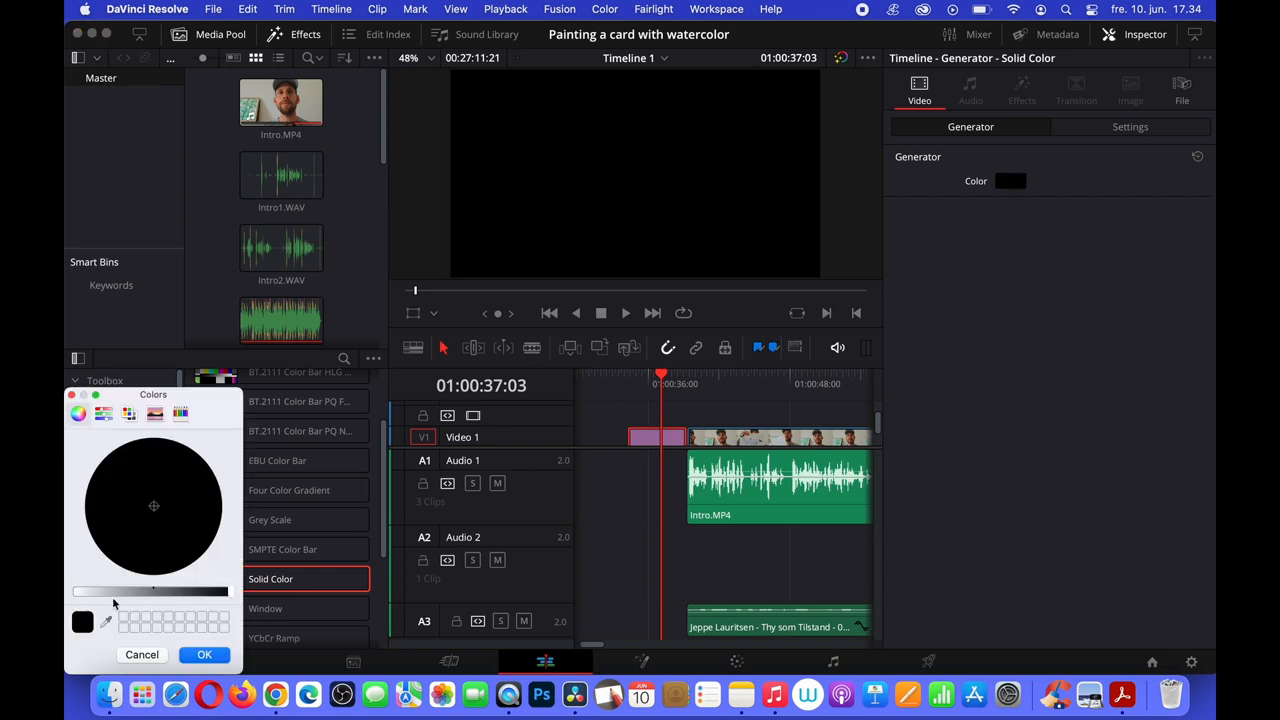
click(158, 517)
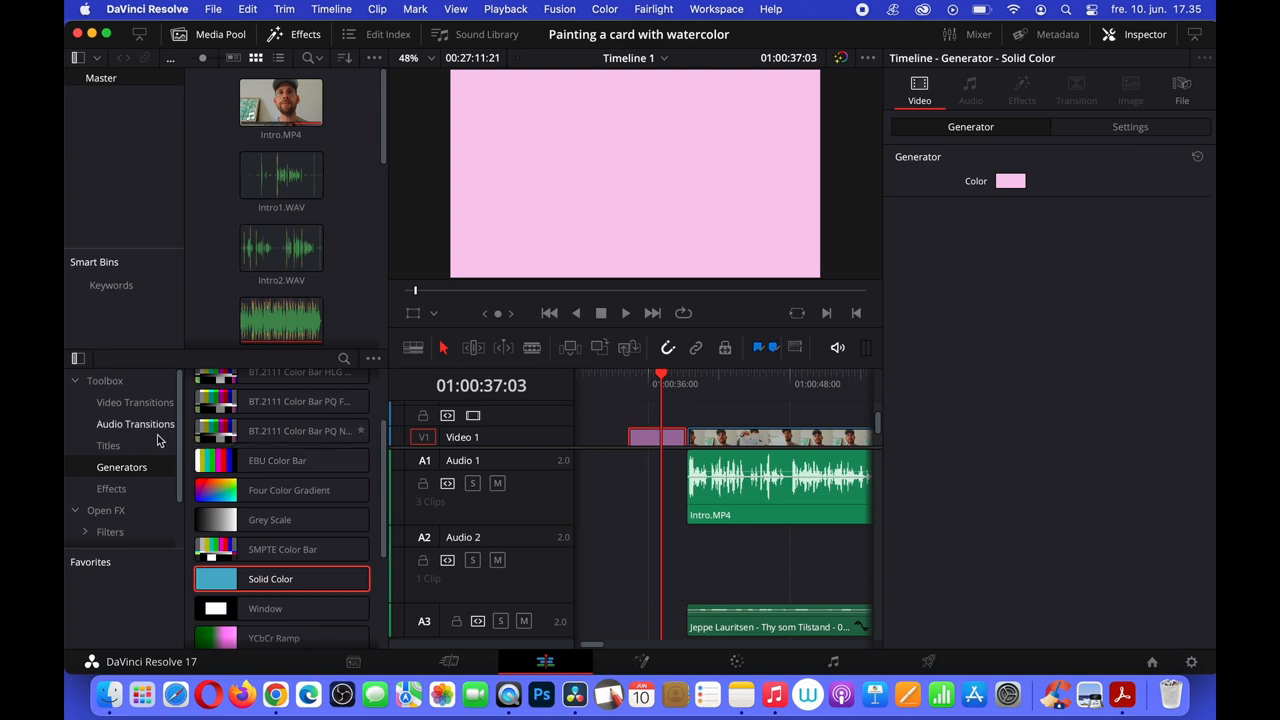
mouse_move(108, 445)
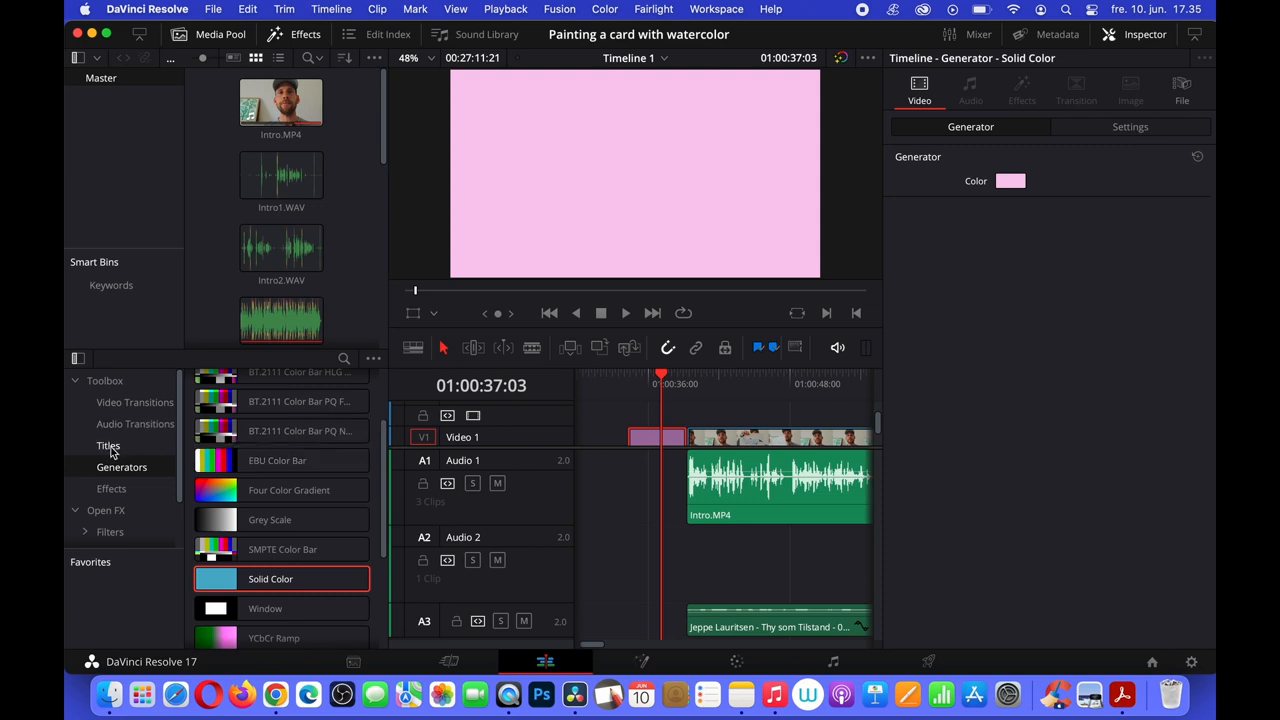
- Show the Titles presets in the Effects Toolbox
click(108, 445)
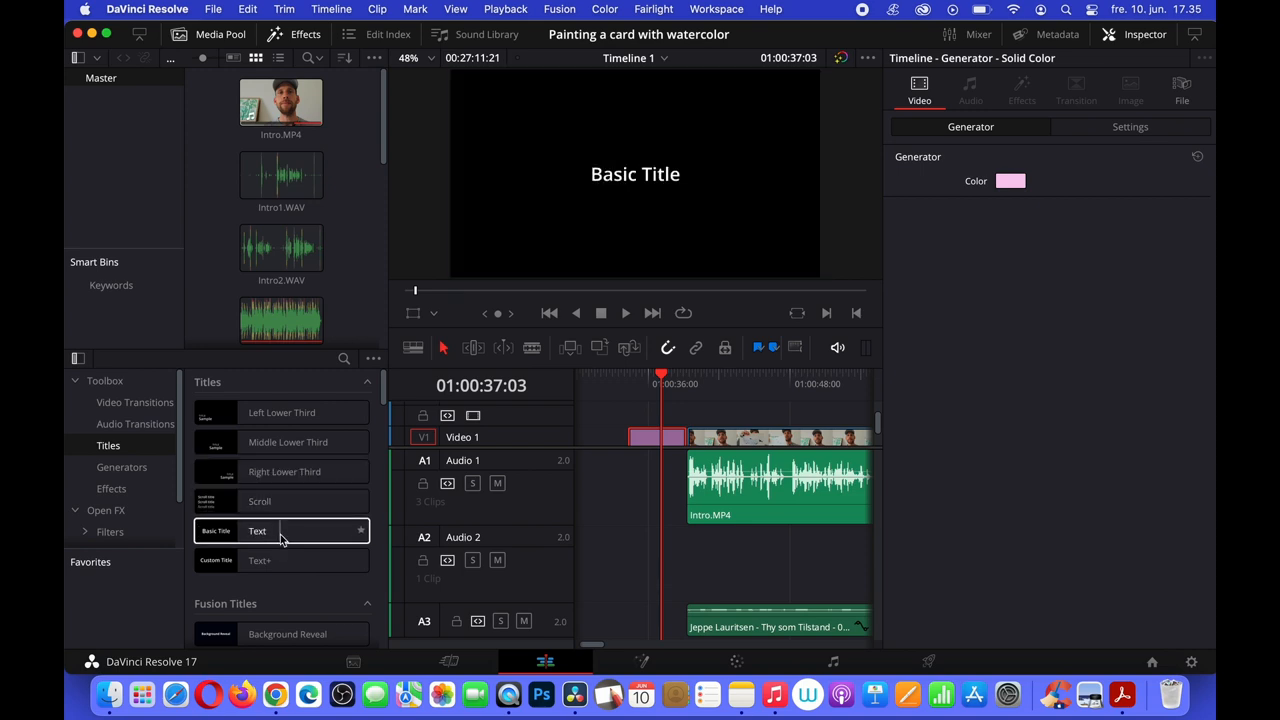
mouse_move(281, 537)
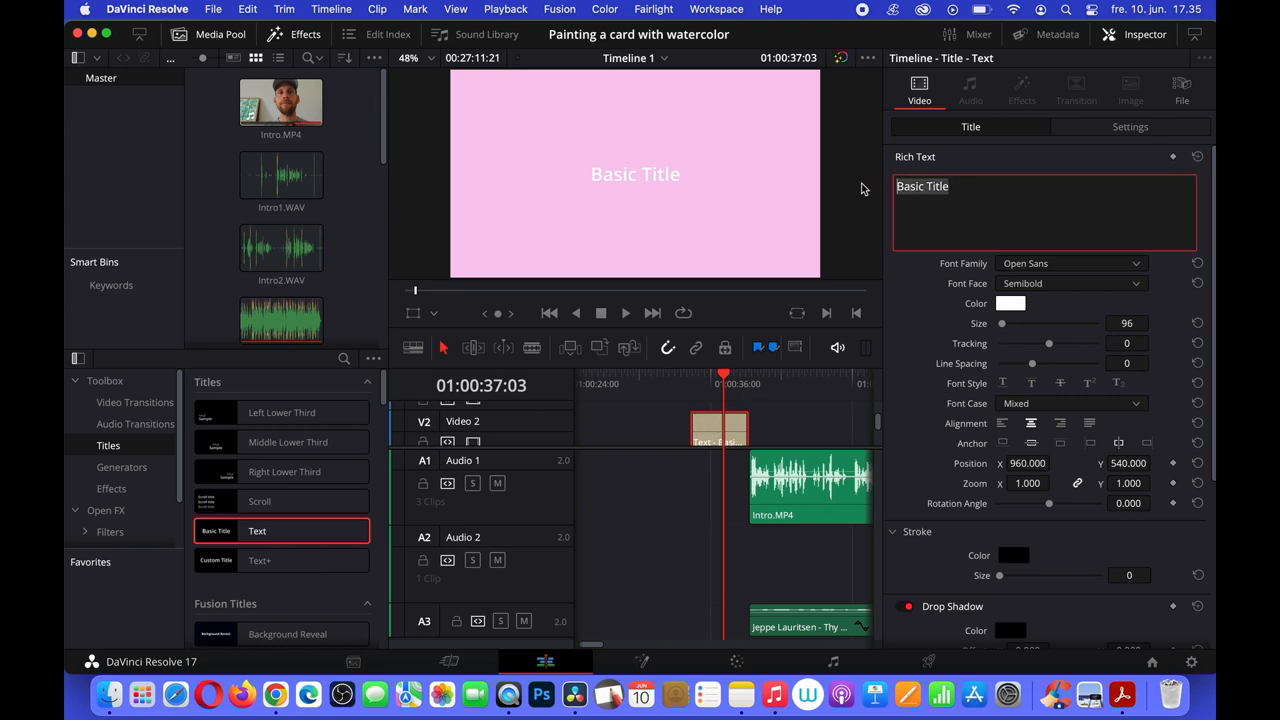
- Enter the title 'Painting a Card with Watercolors' and set its font to PingFang TC
text(P)
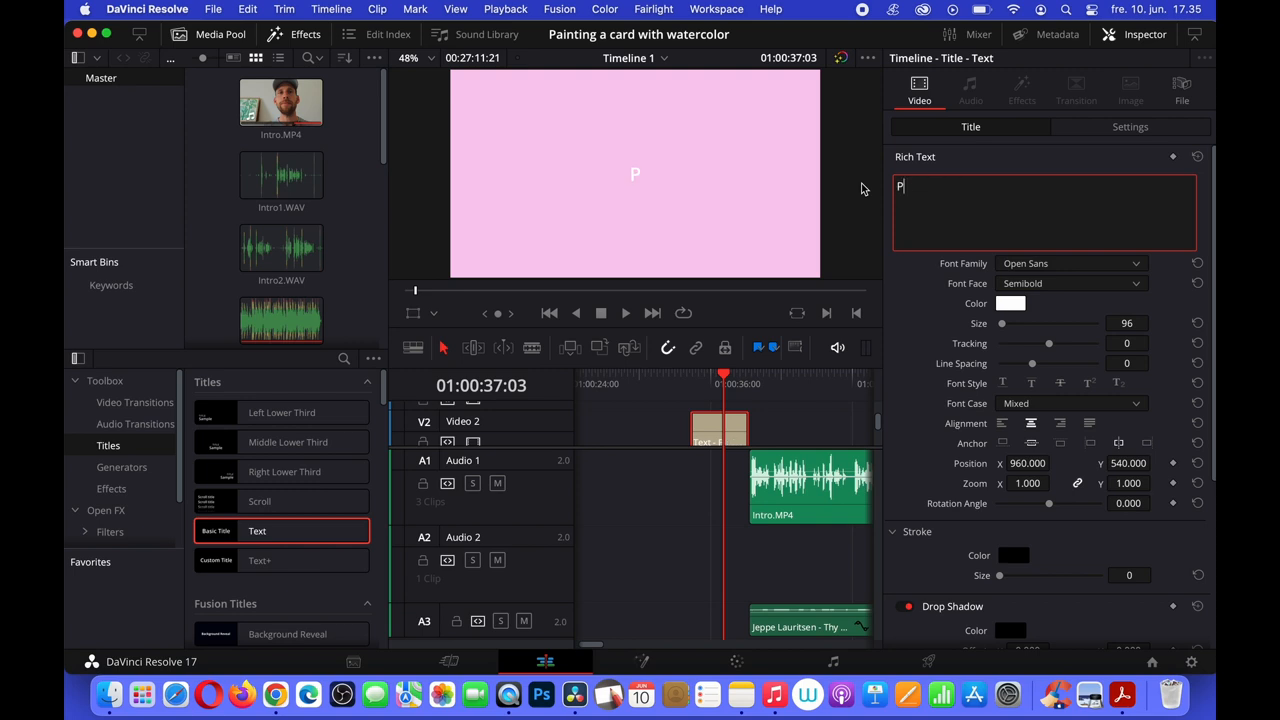
text(ainting a Card with)
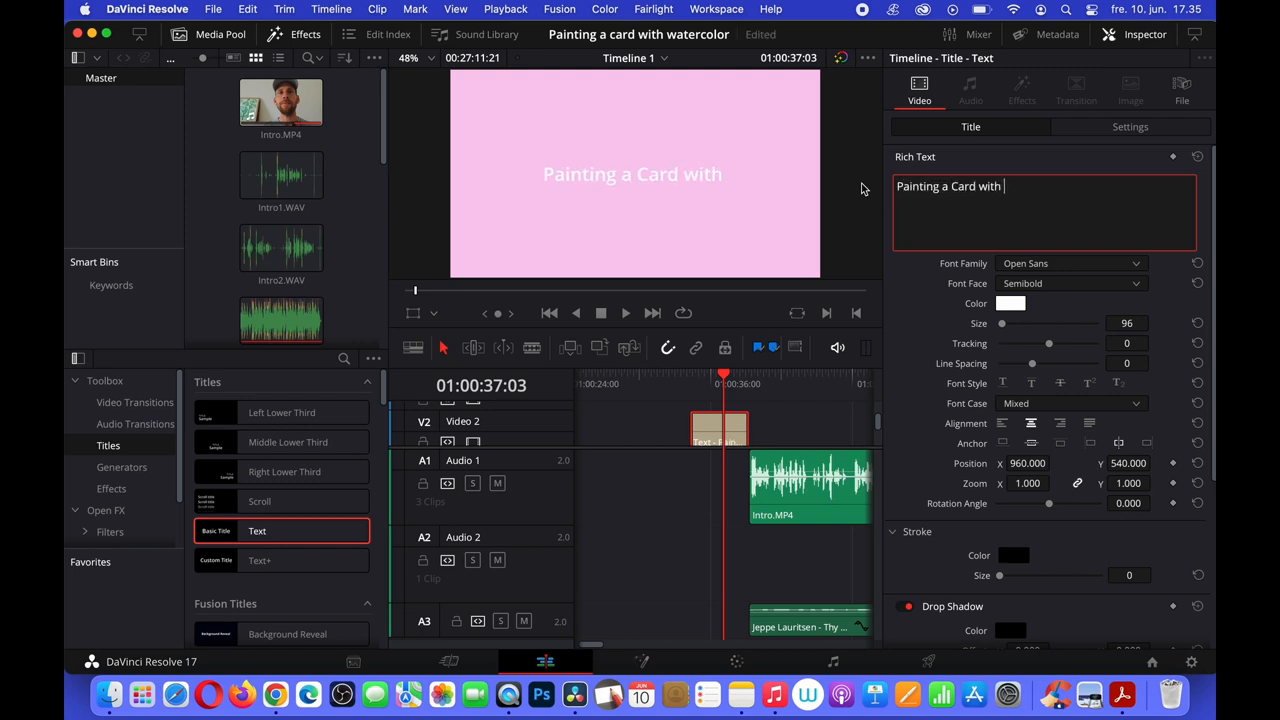
text(Watercolors)
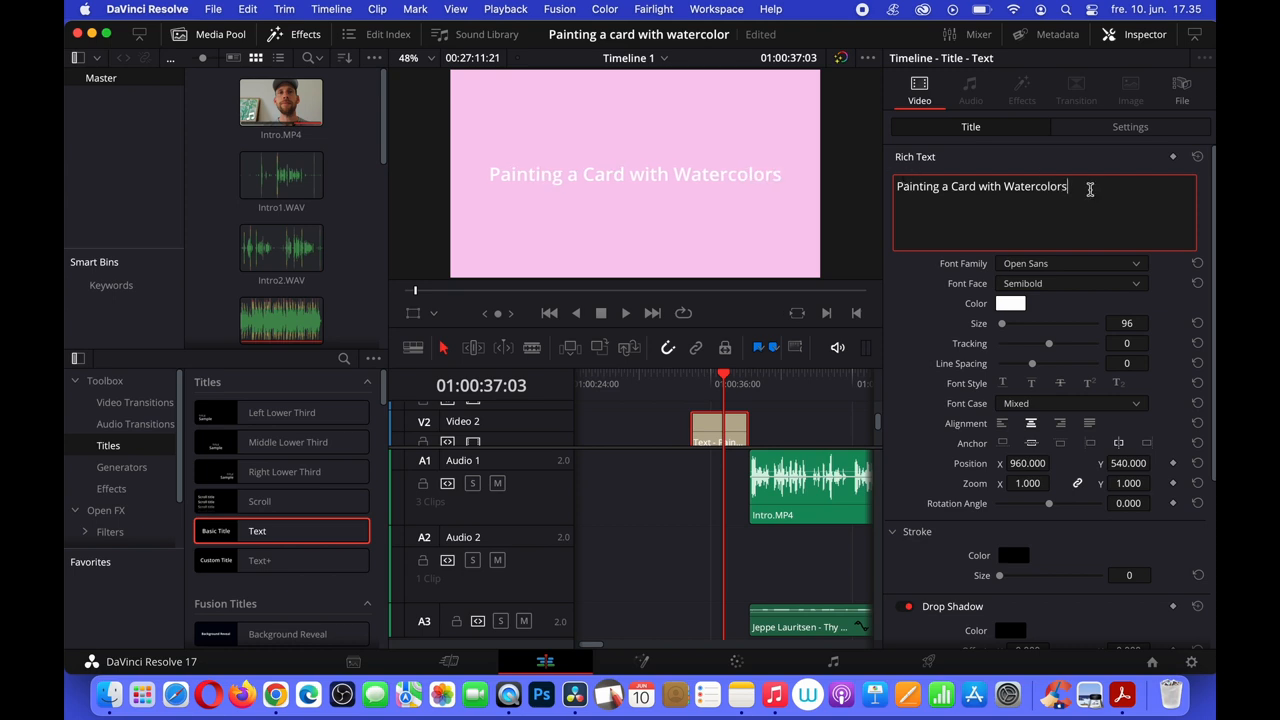
click(1070, 263)
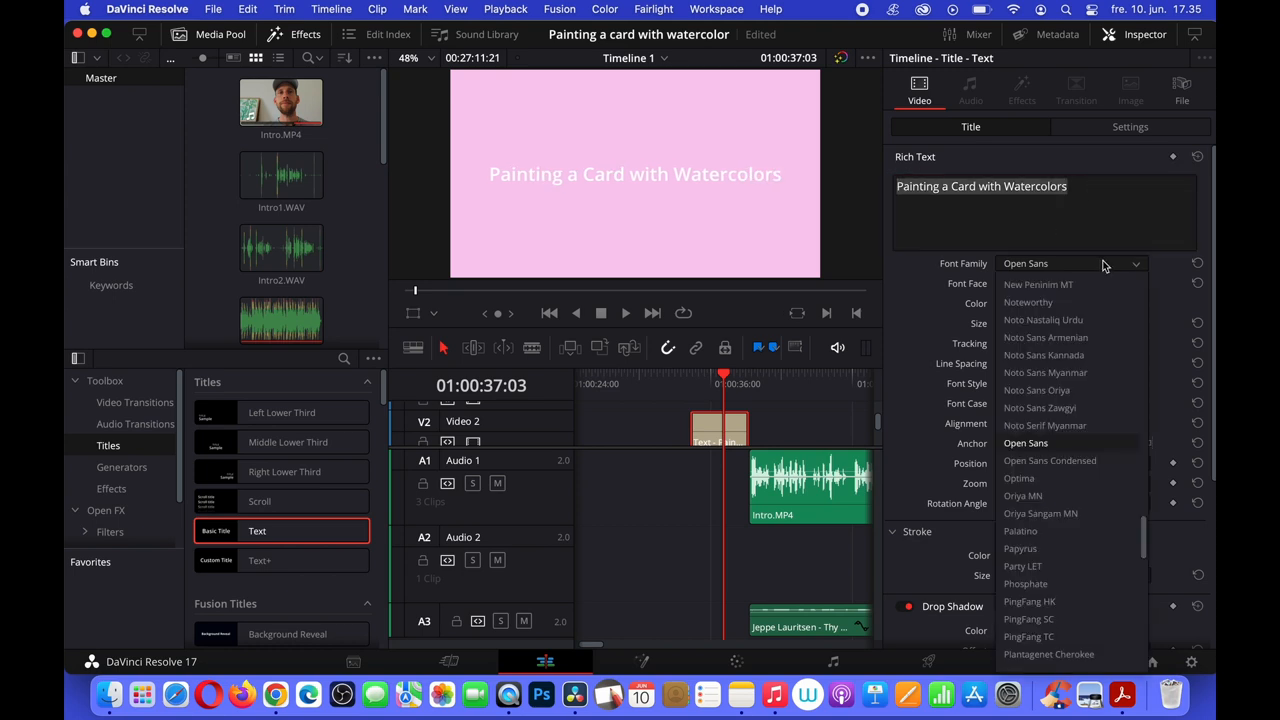
mouse_move(1055, 637)
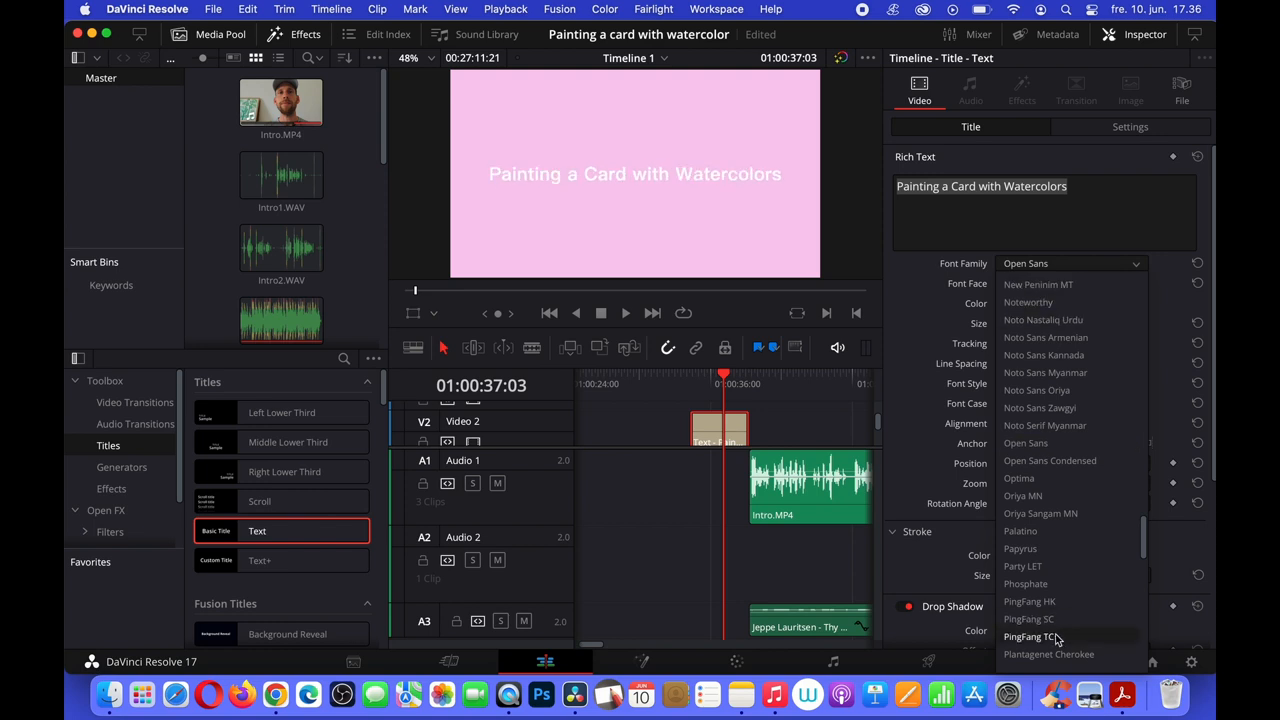
click(1028, 637)
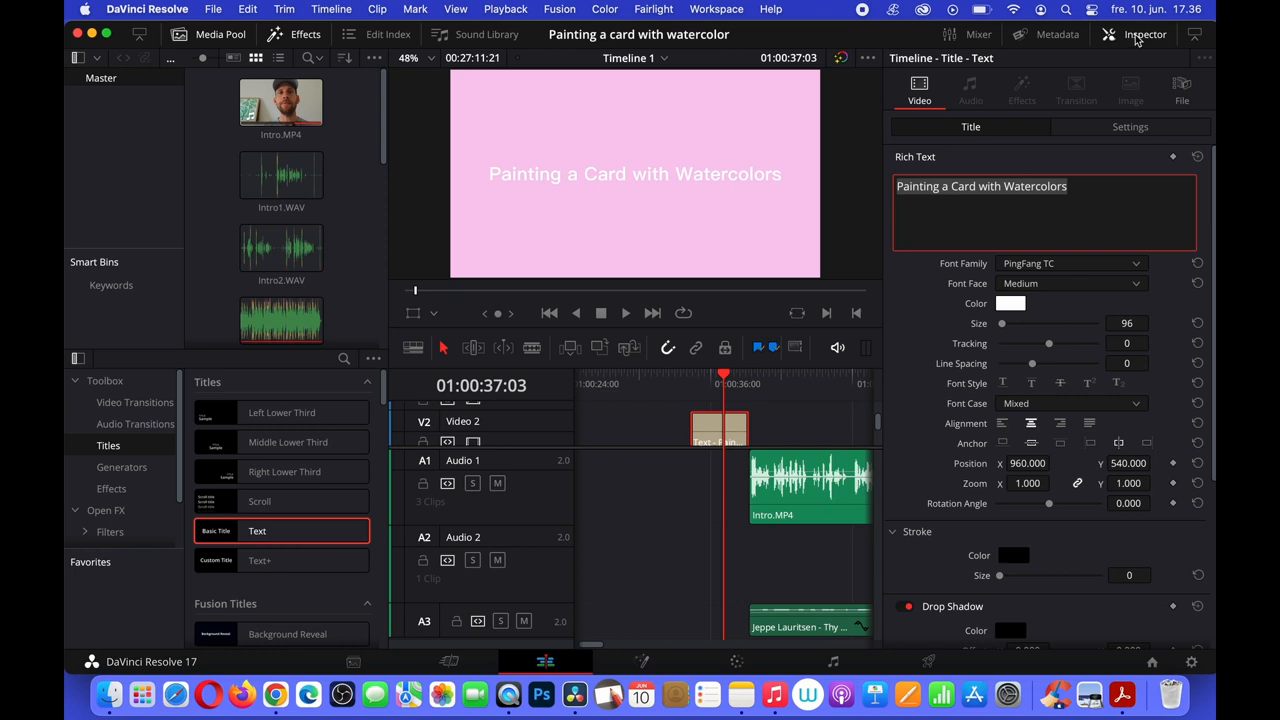
click(1135, 34)
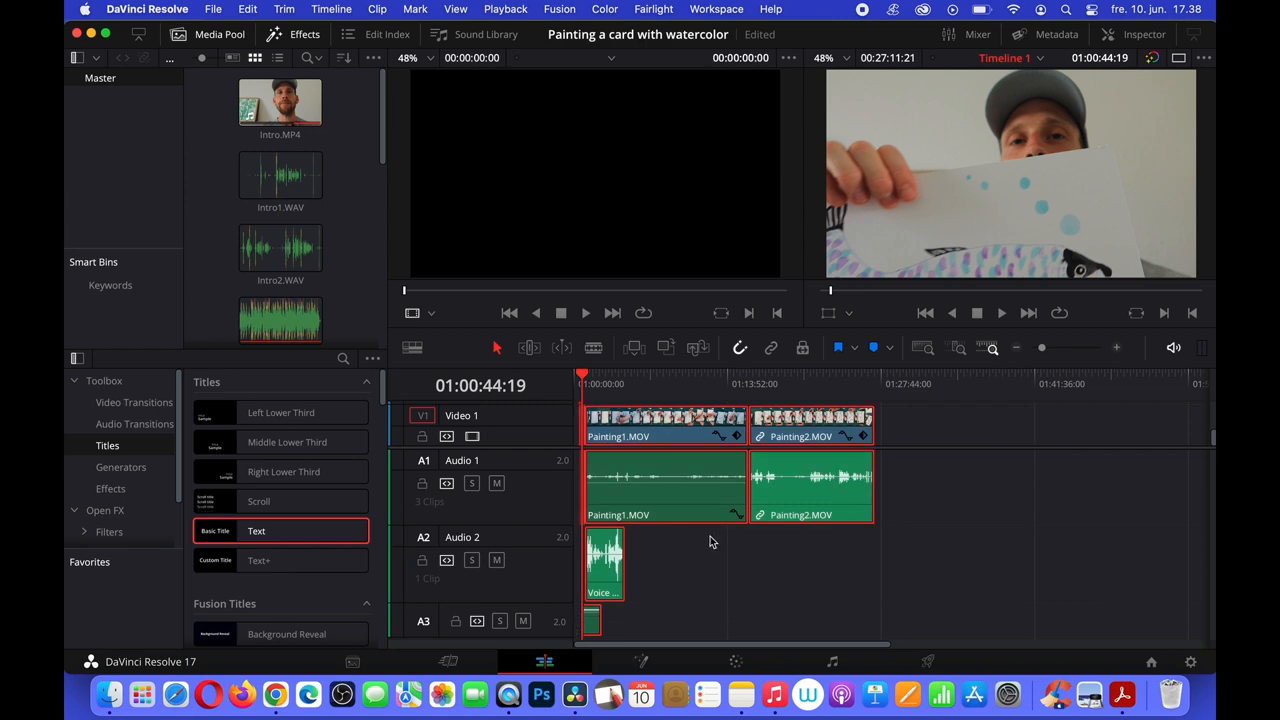
mouse_move(1117, 351)
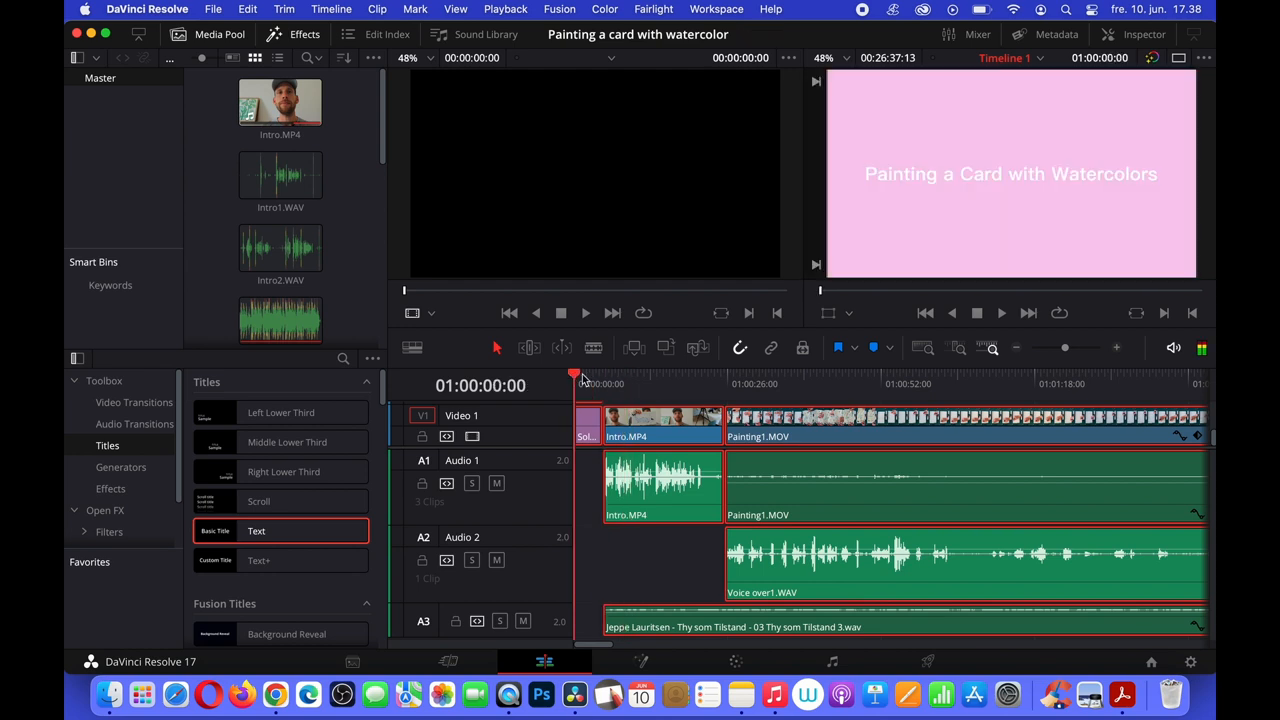
mouse_move(582, 380)
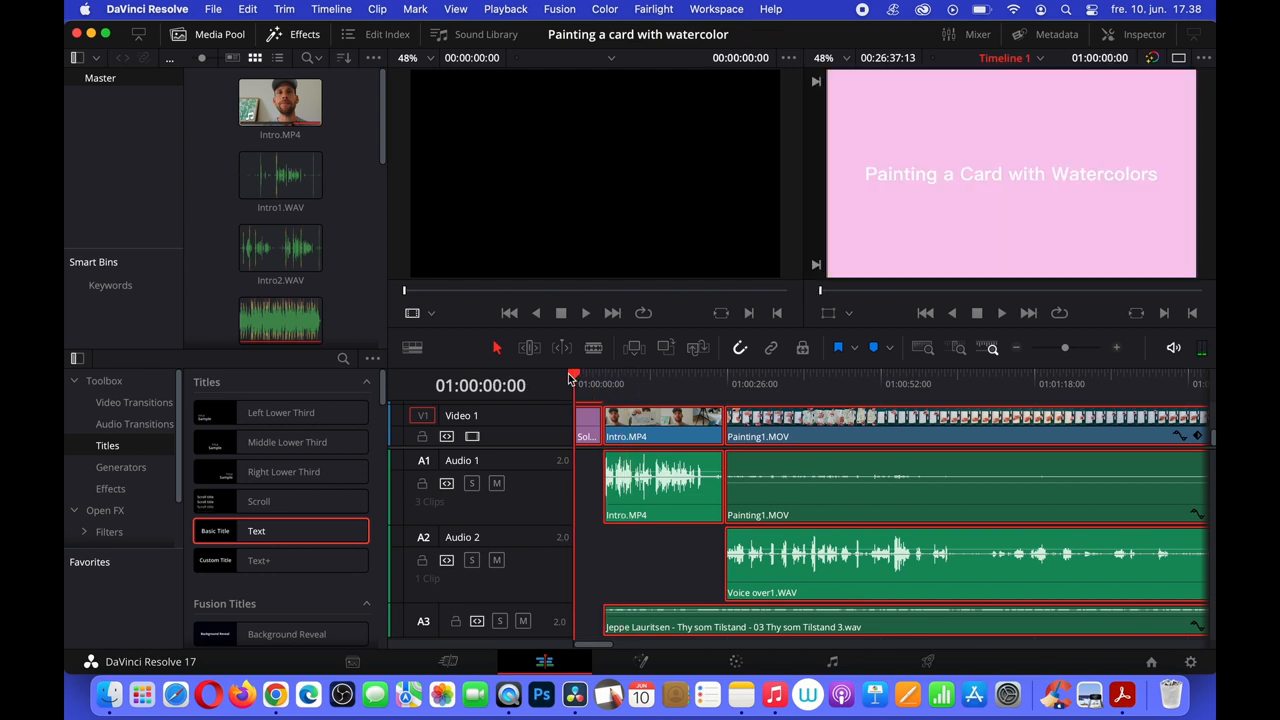
mouse_move(1168, 313)
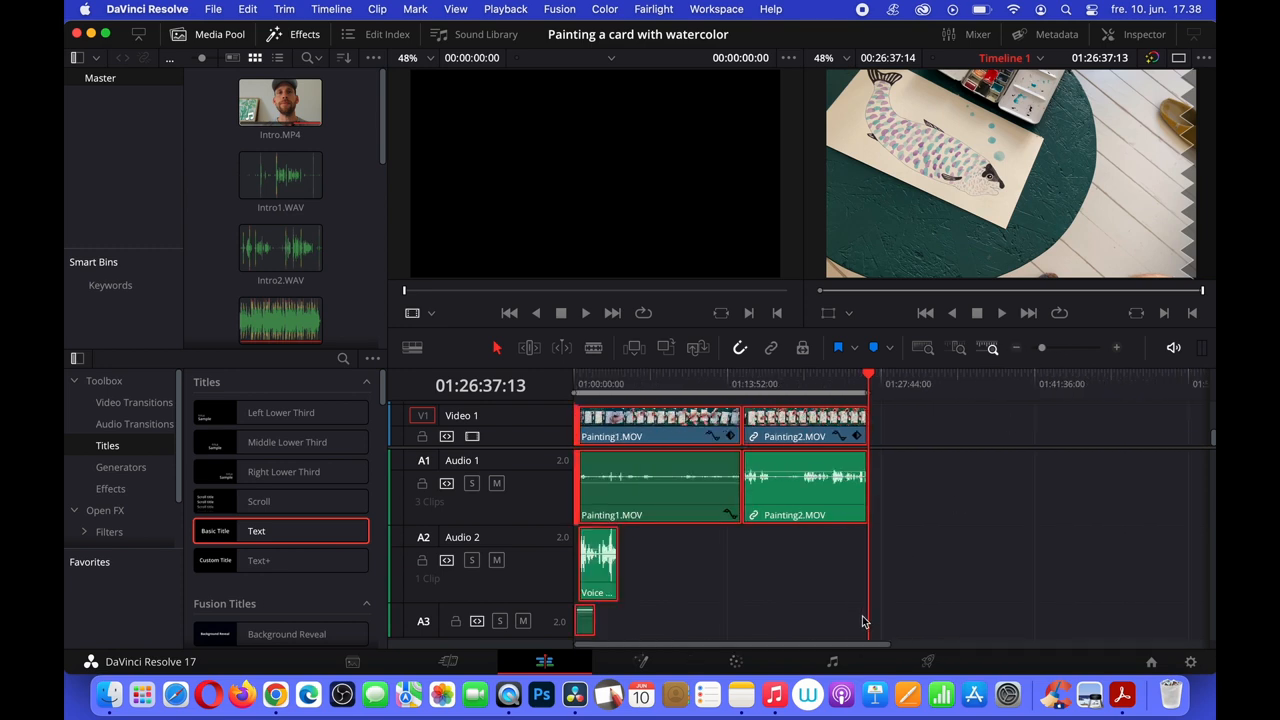
- Scrub the playhead into the painting footage, then go to the Deliver page
click(658, 383)
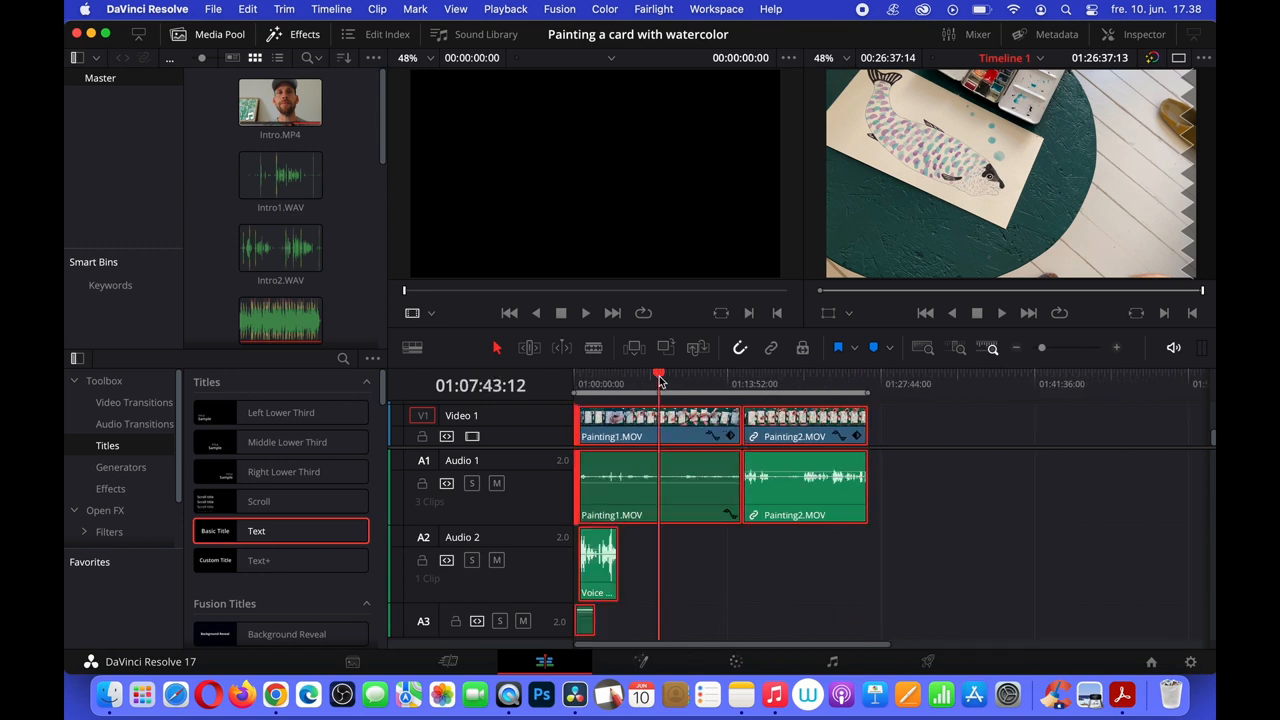
click(594, 383)
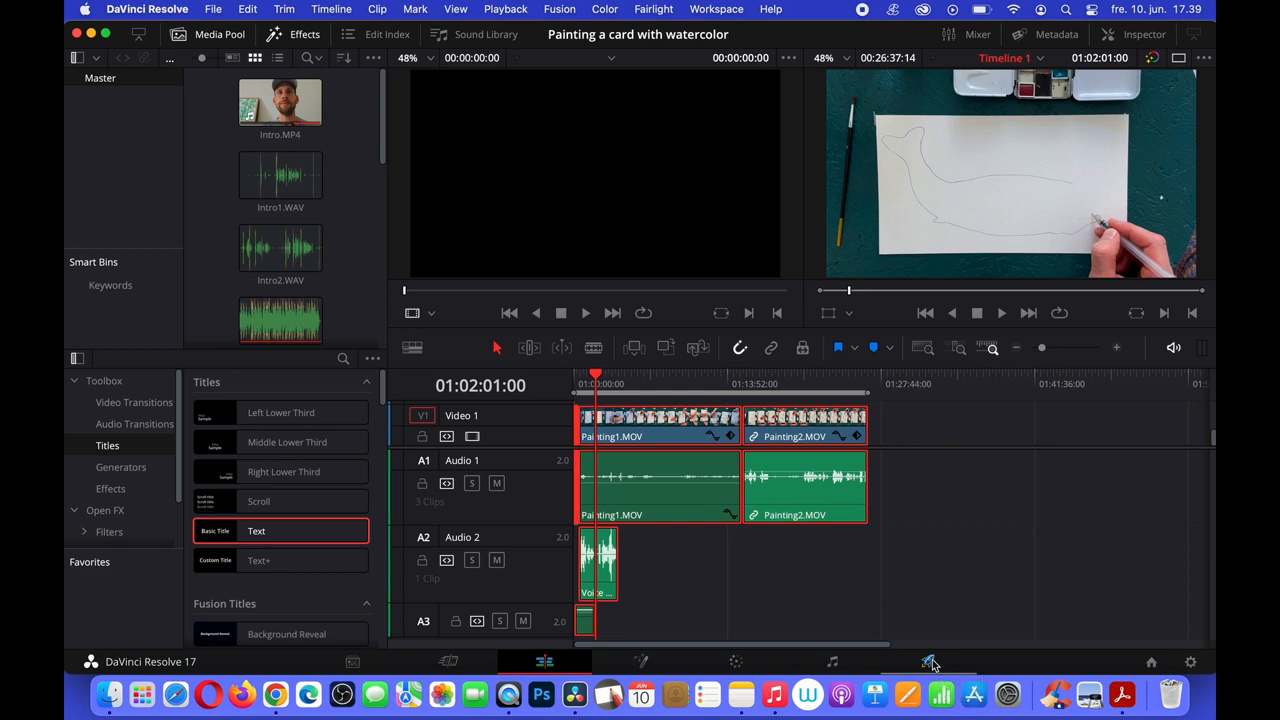
click(929, 661)
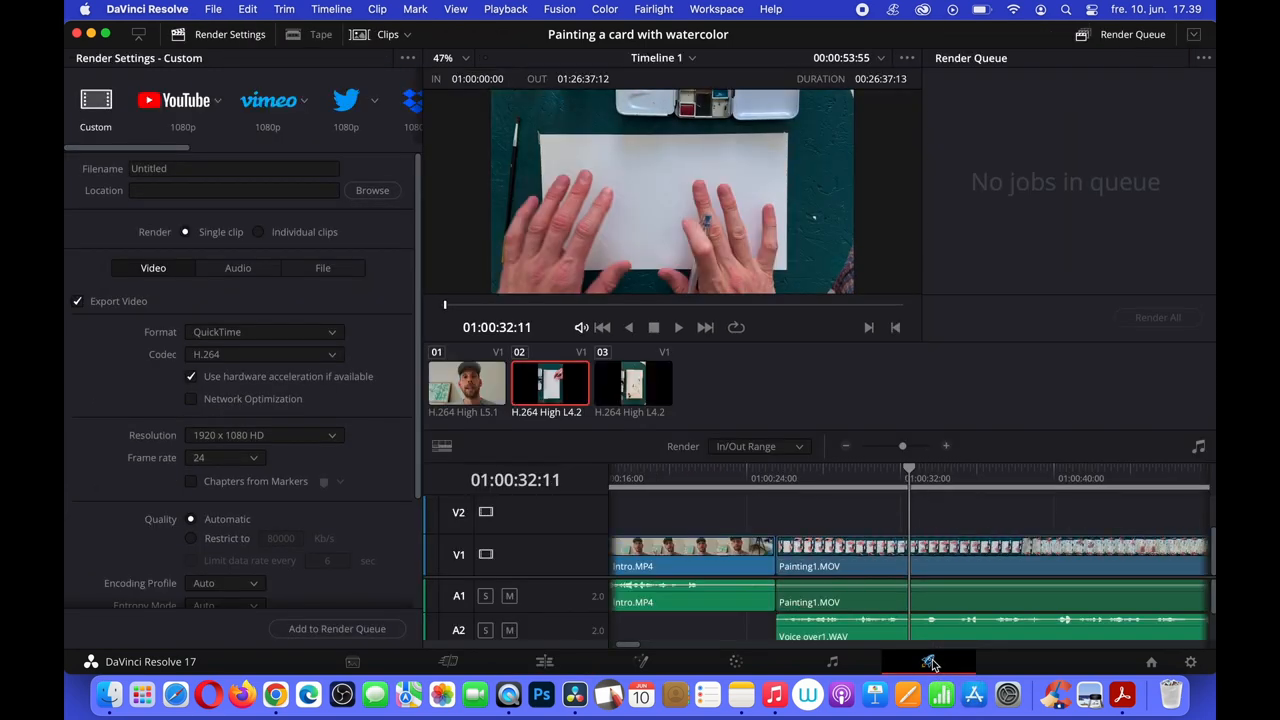
- Name the render 'Painting a Card with Watercolor' and apply the YouTube 1080p preset
click(233, 168)
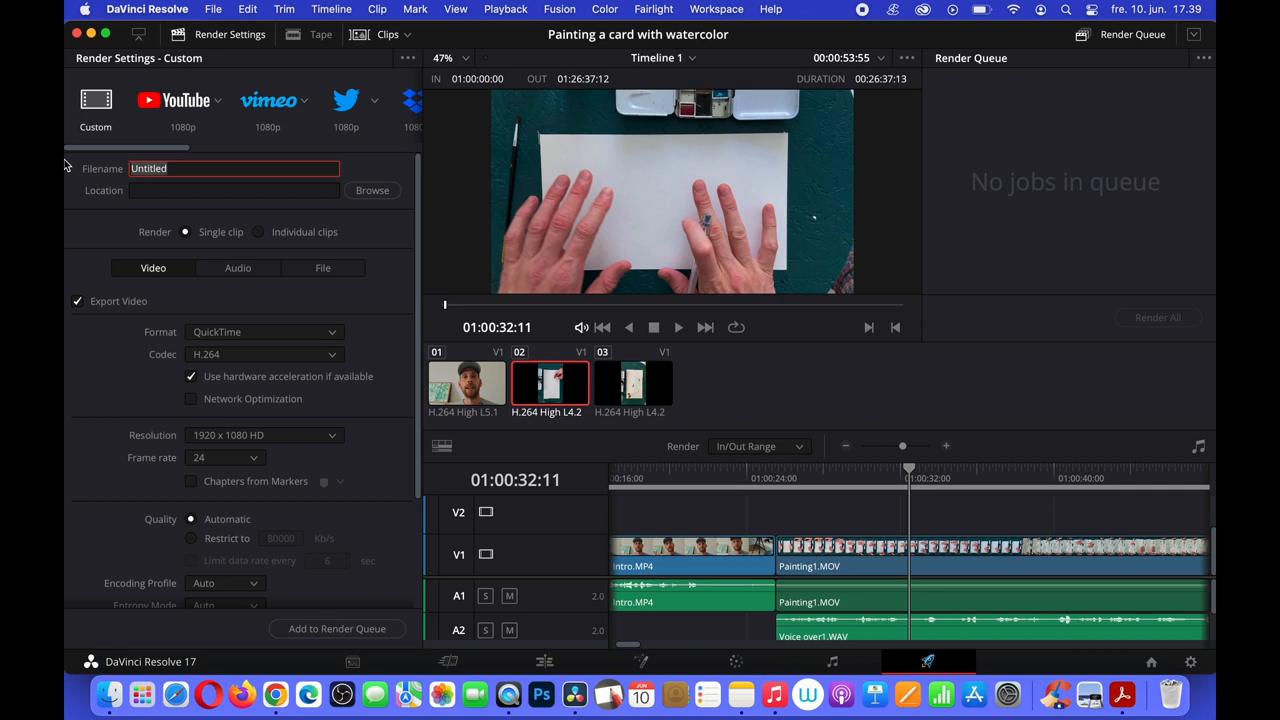
text(Painting a Card with)
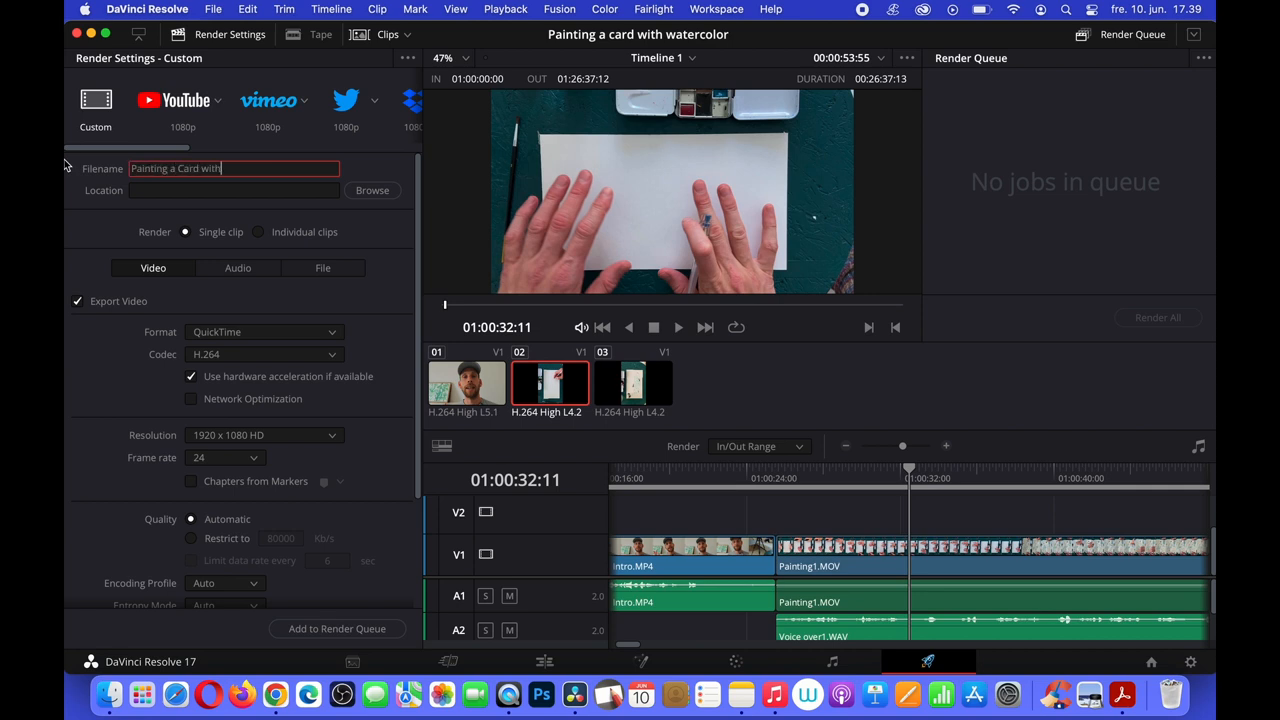
text(Watercolor)
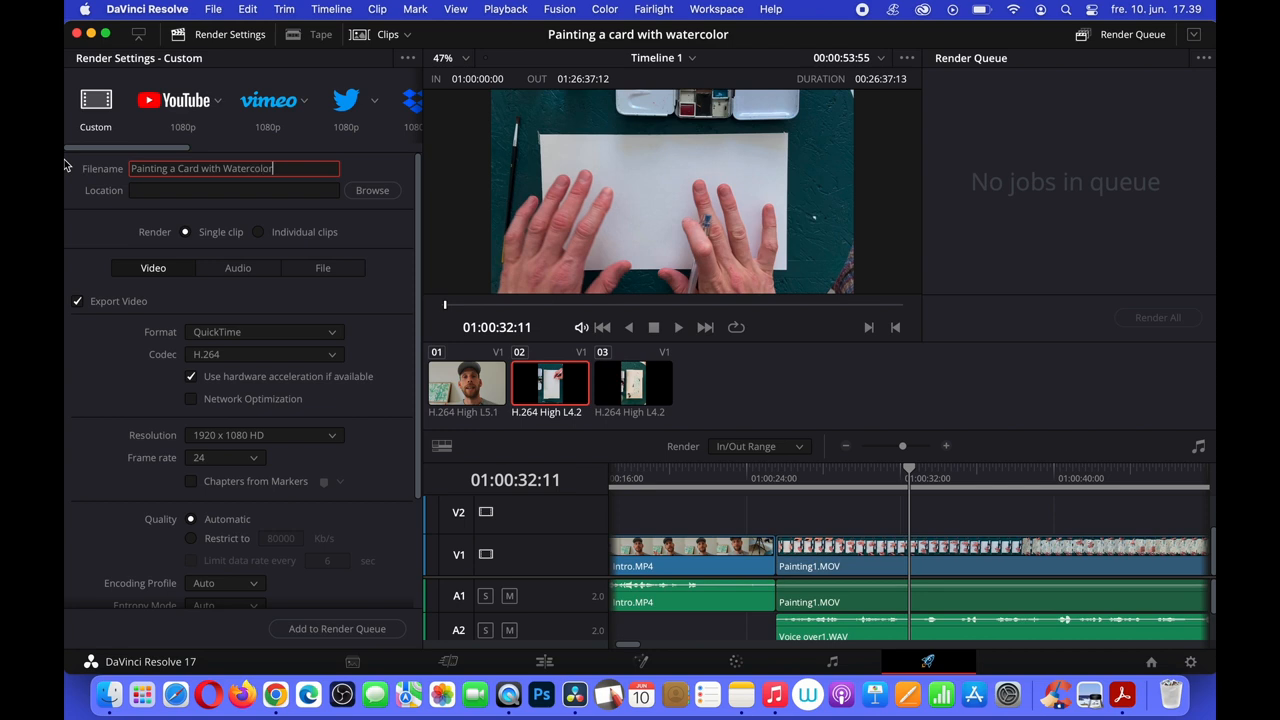
click(178, 100)
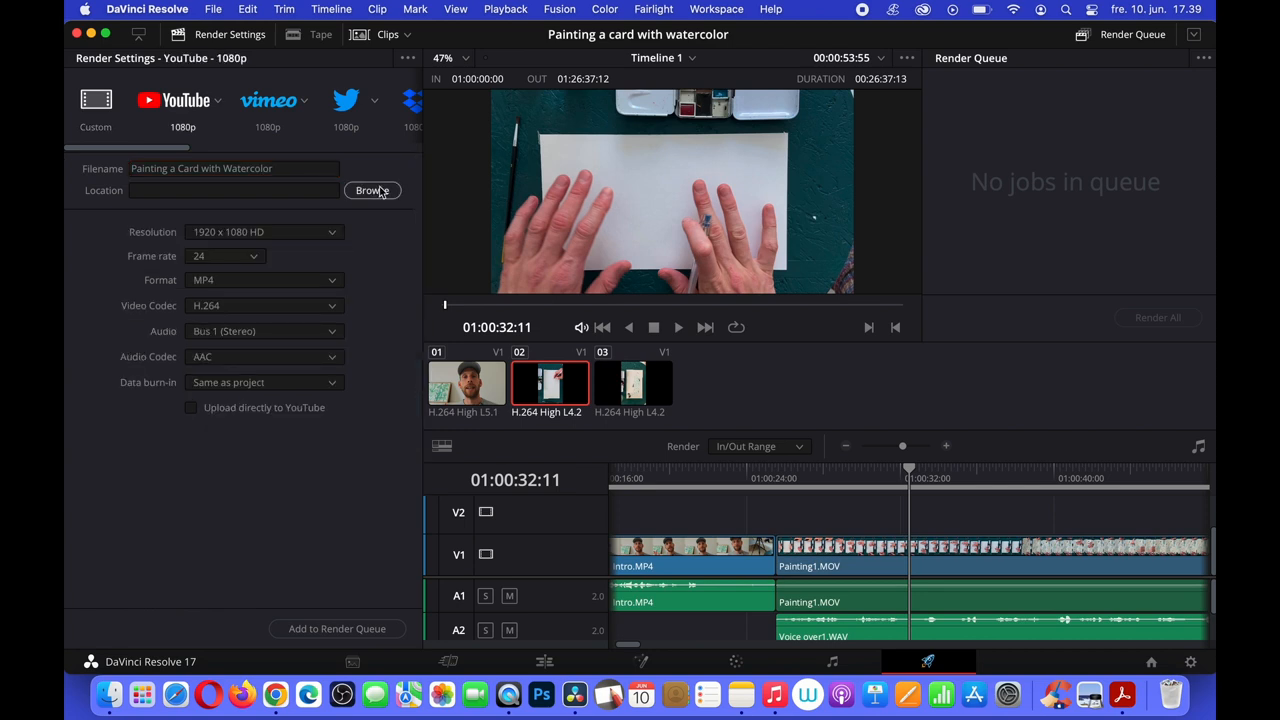
- Set the File Destination to the Desktop and save it
click(372, 190)
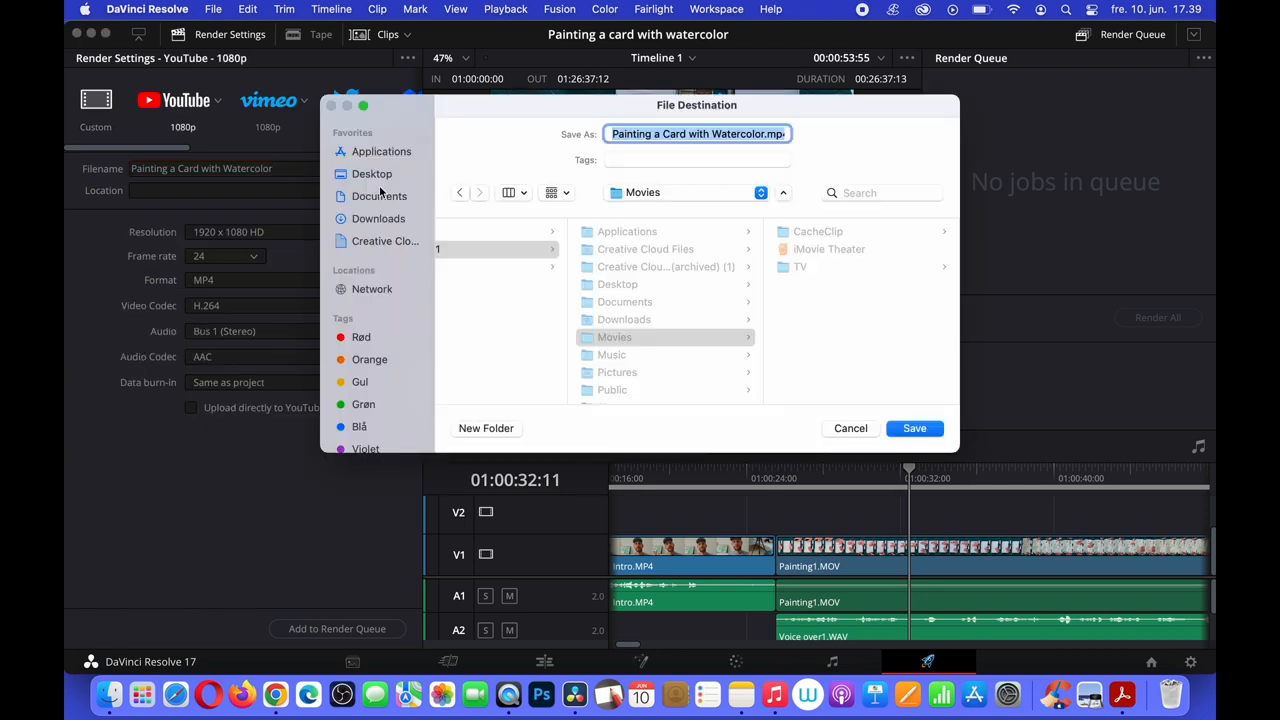
click(371, 173)
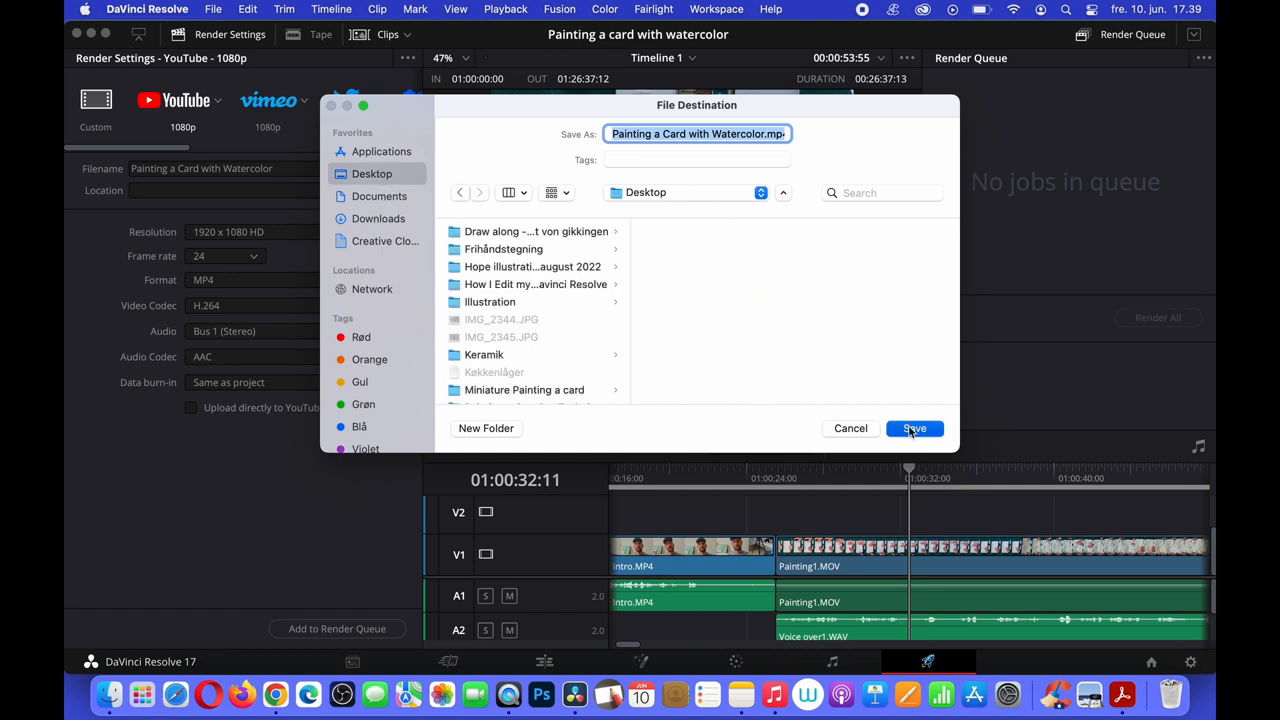
click(913, 428)
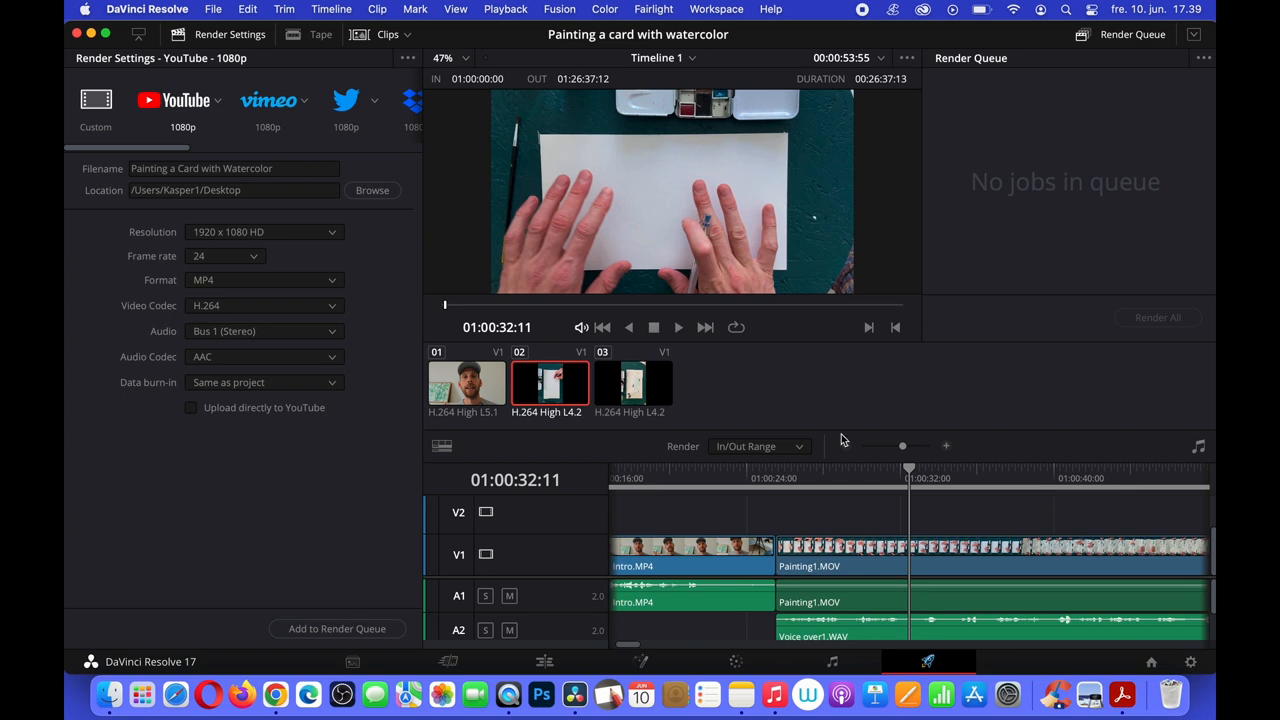
mouse_move(337, 628)
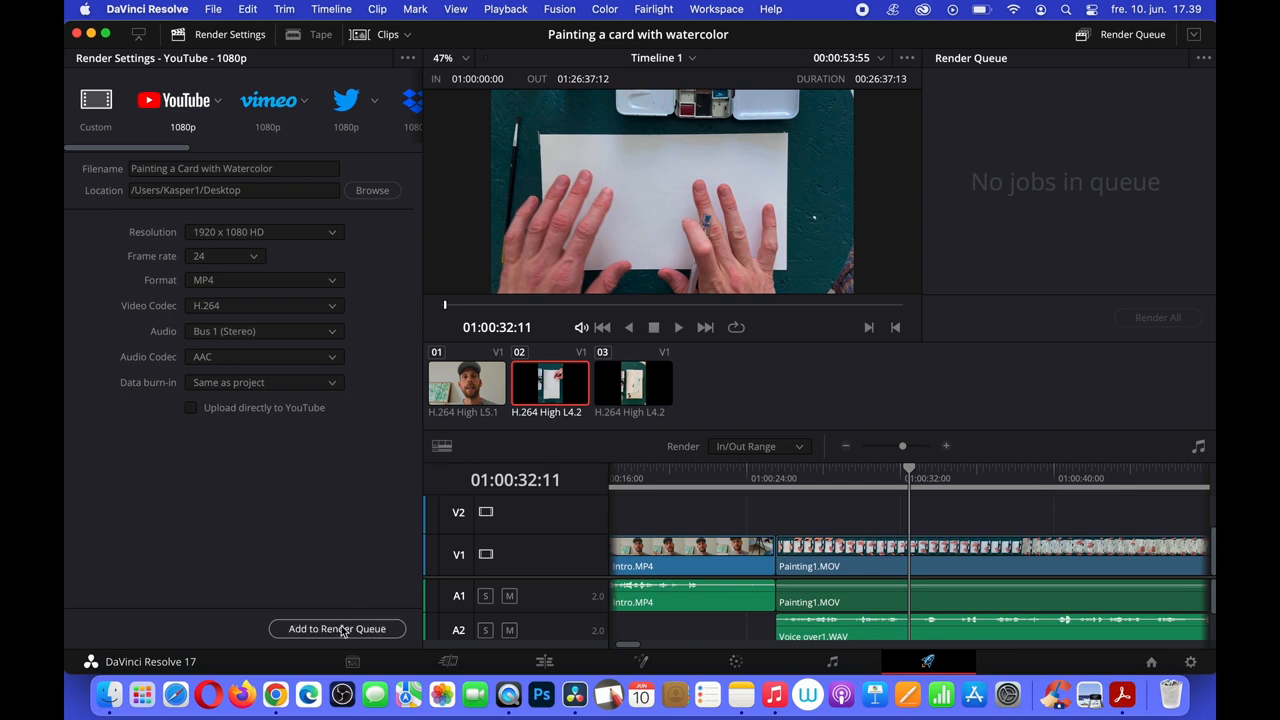
mouse_move(337, 628)
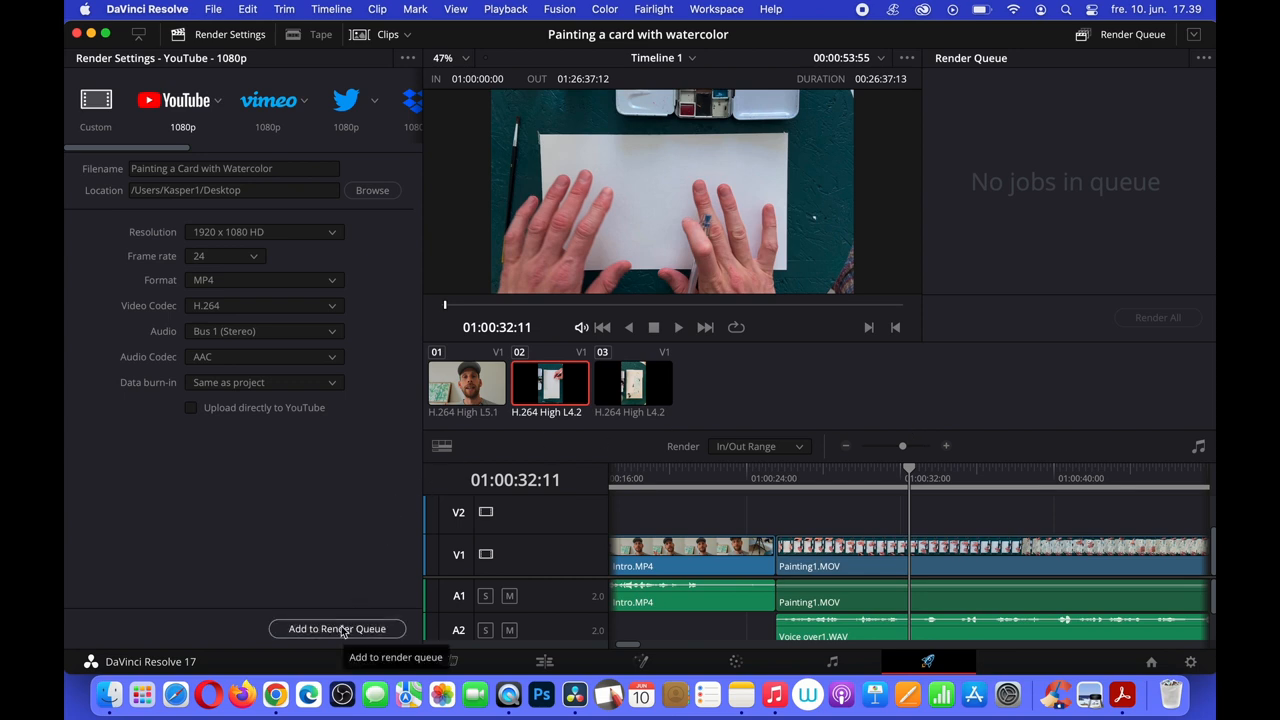
- Add the job to the Render Queue and run Render All until it finishes
click(337, 628)
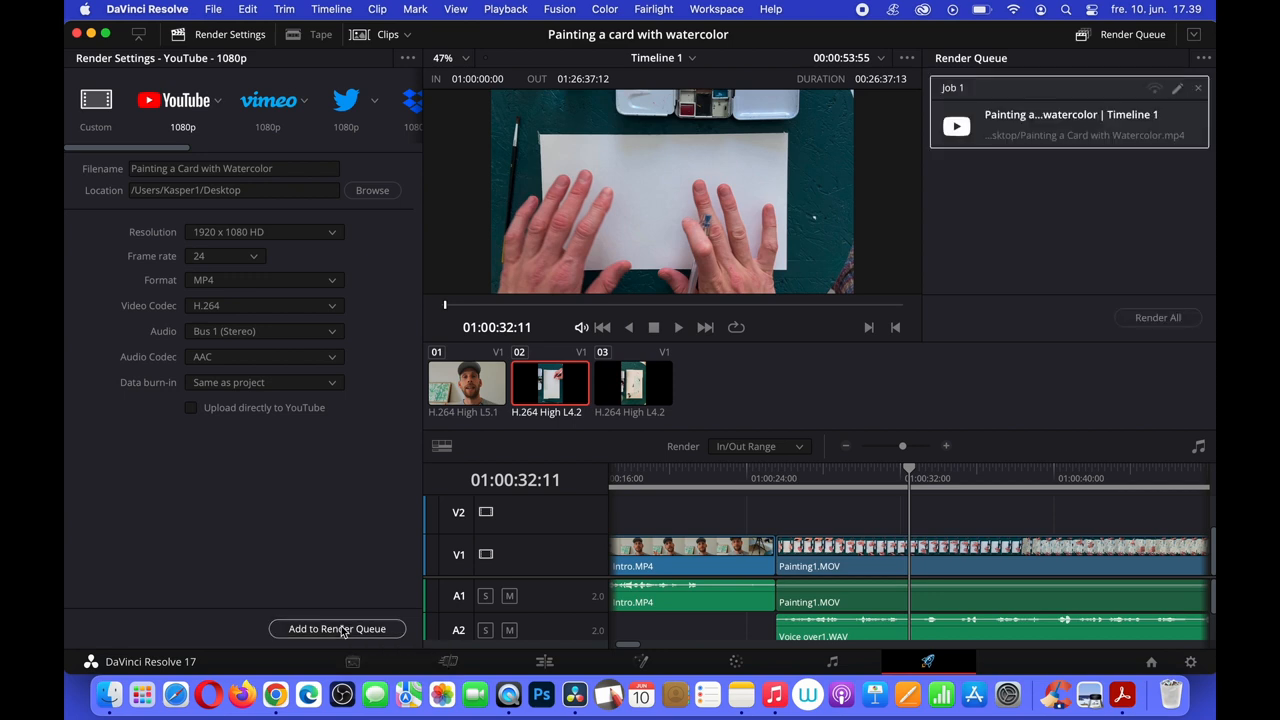
click(337, 628)
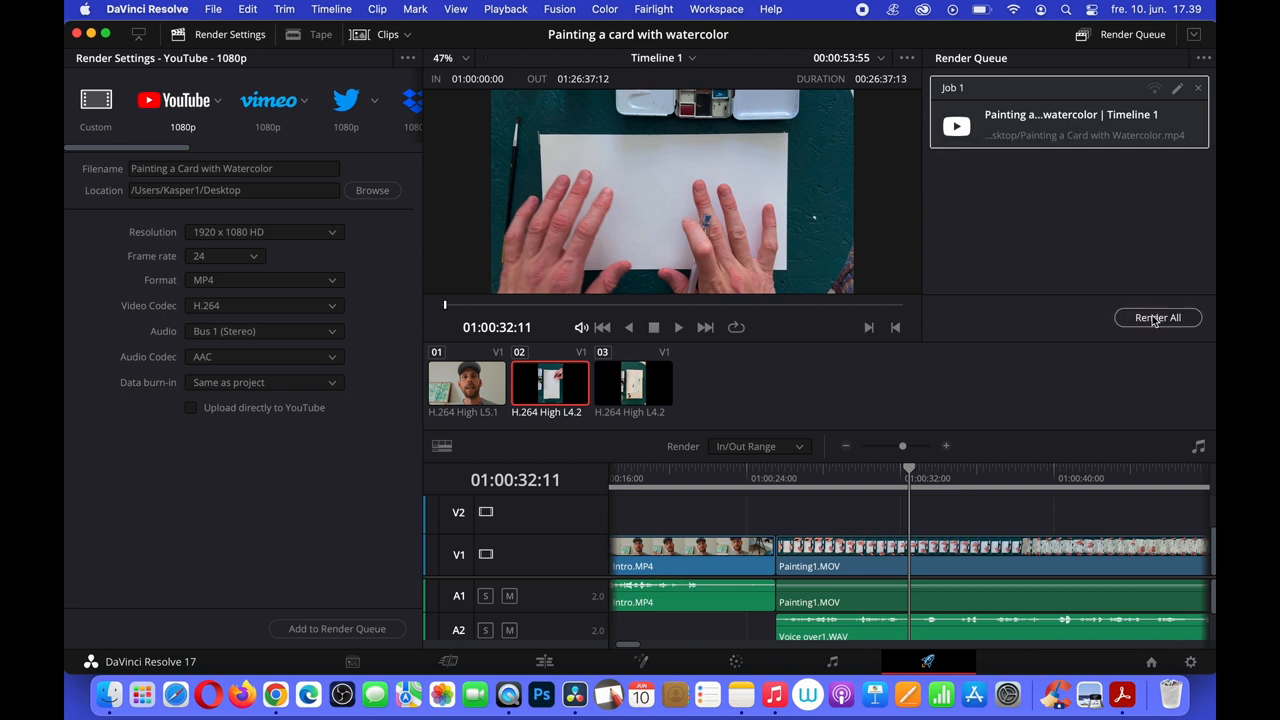
click(1157, 317)
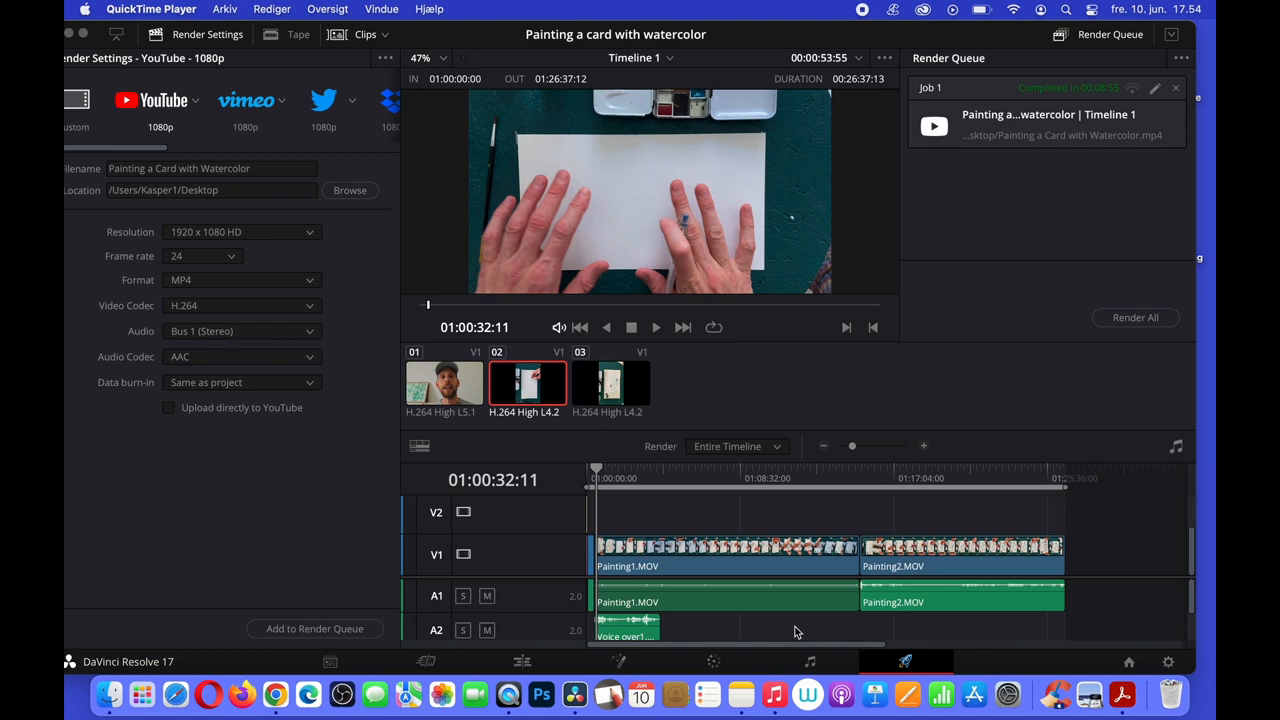
mouse_move(931, 312)
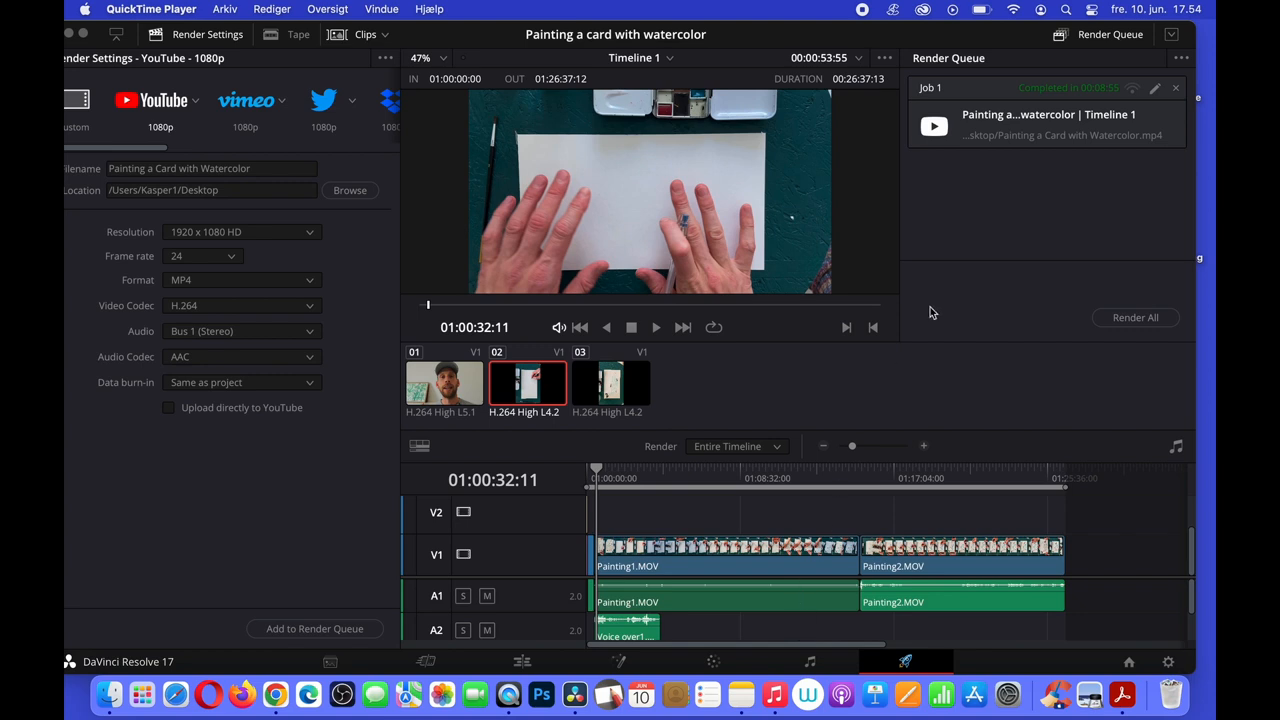